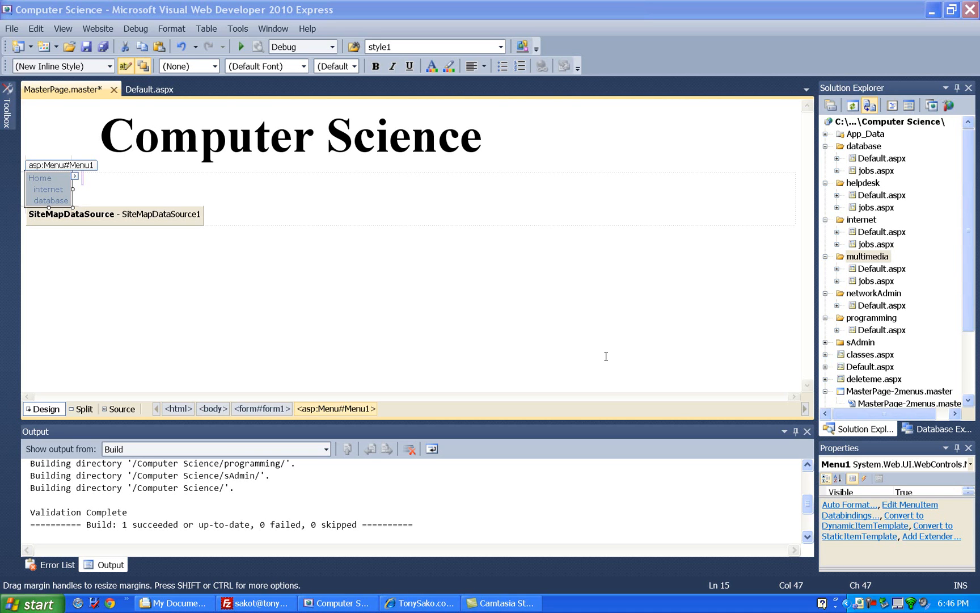
{"action": "mouse_move", "coordinate": [559, 337]}
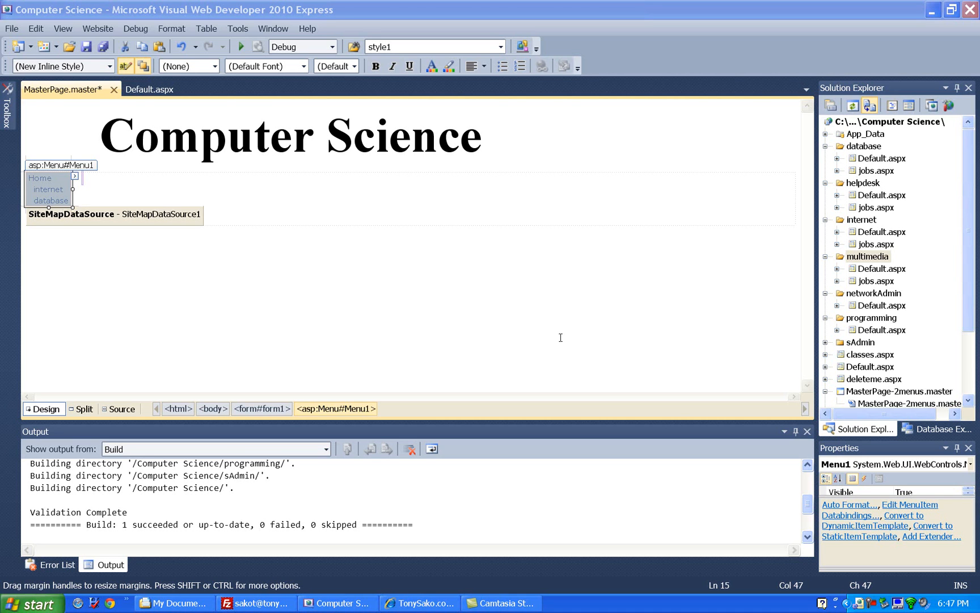
{"action": "mouse_move", "coordinate": [173, 244]}
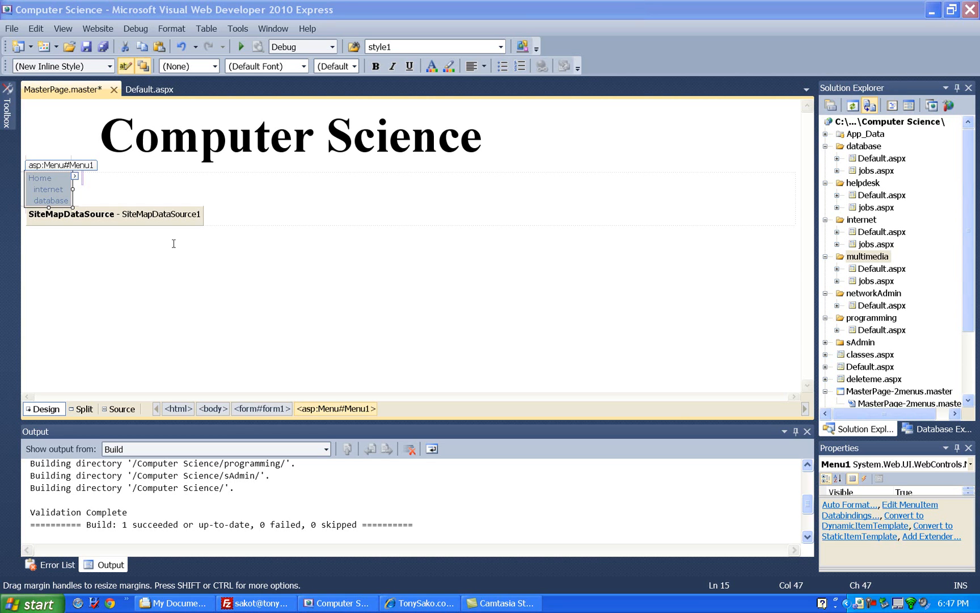
{"action": "mouse_move", "coordinate": [160, 233]}
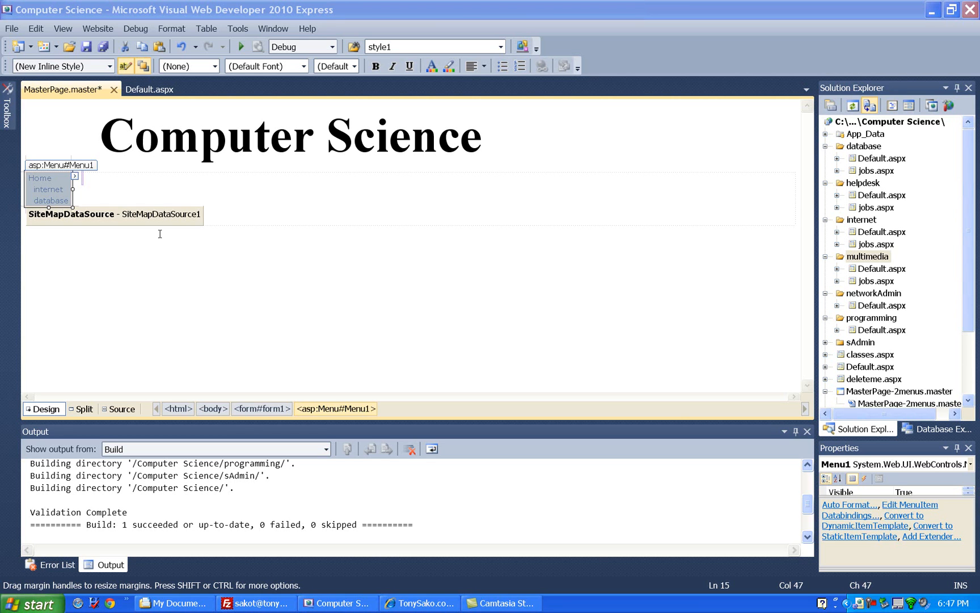
{"action": "mouse_move", "coordinate": [137, 227]}
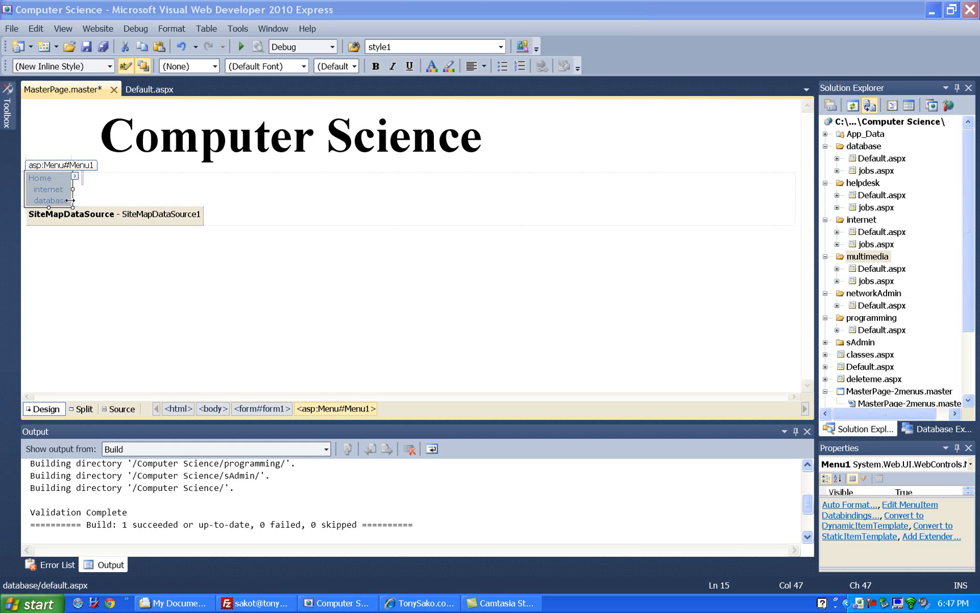
{"action": "mouse_move", "coordinate": [48, 189]}
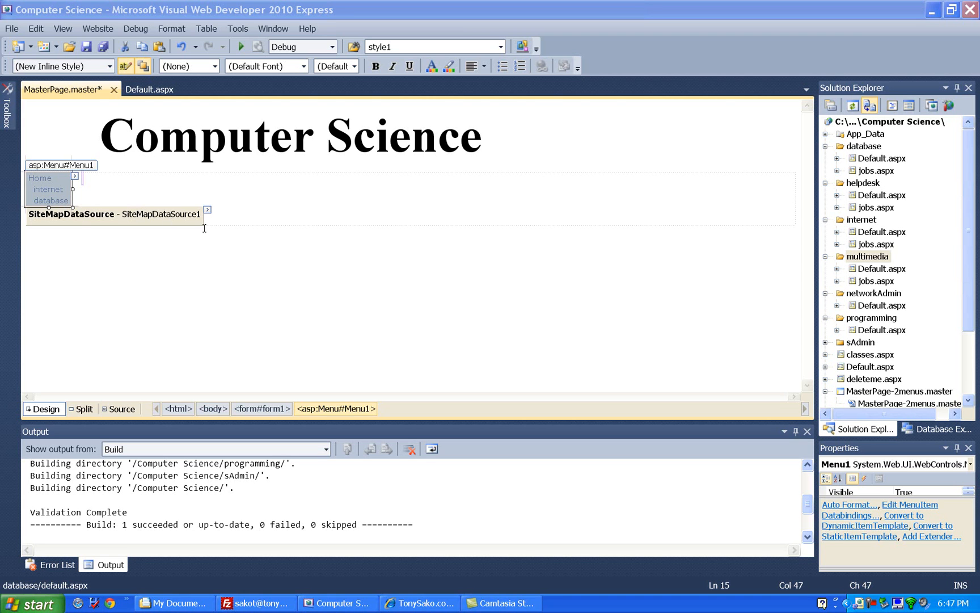
{"action": "mouse_move", "coordinate": [796, 242]}
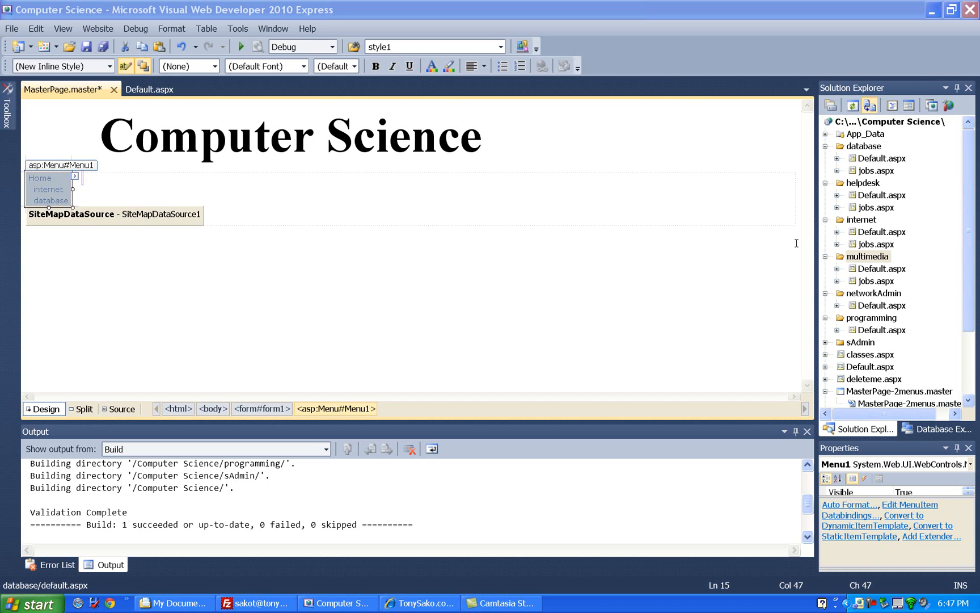
{"action": "mouse_move", "coordinate": [94, 200]}
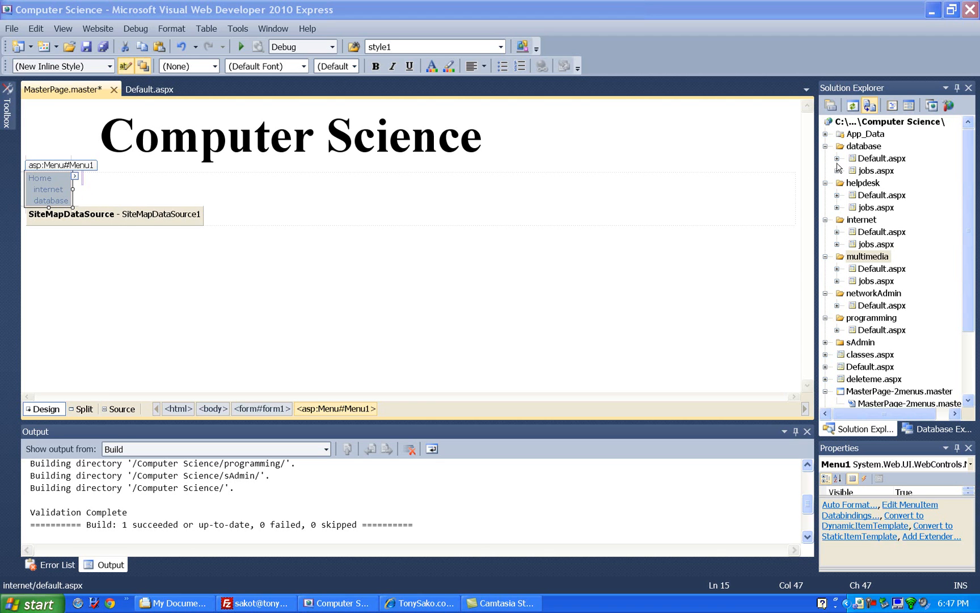
{"action": "mouse_move", "coordinate": [840, 153]}
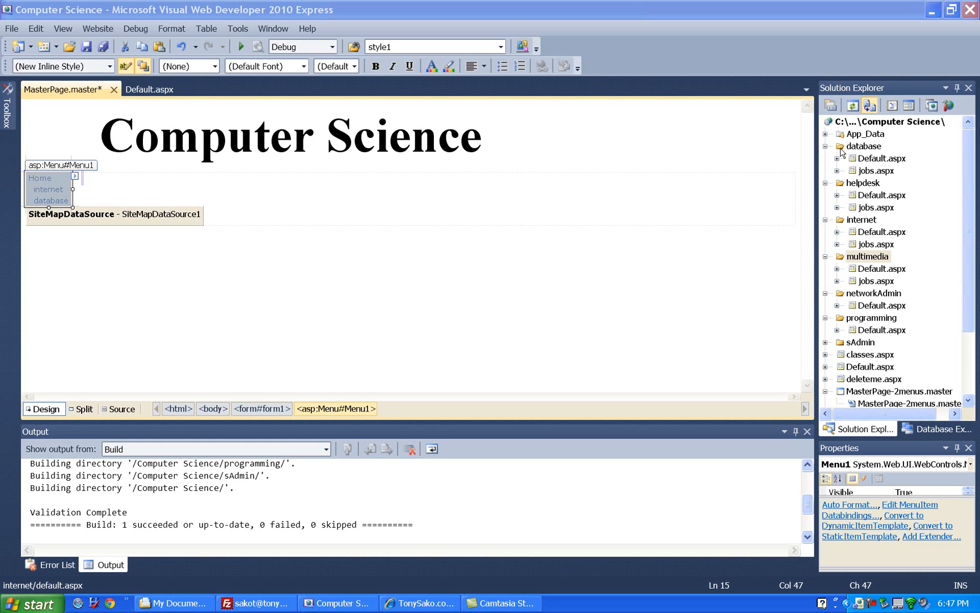
{"action": "mouse_move", "coordinate": [853, 162]}
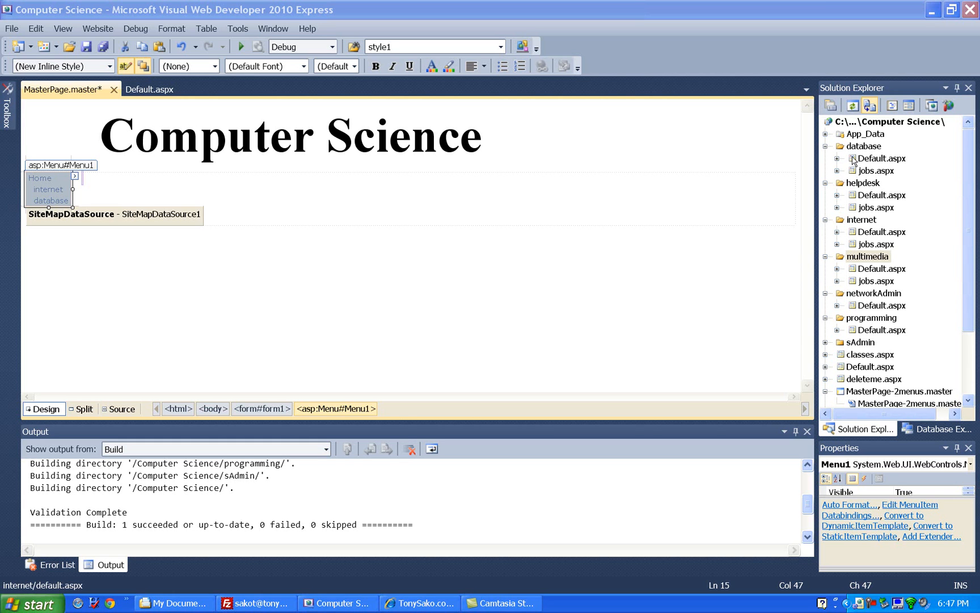
{"action": "mouse_move", "coordinate": [857, 175]}
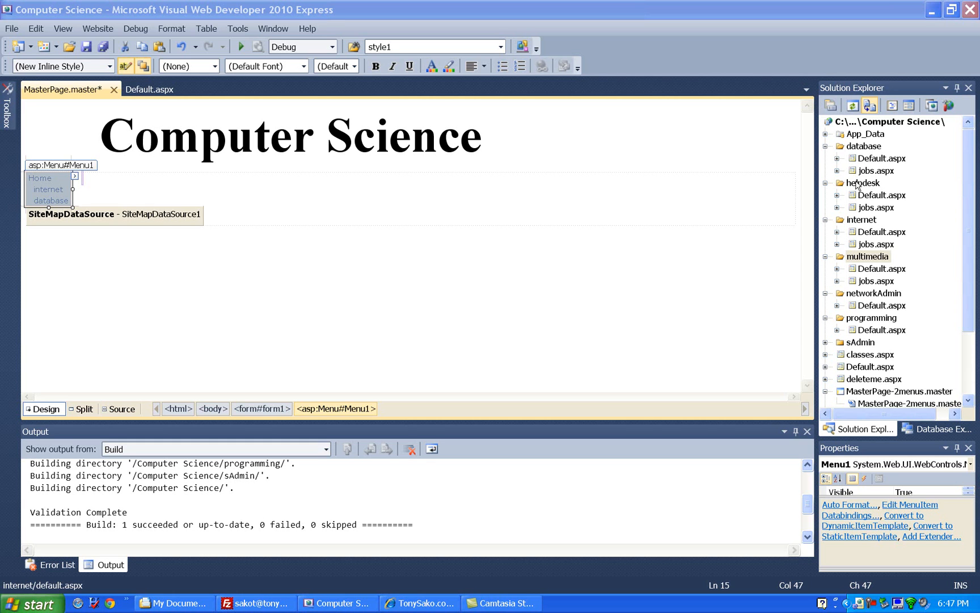
{"action": "mouse_move", "coordinate": [860, 199]}
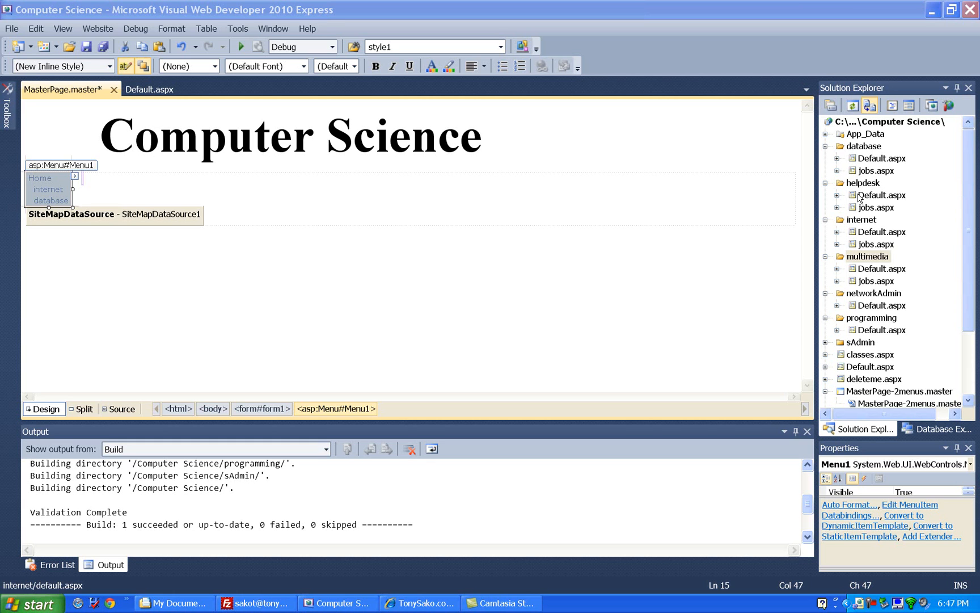
{"action": "mouse_move", "coordinate": [860, 209]}
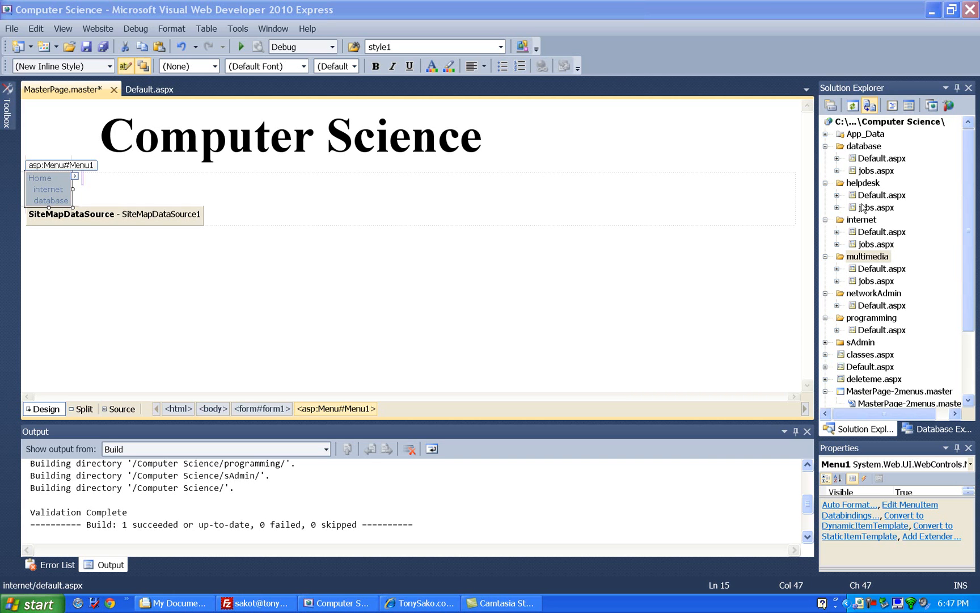
{"action": "mouse_move", "coordinate": [863, 204]}
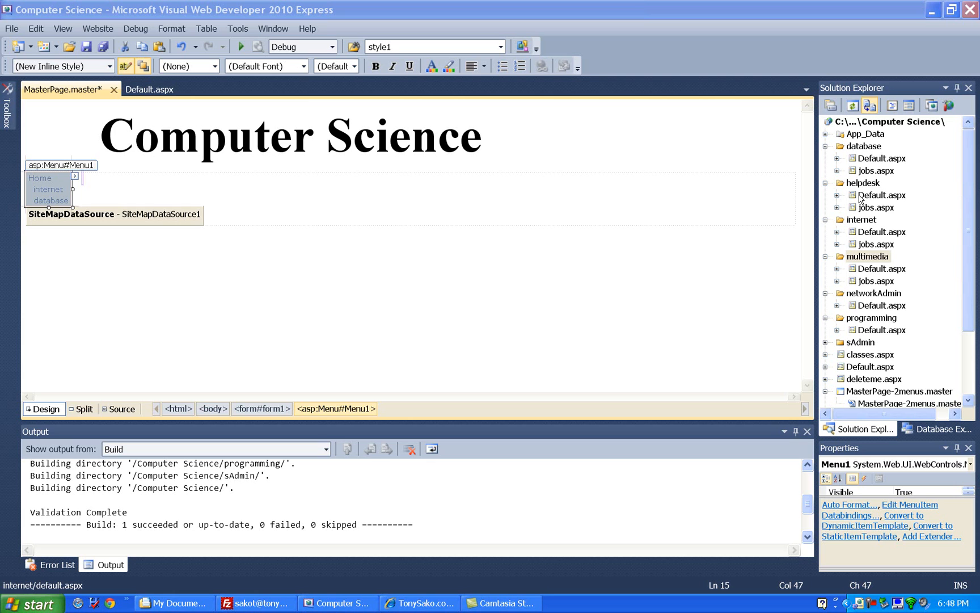
{"action": "mouse_move", "coordinate": [862, 207]}
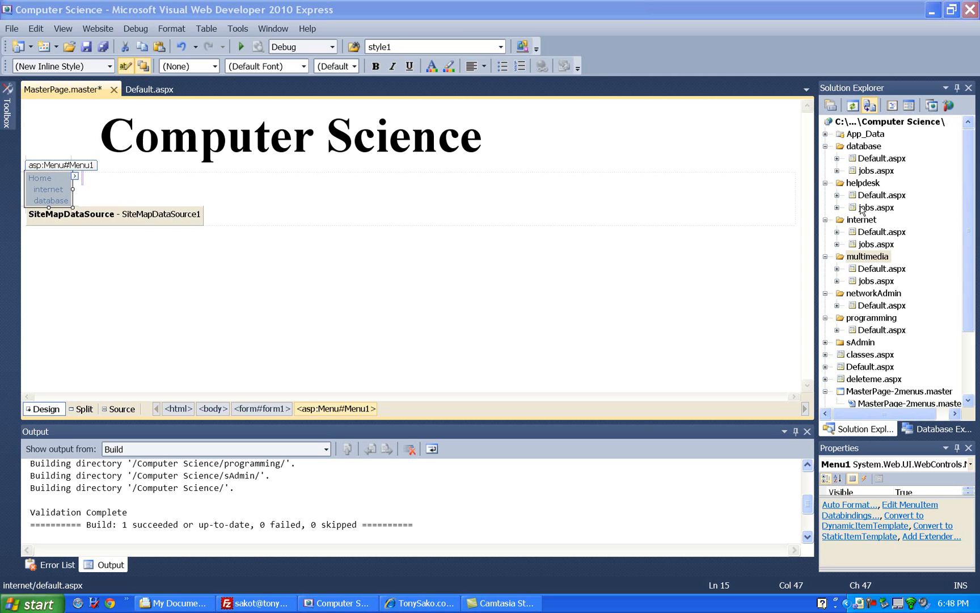
{"action": "mouse_move", "coordinate": [869, 357]}
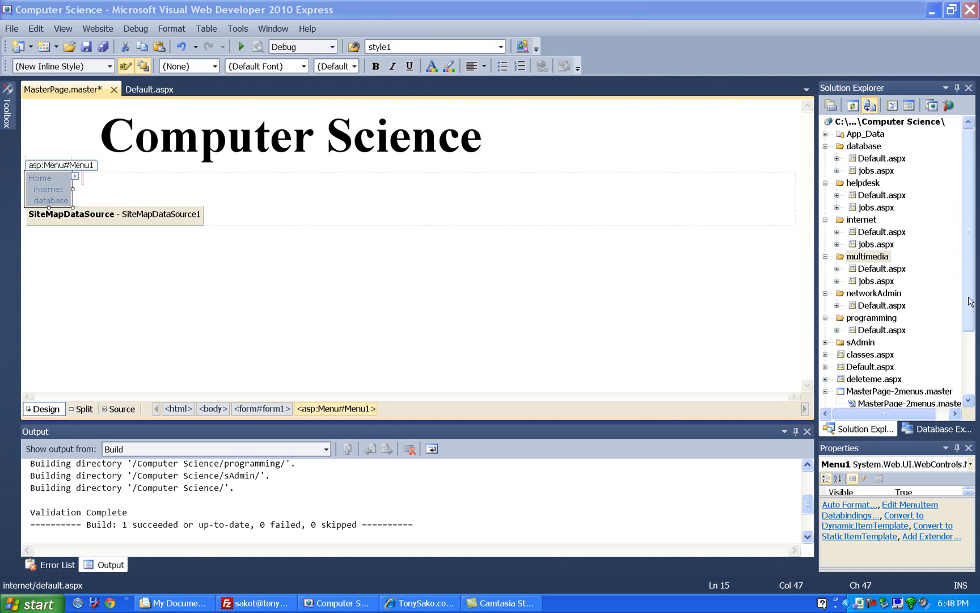
Open Web.sitemap from the project files for editing.
{"action": "scroll", "scroll_direction": "down", "scroll_amount": 3}
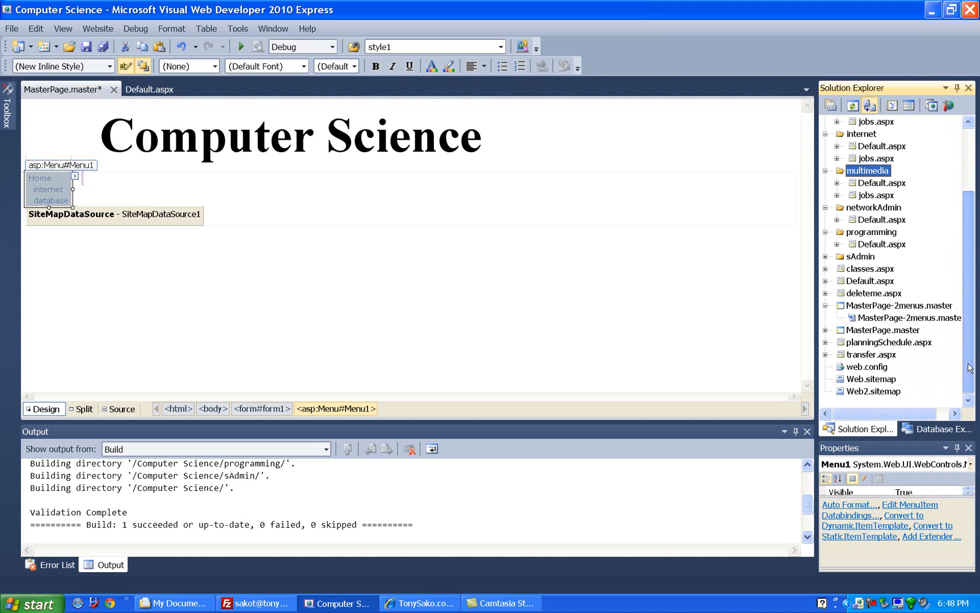
{"action": "left_click", "coordinate": [870, 378]}
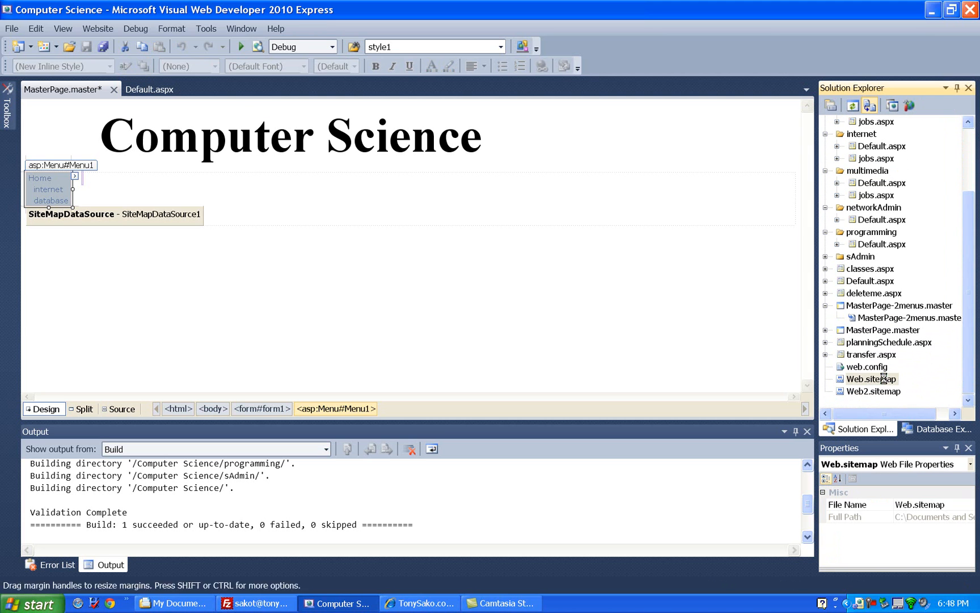
{"action": "double_click", "coordinate": [870, 379]}
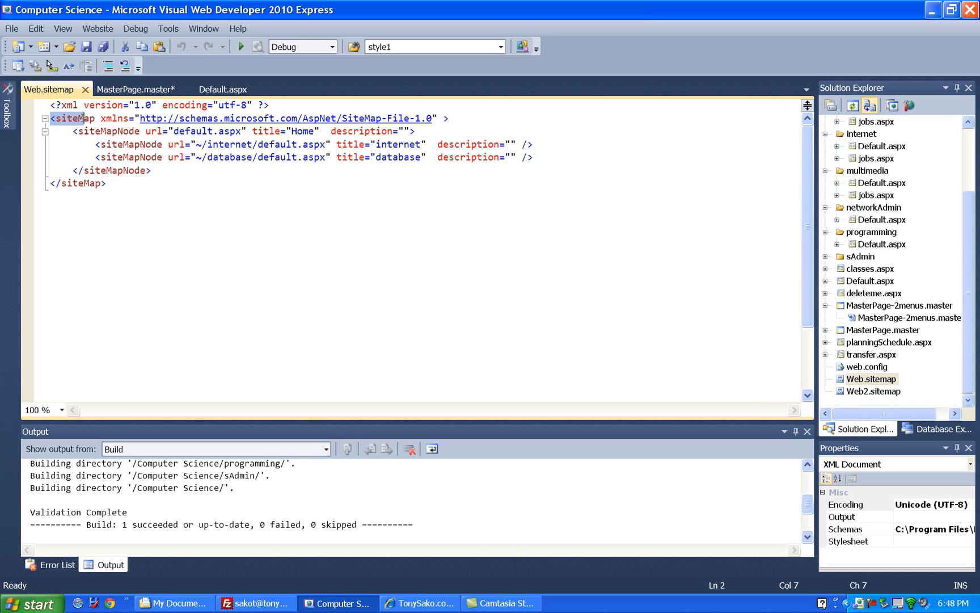
Review the siteMap root and the Home node with its internet and database children.
{"action": "left_click", "coordinate": [270, 105]}
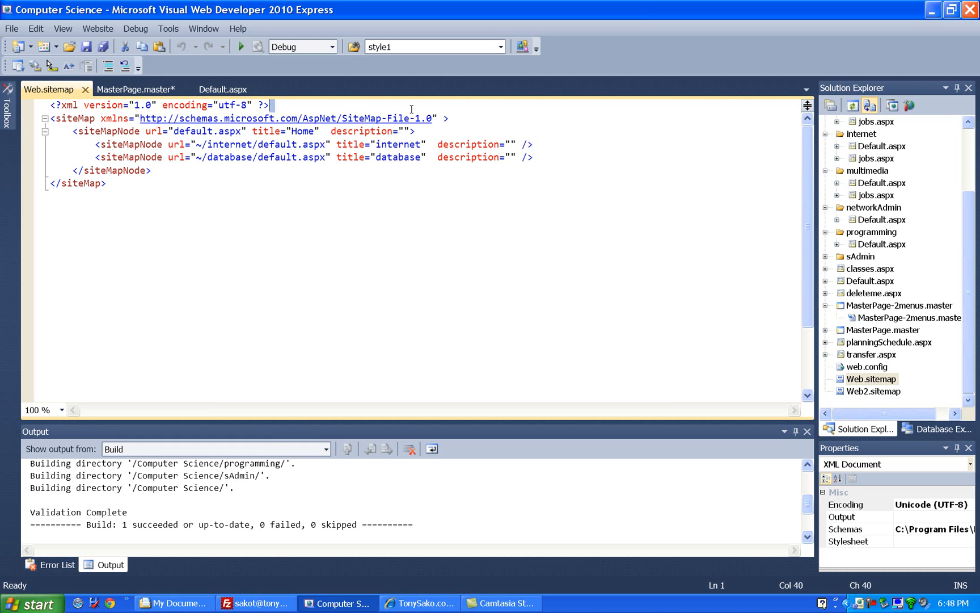
{"action": "left_click", "coordinate": [449, 118]}
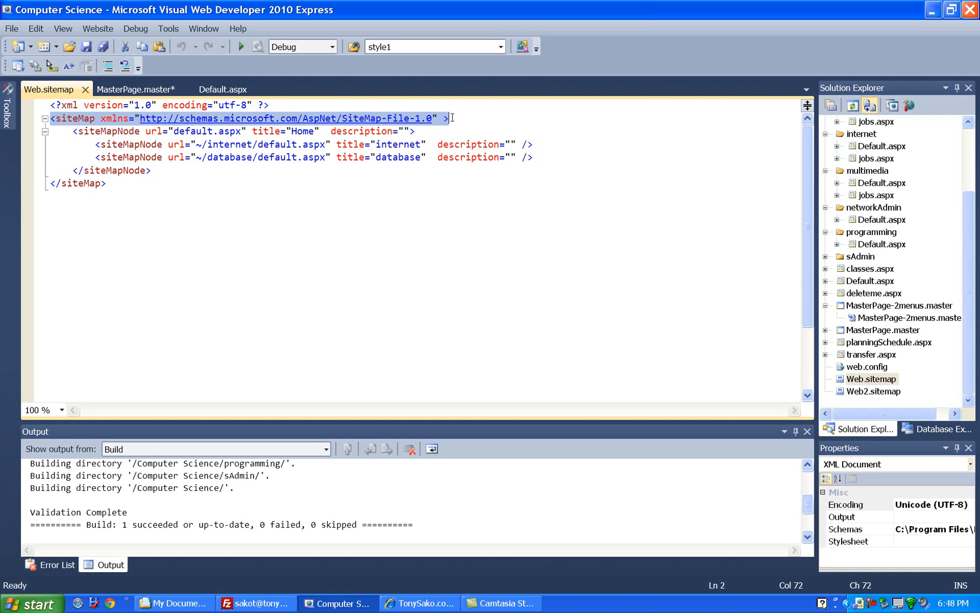
{"action": "left_click", "coordinate": [90, 184]}
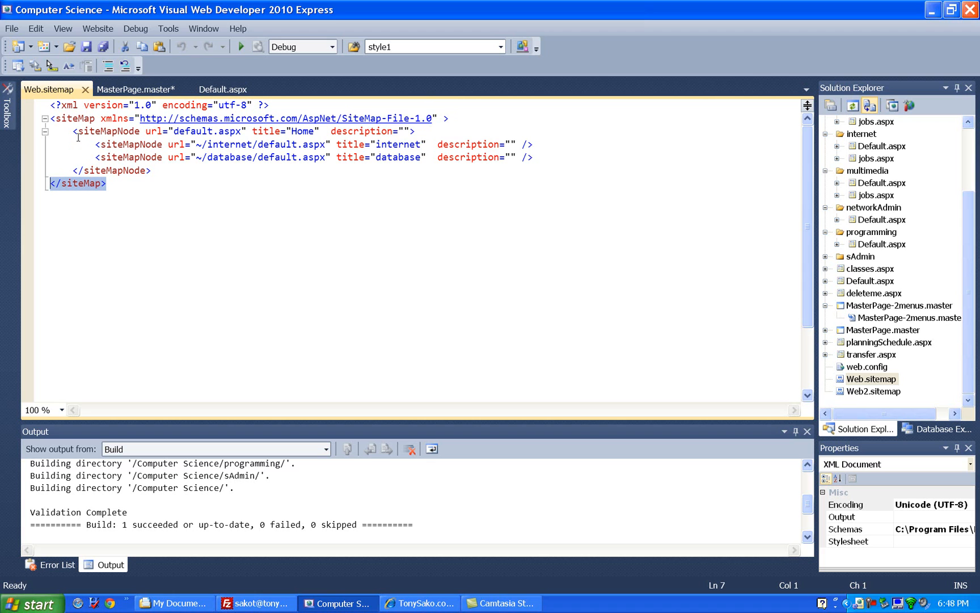
{"action": "left_click", "coordinate": [74, 131]}
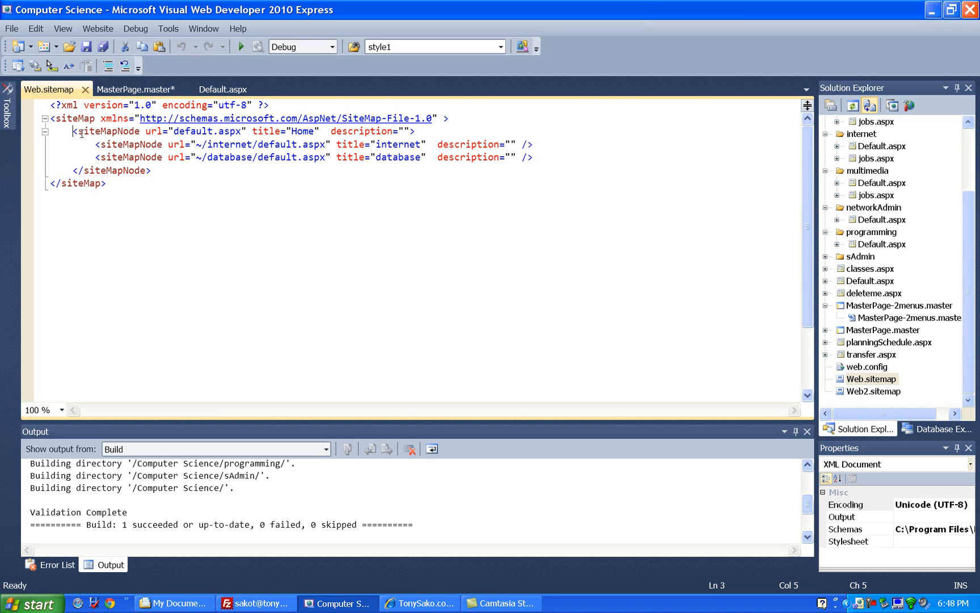
{"action": "double_click", "coordinate": [106, 131]}
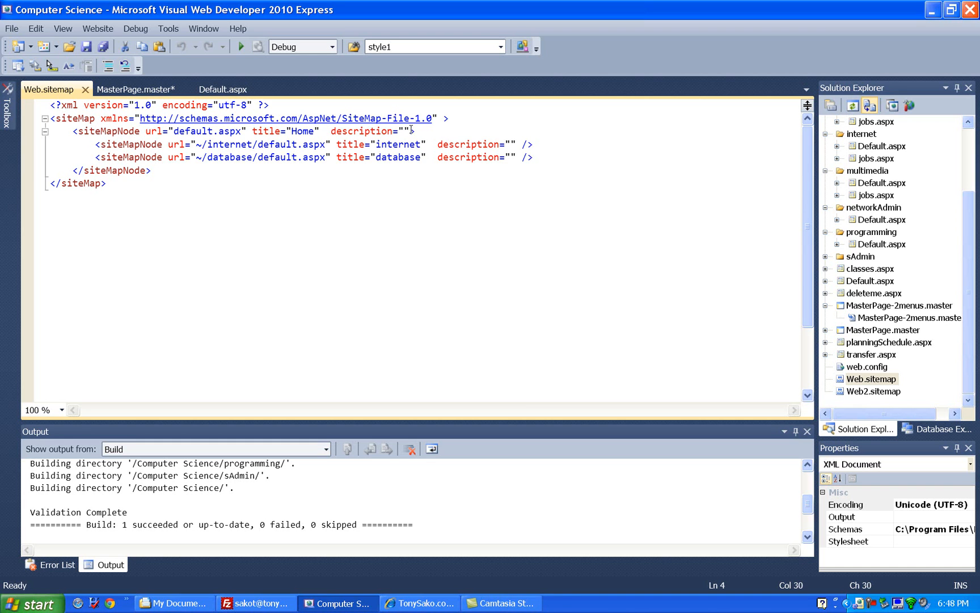
{"action": "left_click", "coordinate": [412, 130]}
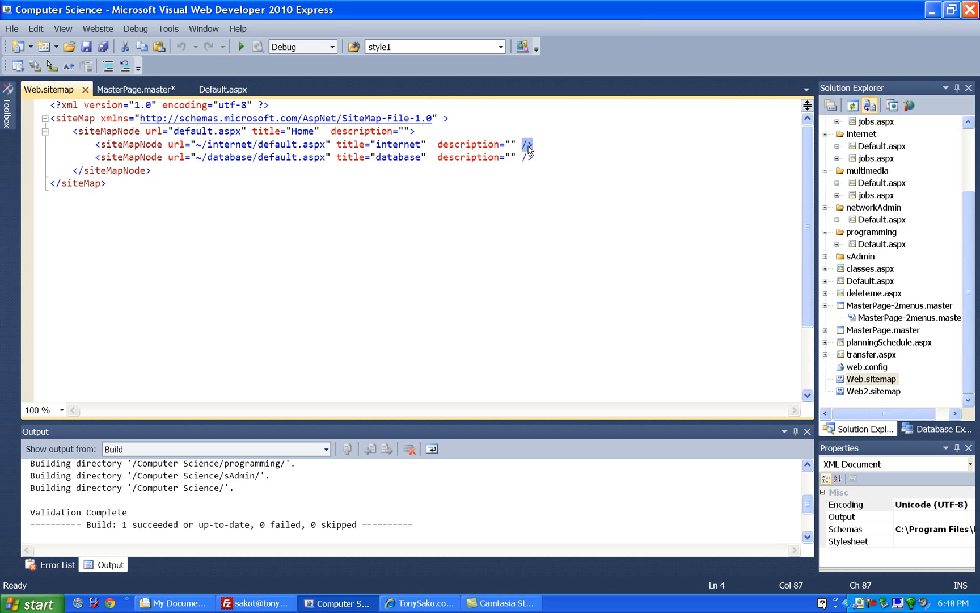
{"action": "mouse_move", "coordinate": [528, 150]}
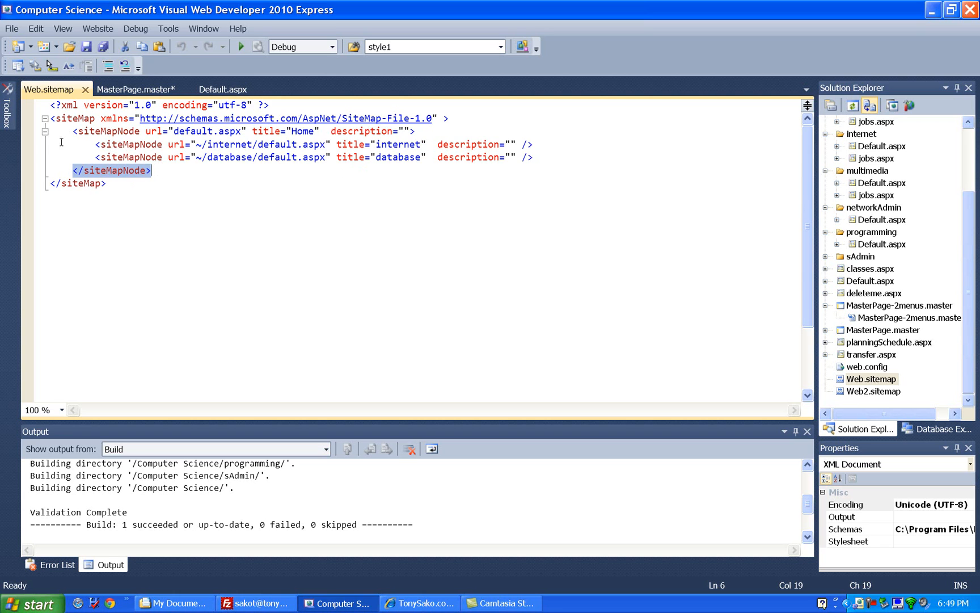
{"action": "left_click", "coordinate": [44, 131]}
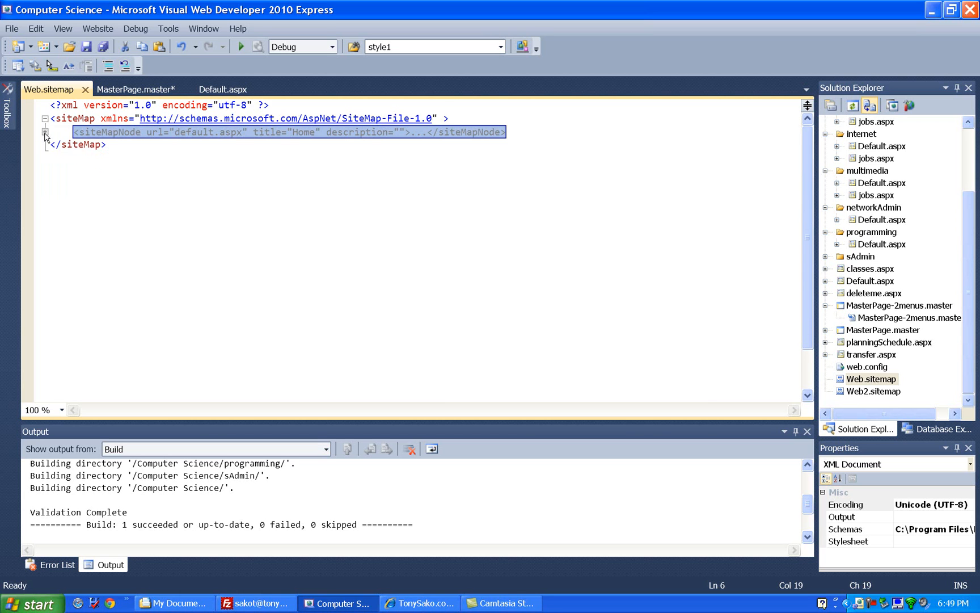
{"action": "left_click", "coordinate": [44, 132]}
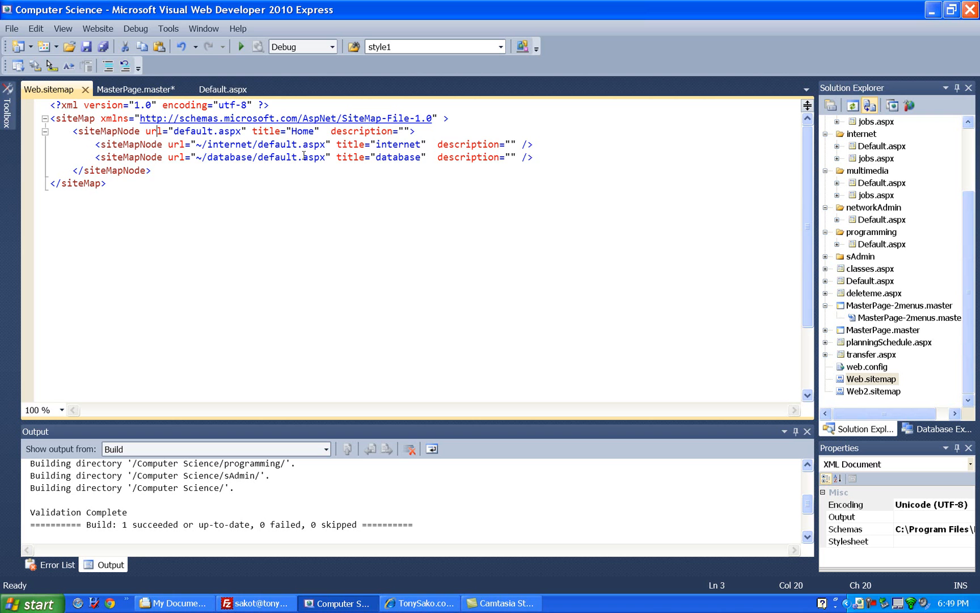
{"action": "mouse_move", "coordinate": [223, 88]}
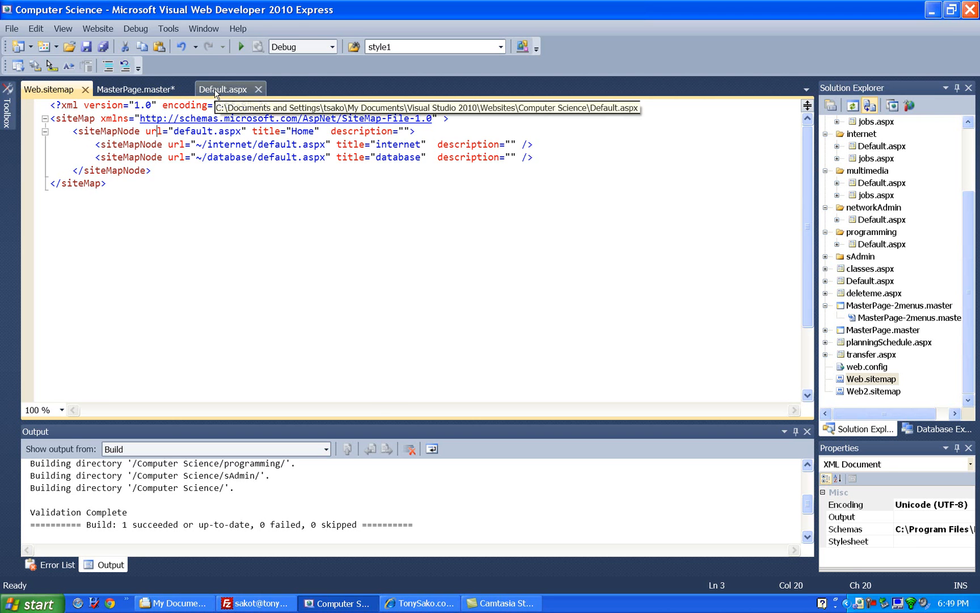
Return to MasterPage.master design, closing the menu's item-click handler code without saving.
{"action": "left_click", "coordinate": [222, 88]}
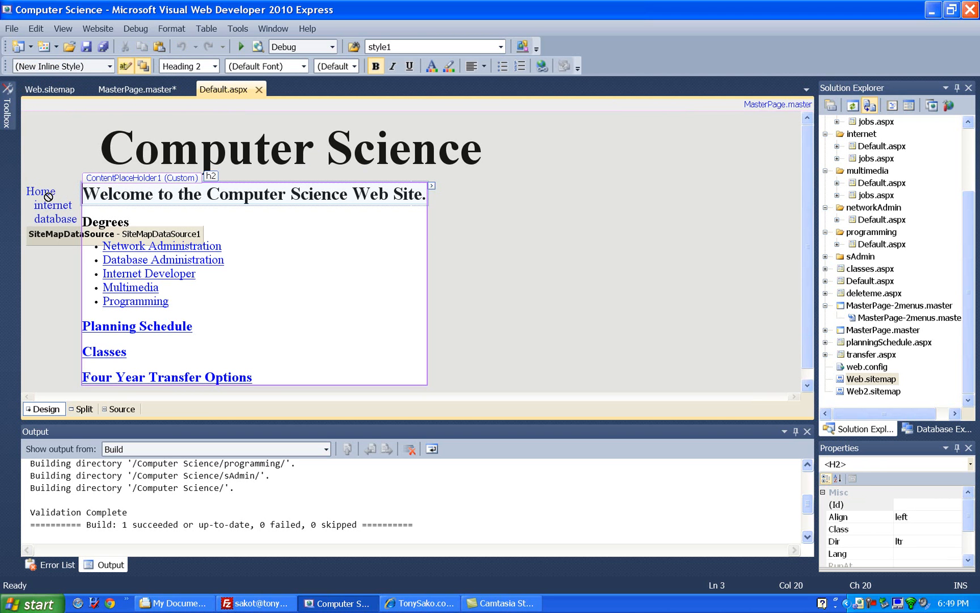
{"action": "mouse_move", "coordinate": [47, 205]}
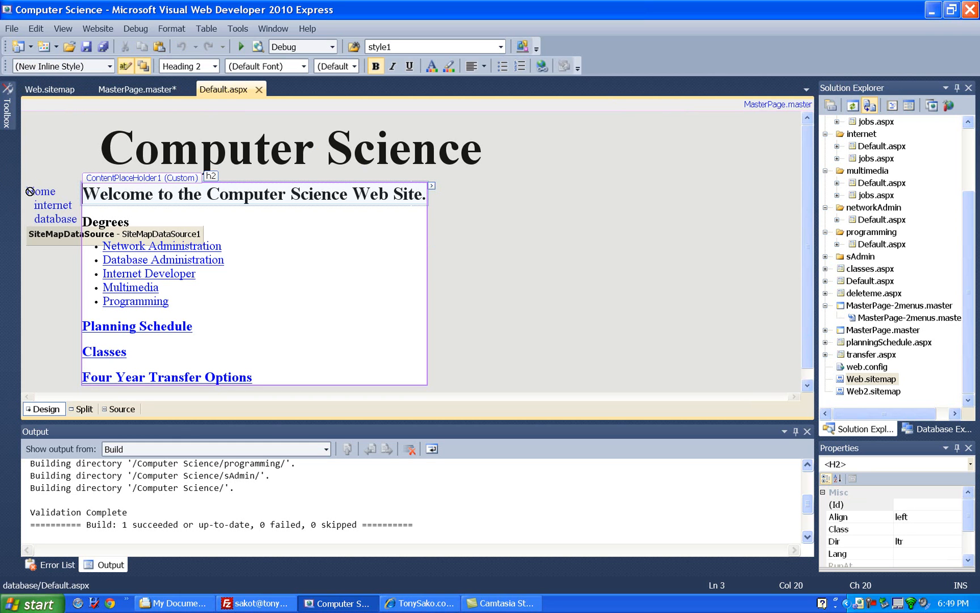
{"action": "mouse_move", "coordinate": [35, 195]}
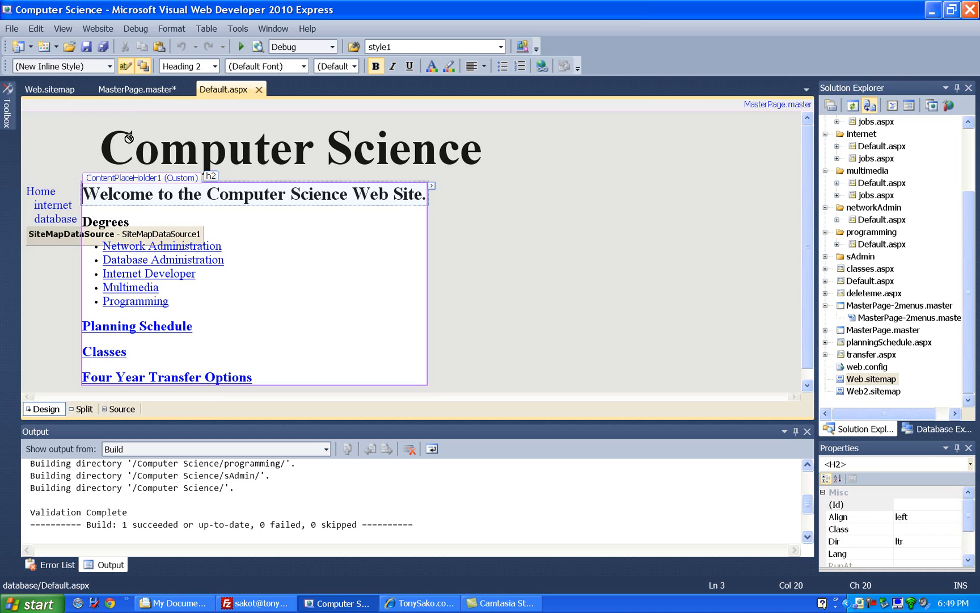
{"action": "left_click", "coordinate": [135, 89]}
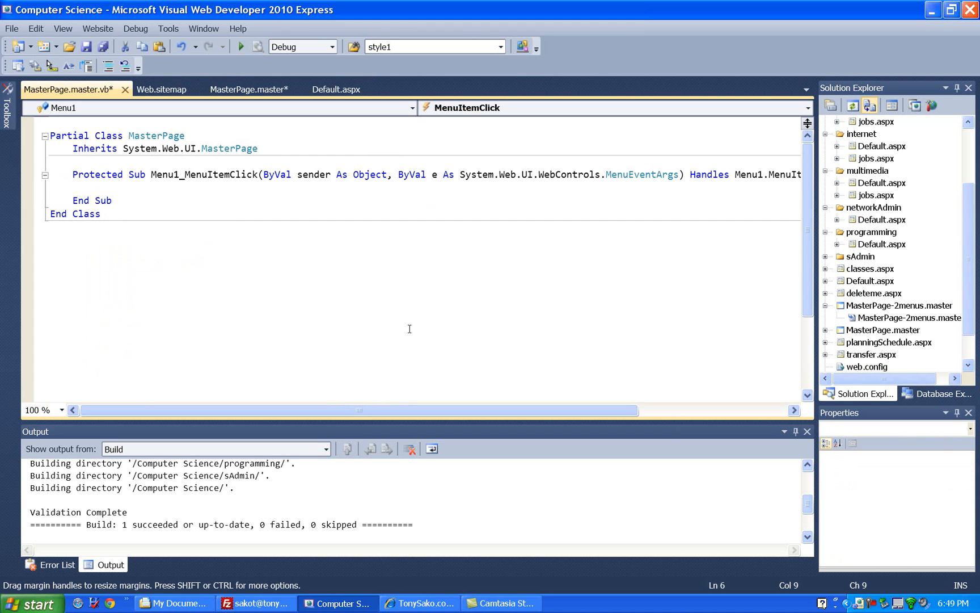
{"action": "left_click", "coordinate": [124, 89]}
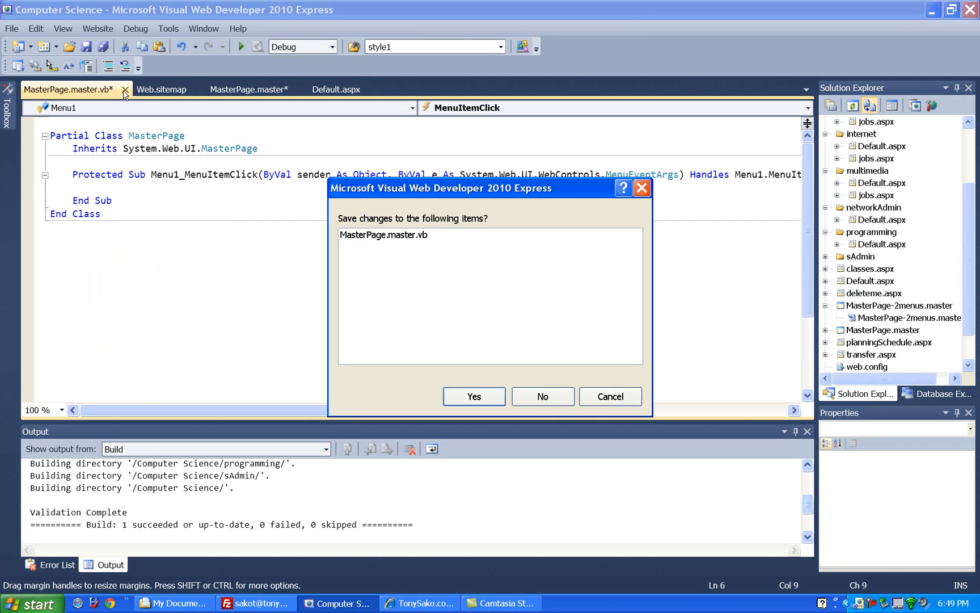
{"action": "mouse_move", "coordinate": [542, 397]}
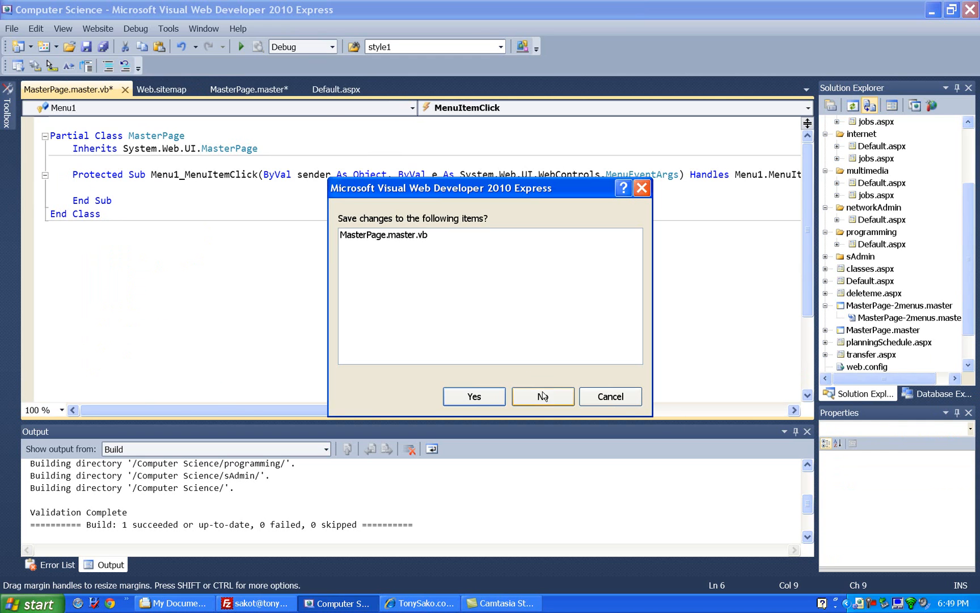
{"action": "left_click", "coordinate": [542, 397]}
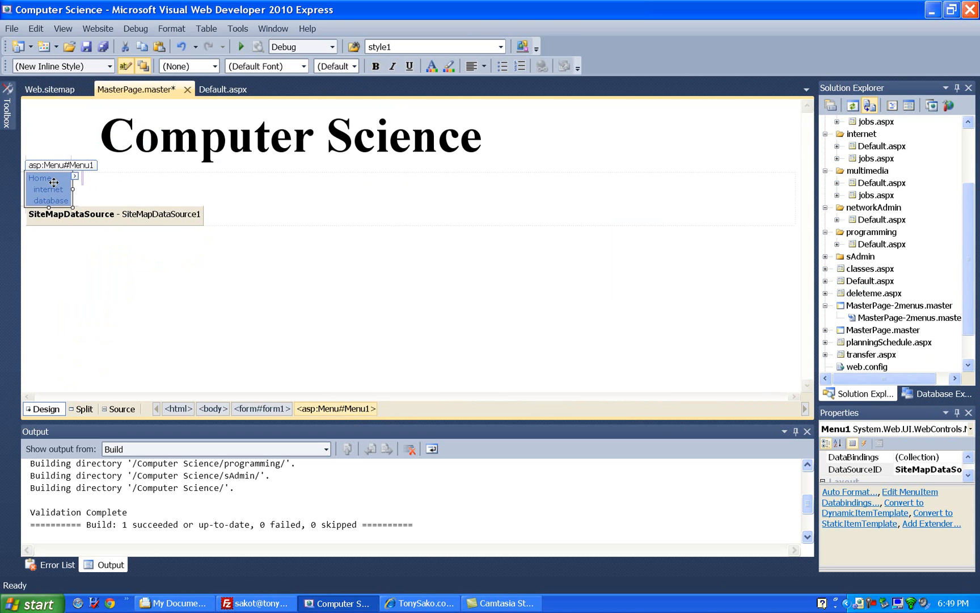
{"action": "mouse_move", "coordinate": [946, 439]}
{"action": "type", "text": "1"}
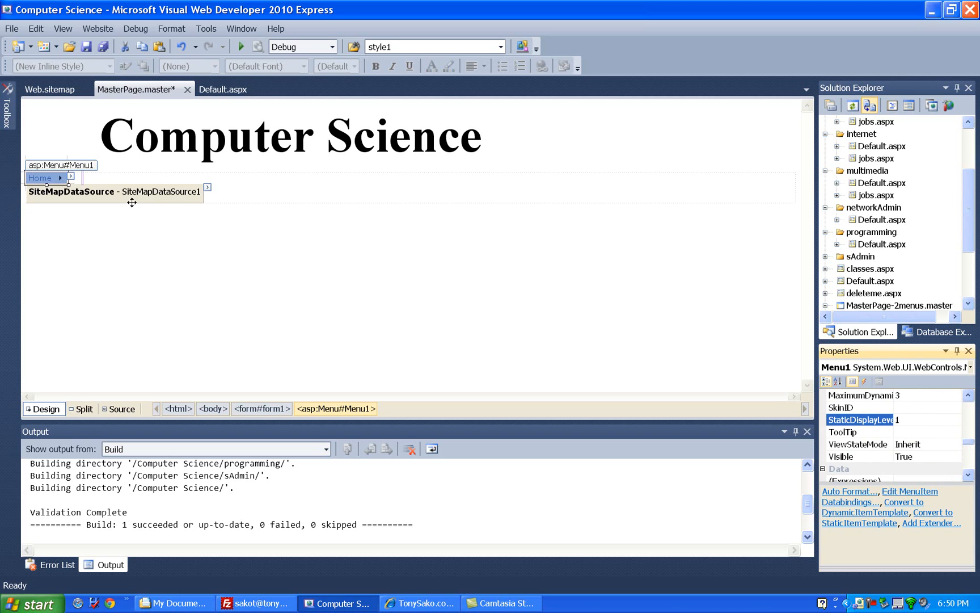
Preview the site in Internet Explorer, checking Home's internet/database flyout, then close the browser.
{"action": "left_click", "coordinate": [223, 89]}
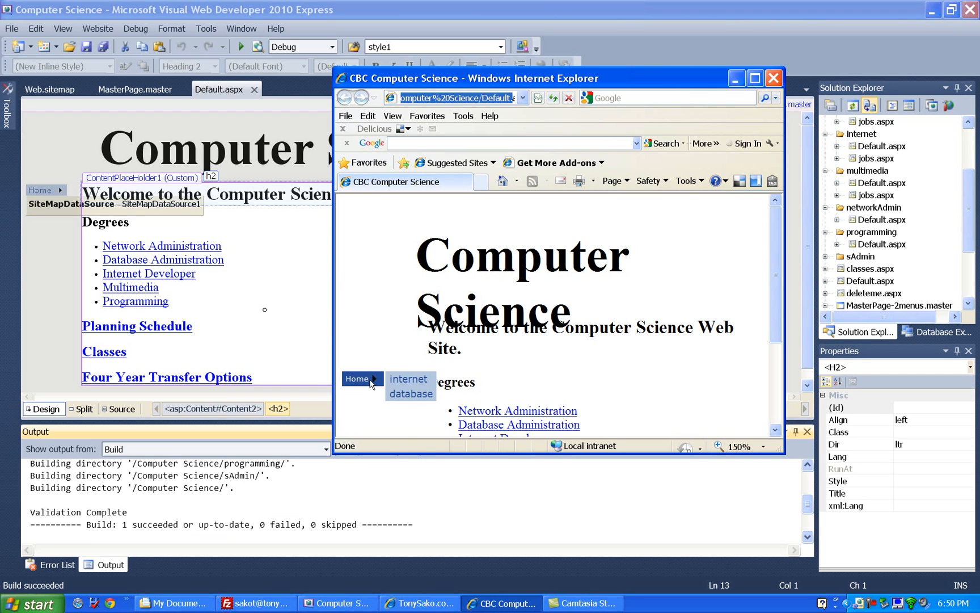
{"action": "mouse_move", "coordinate": [409, 379]}
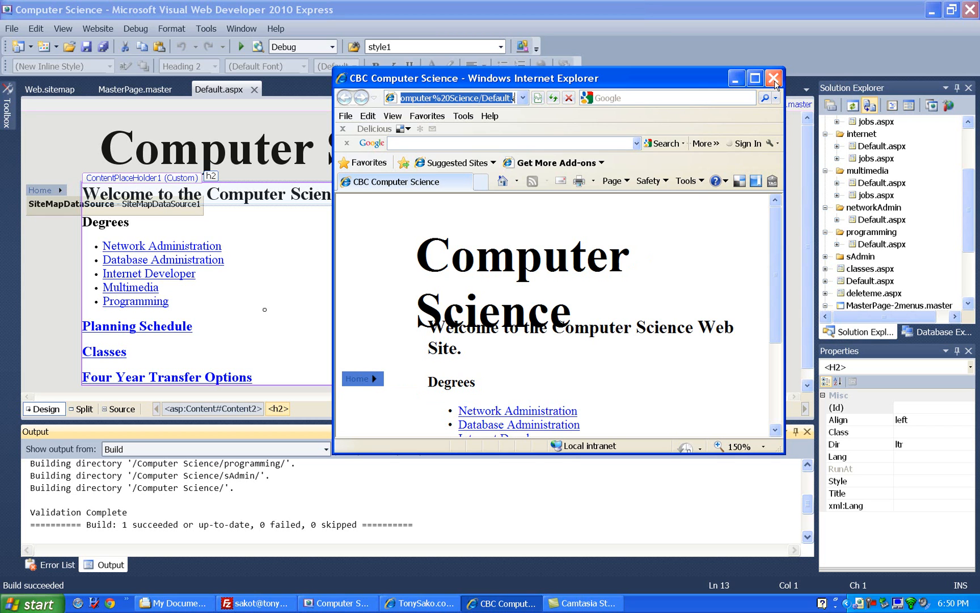
{"action": "left_click", "coordinate": [773, 78]}
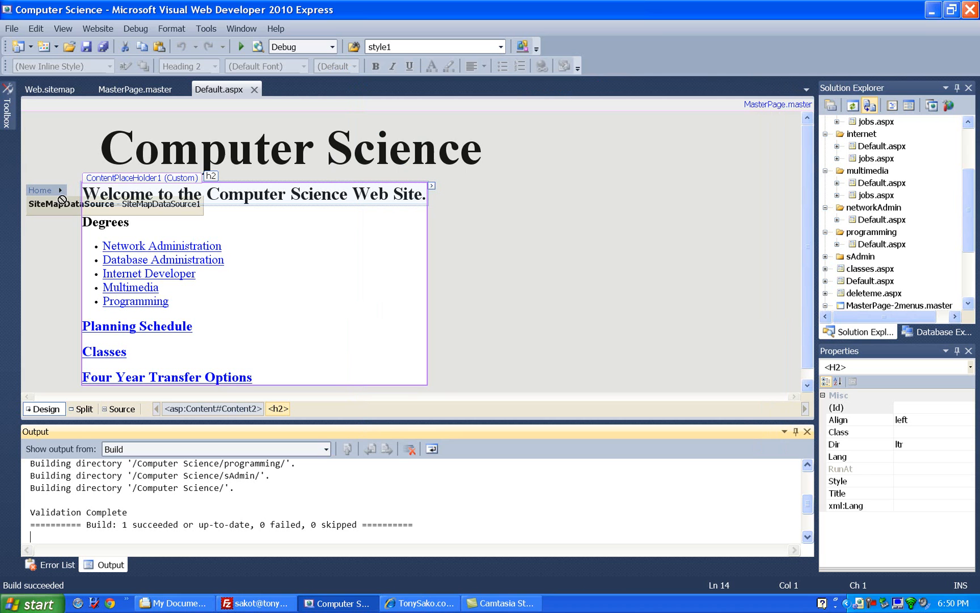
{"action": "mouse_move", "coordinate": [60, 197]}
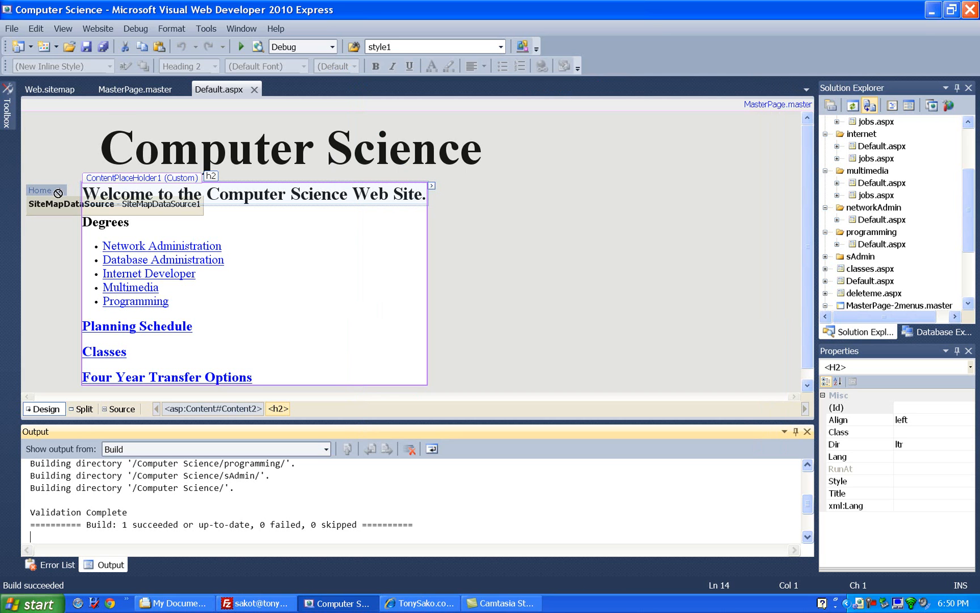
On MasterPage.master, scroll Menu1's Properties to restore the static display setting.
{"action": "left_click", "coordinate": [134, 89]}
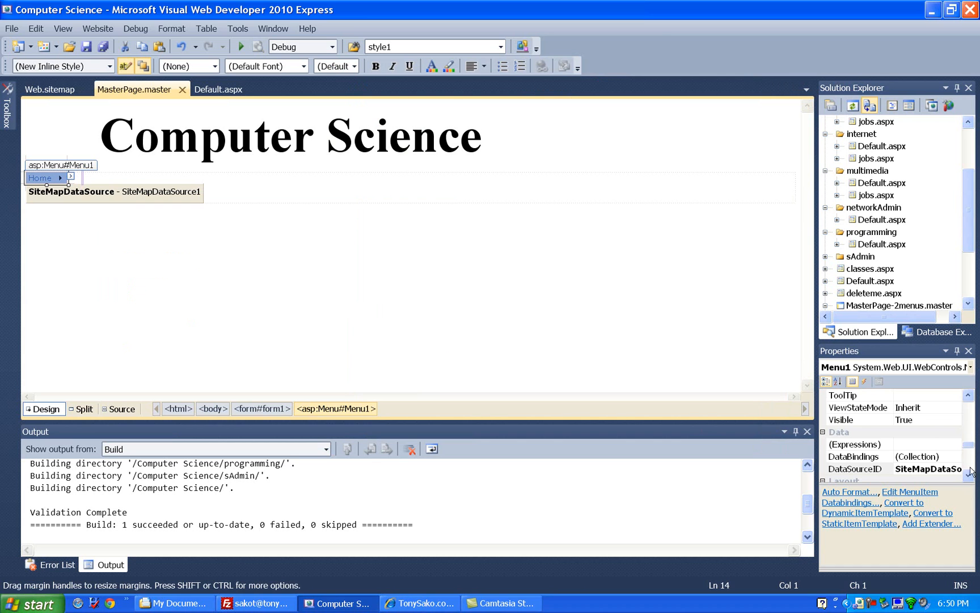
{"action": "scroll", "scroll_direction": "up", "scroll_amount": 3}
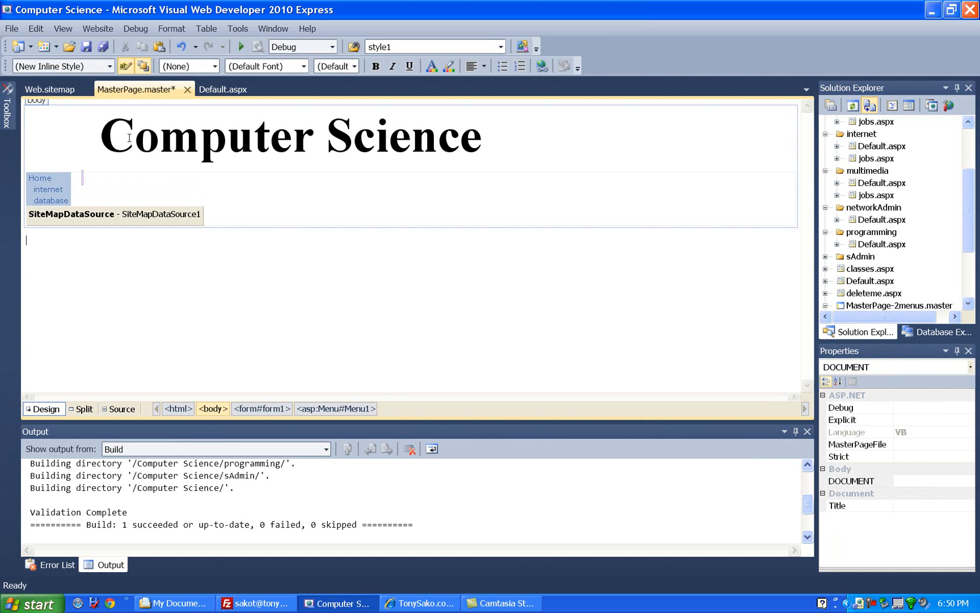
Add a child siteMapNode under Internet with url ~/internet/jobs.aspx.
{"action": "left_click", "coordinate": [48, 88]}
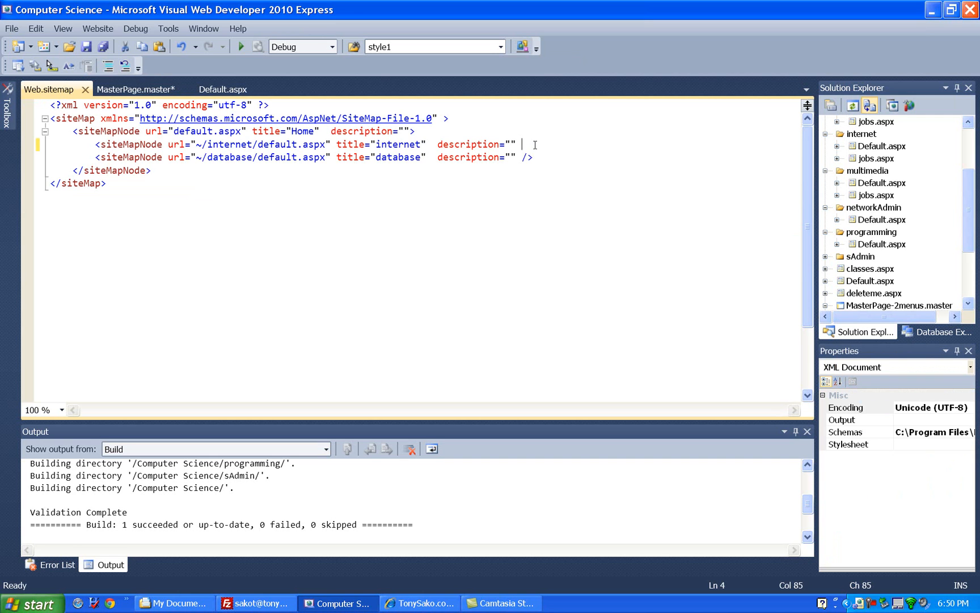
{"action": "key", "text": "Backspace"}
{"action": "type", "text": ">"}
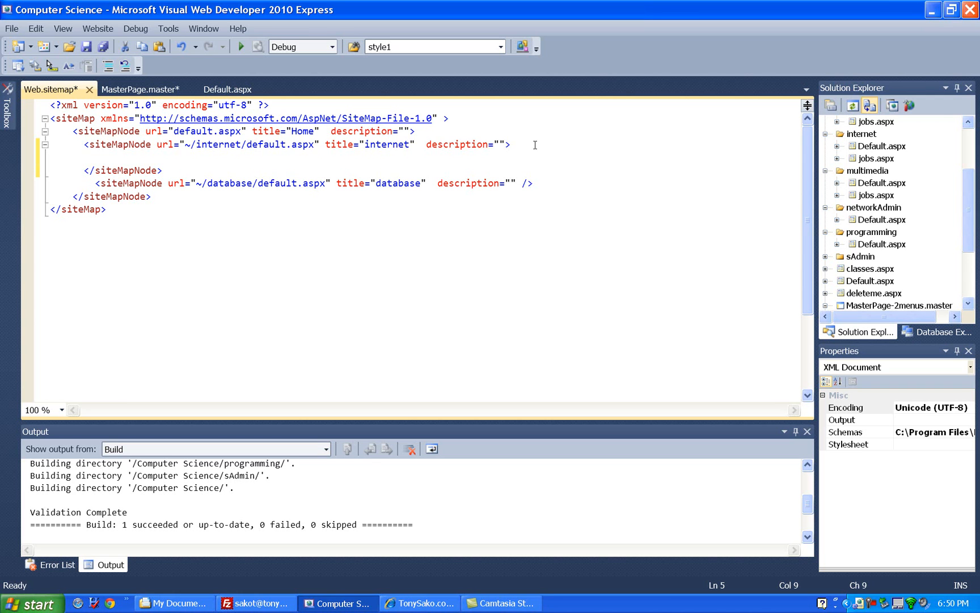
{"action": "type", "text": "<"}
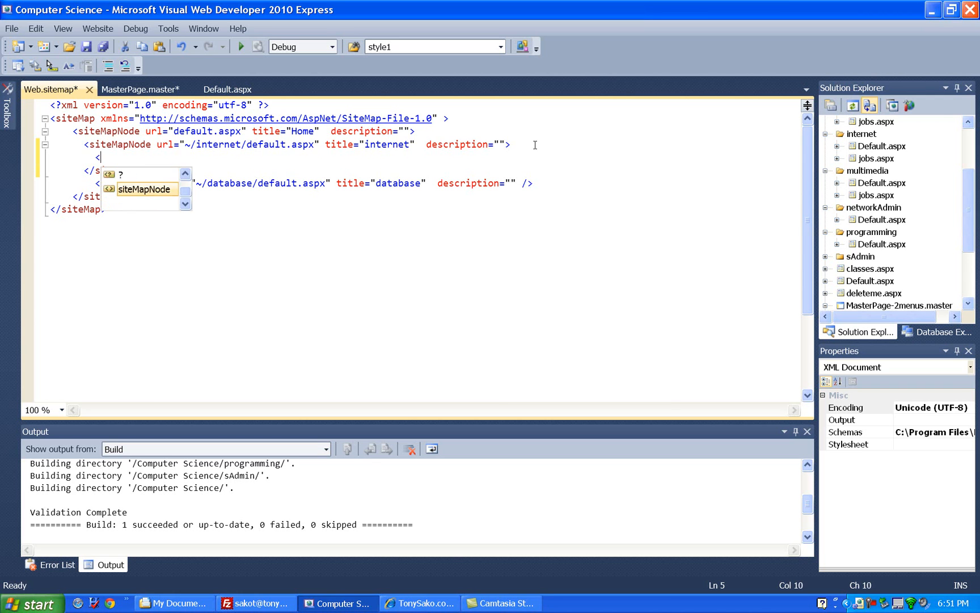
{"action": "type", "text": "siteMapNode url=\""}
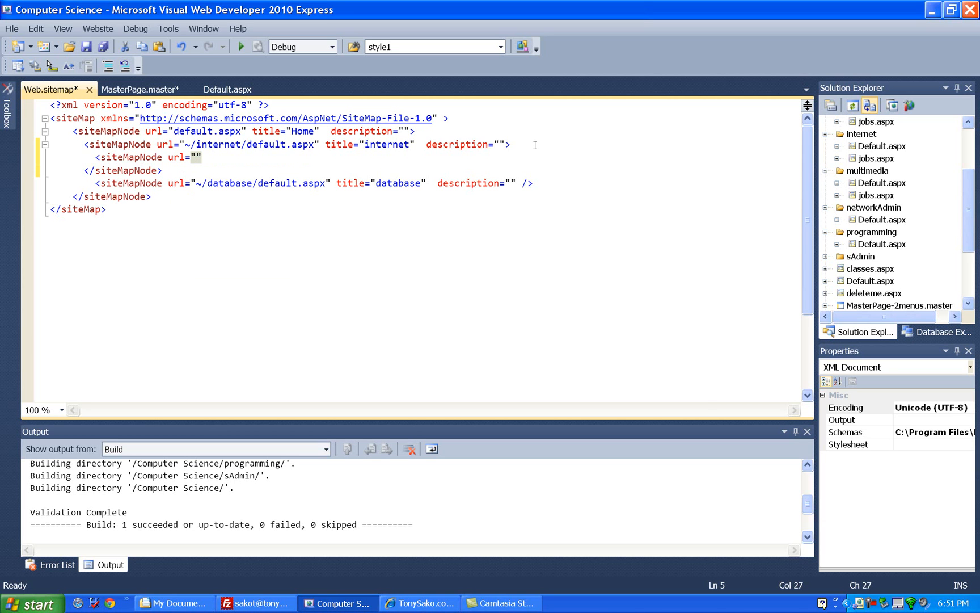
{"action": "type", "text": "~/"}
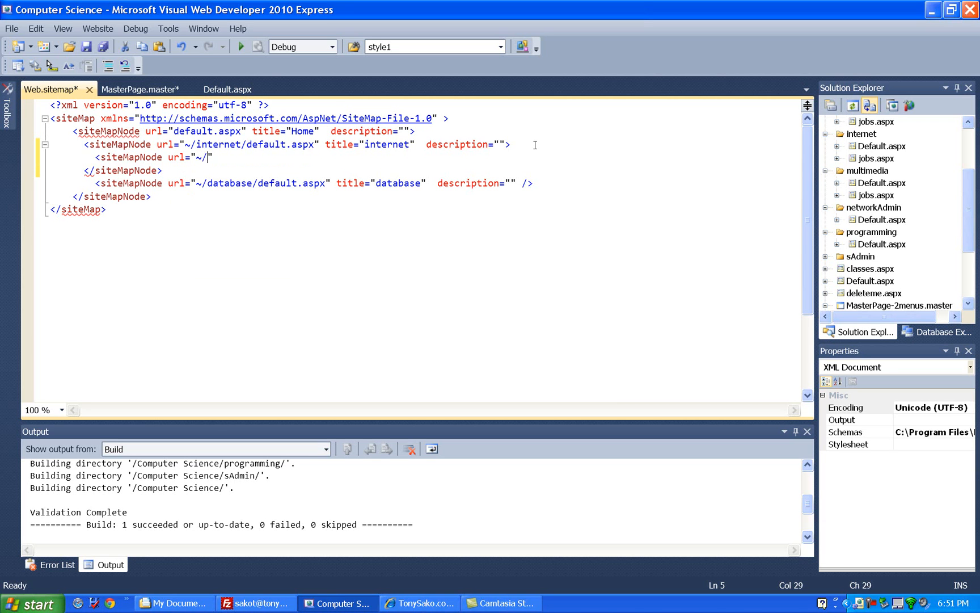
{"action": "type", "text": "internet"}
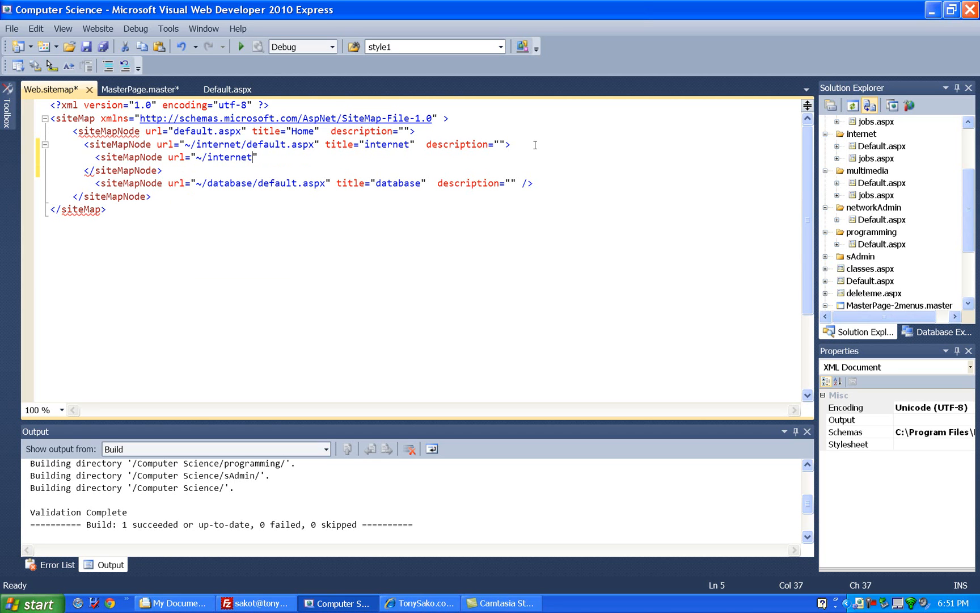
{"action": "type", "text": "/job"}
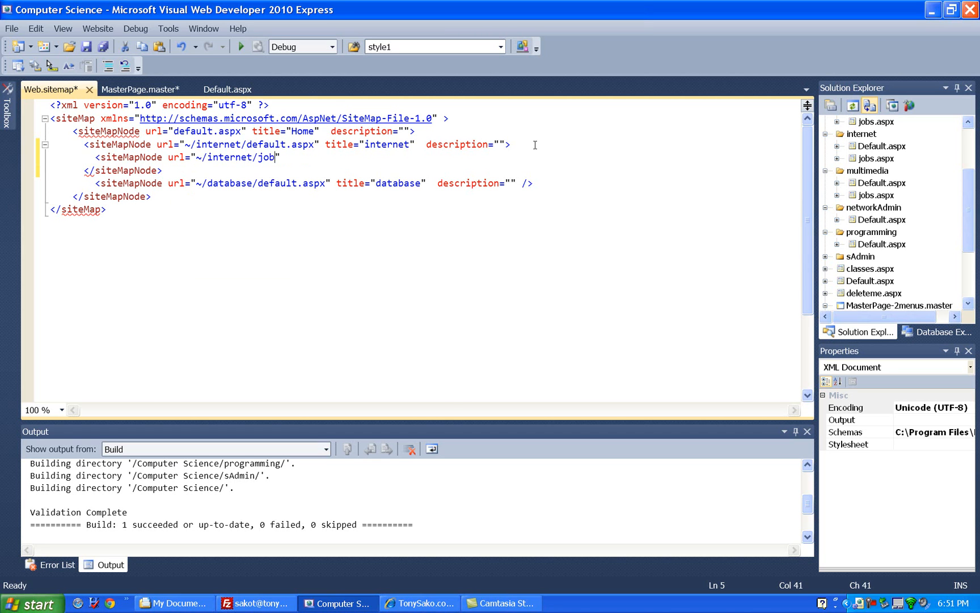
{"action": "type", "text": "s.aspx"}
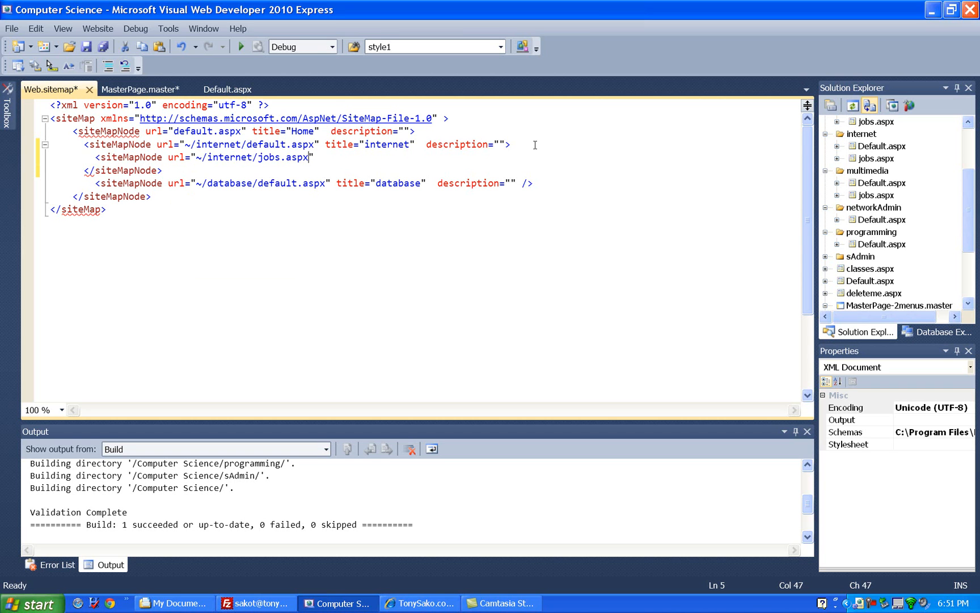
{"action": "left_click", "coordinate": [194, 157]}
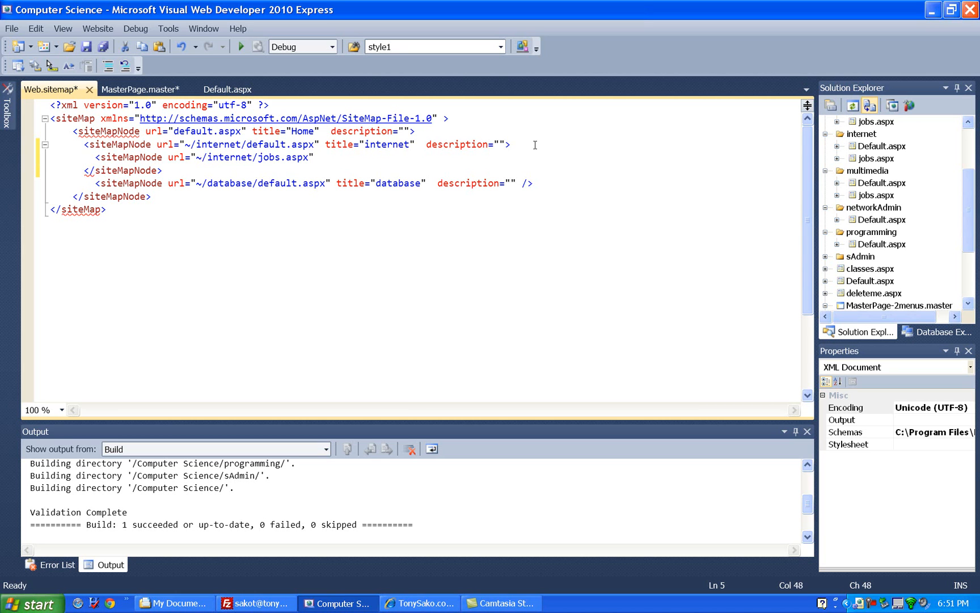
Title the new node Jobs and capitalize the Database node's title.
{"action": "type", "text": "title=\""}
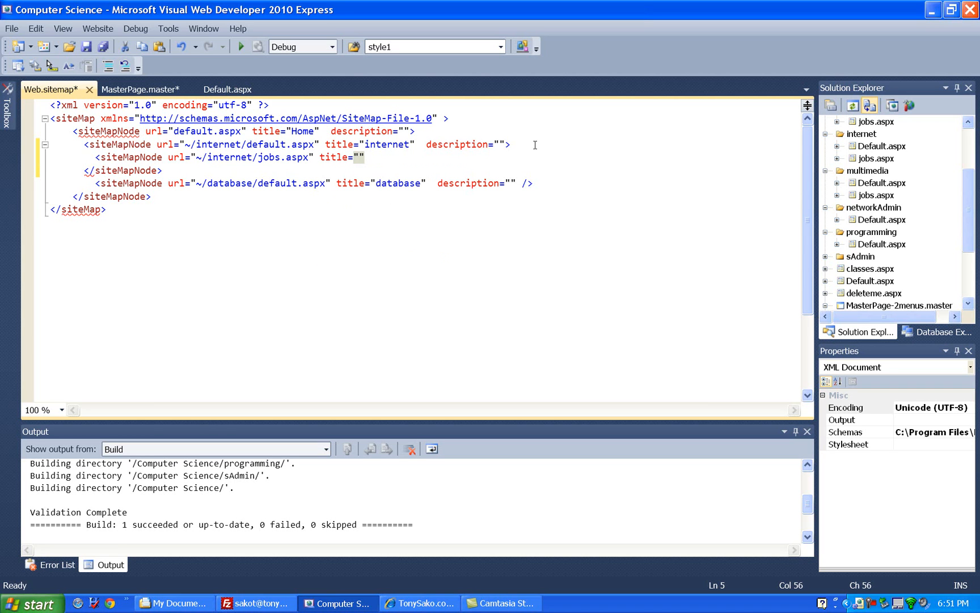
{"action": "type", "text": "jo"}
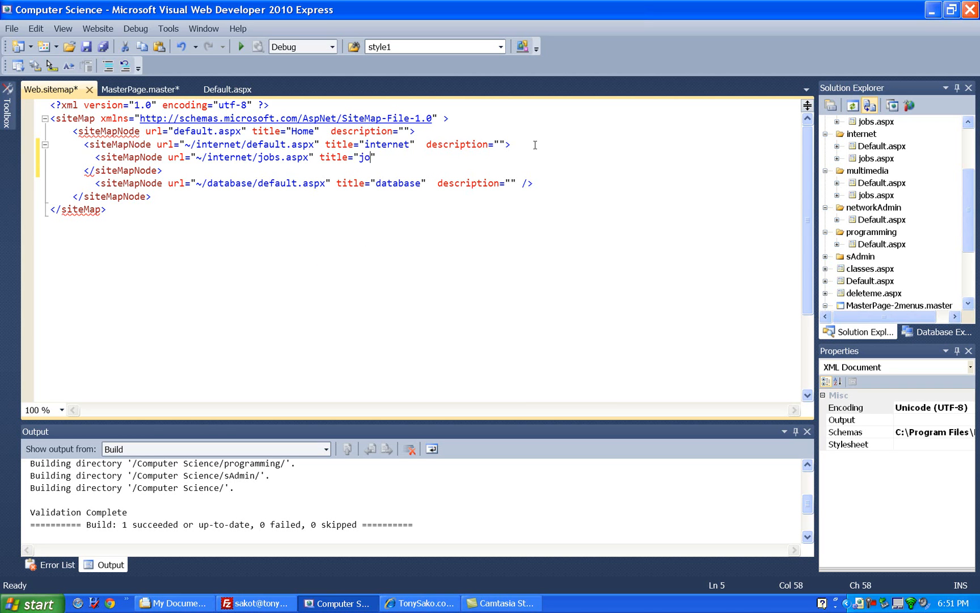
{"action": "key", "text": "Backspace"}
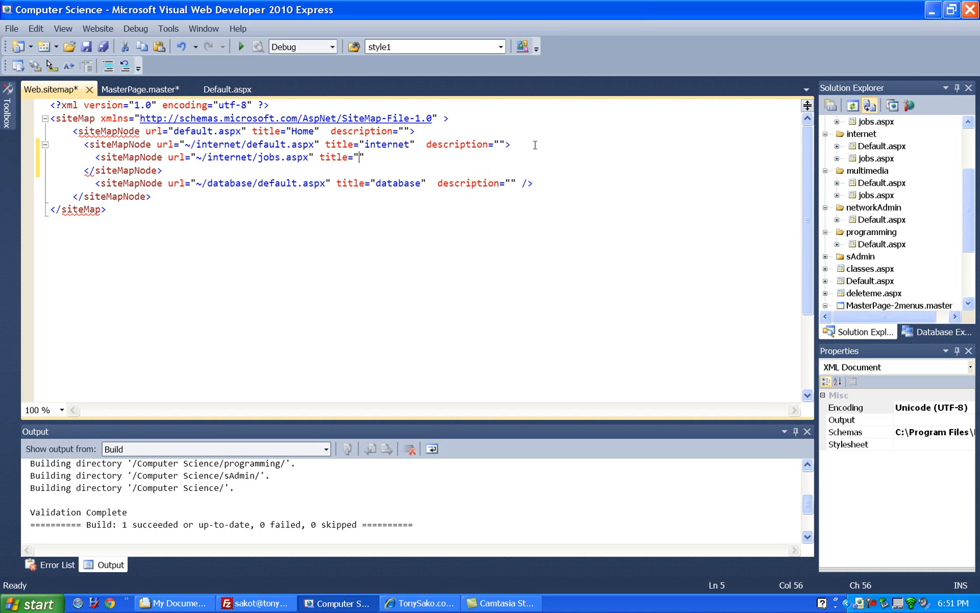
{"action": "type", "text": "Jobs"}
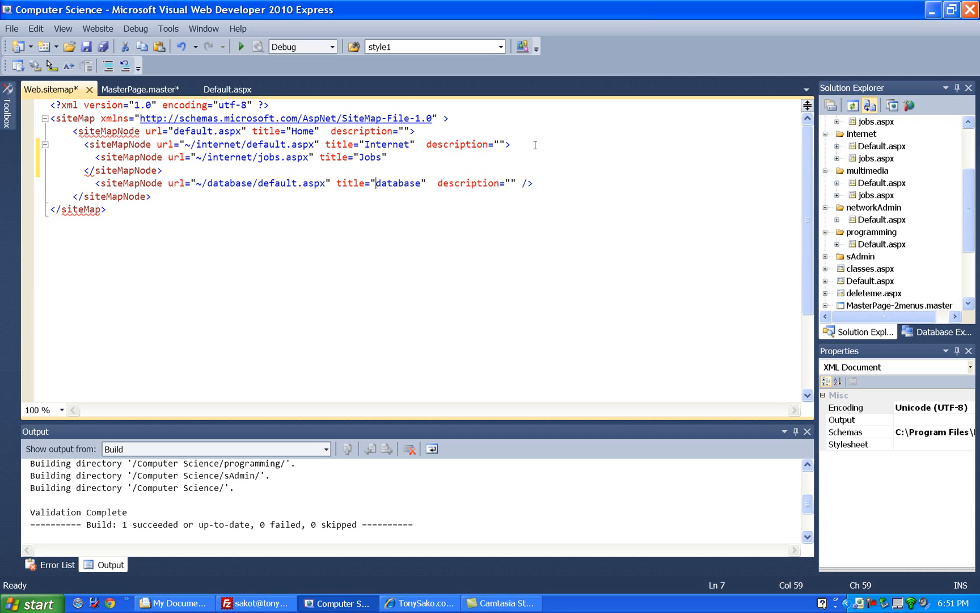
{"action": "type", "text": "Database"}
{"action": "left_click", "coordinate": [446, 157]}
{"action": "type", "text": " description=\""}
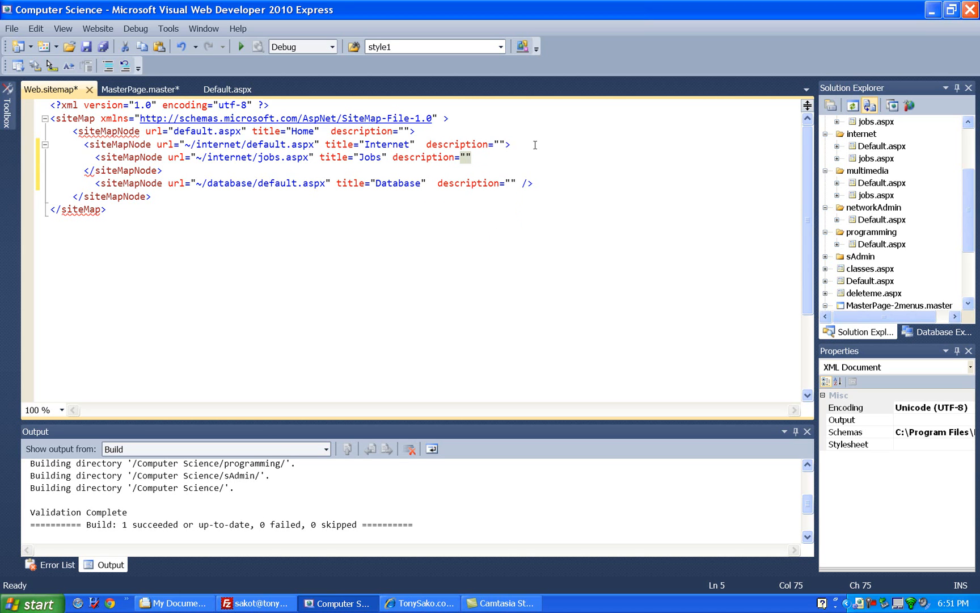
Fill in the descriptions Internet Jobs and CBC Internet Degree.
{"action": "type", "text": "I"}
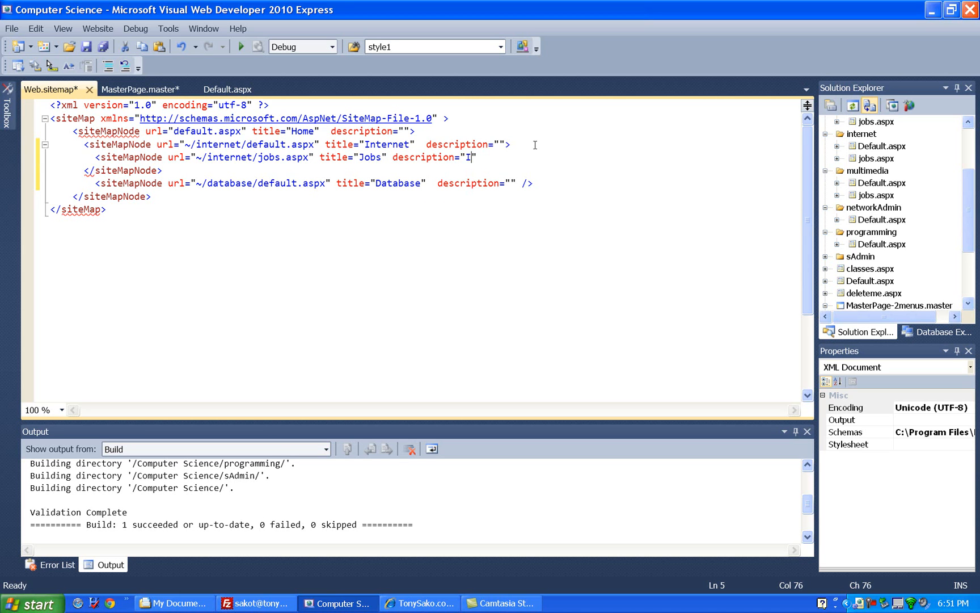
{"action": "type", "text": "nternet Jobs"}
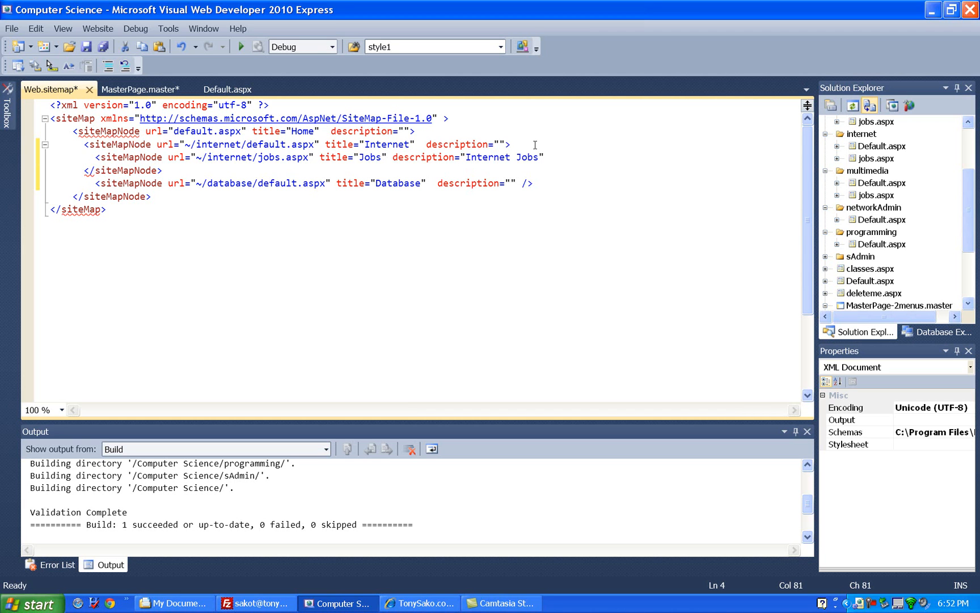
{"action": "type", "text": "C"}
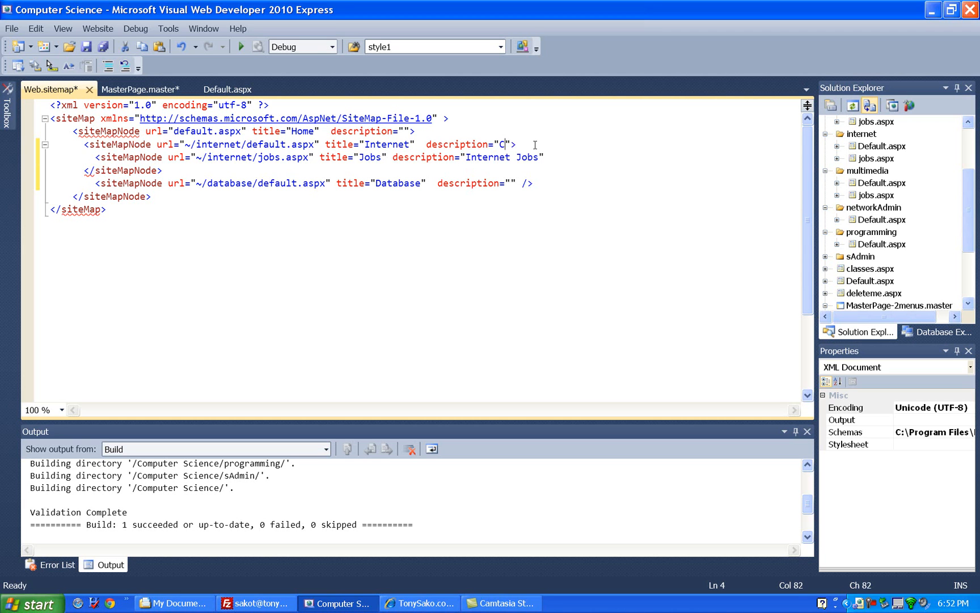
{"action": "type", "text": "BC Internet D"}
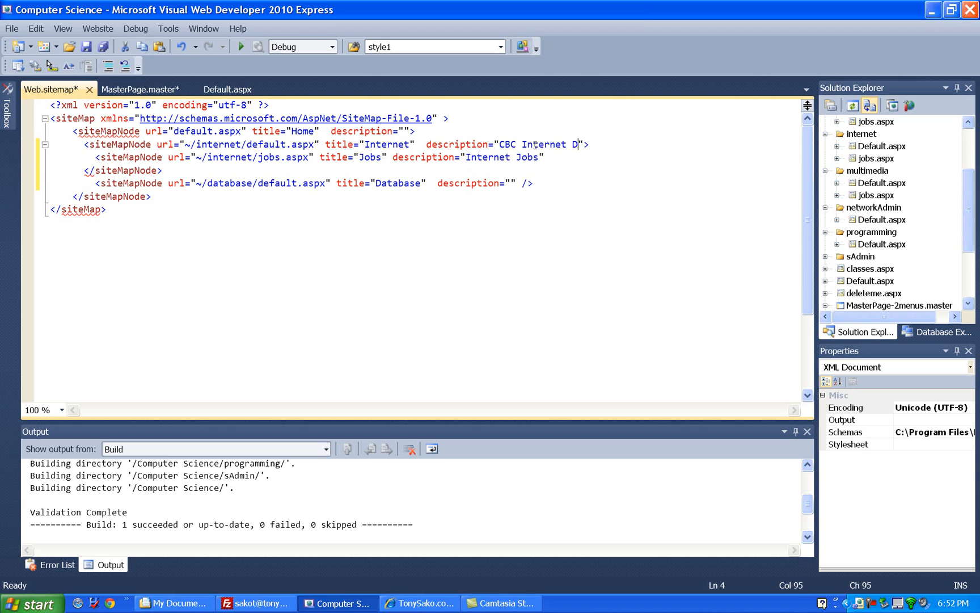
{"action": "type", "text": "egree"}
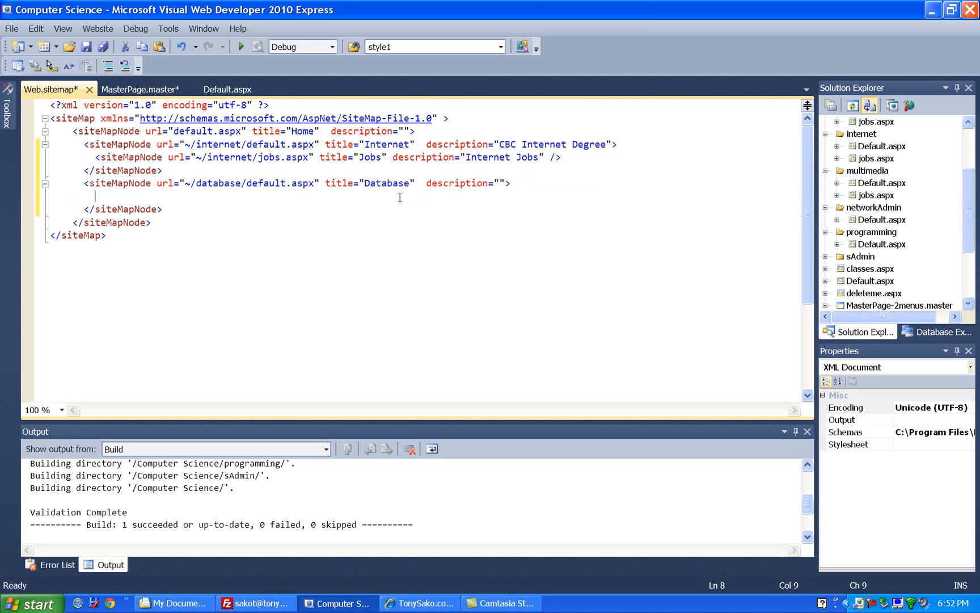
{"action": "mouse_move", "coordinate": [330, 193]}
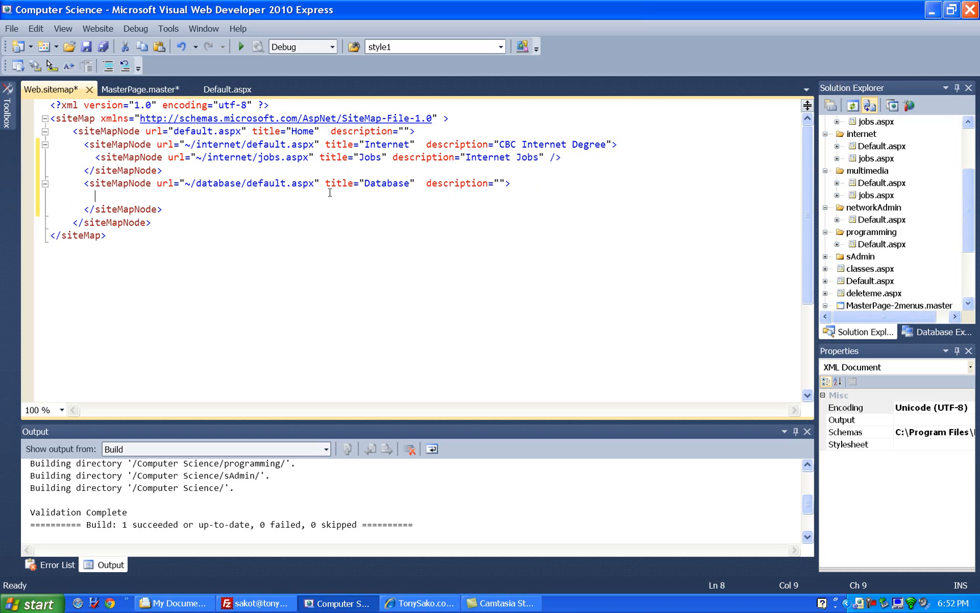
{"action": "mouse_move", "coordinate": [352, 195]}
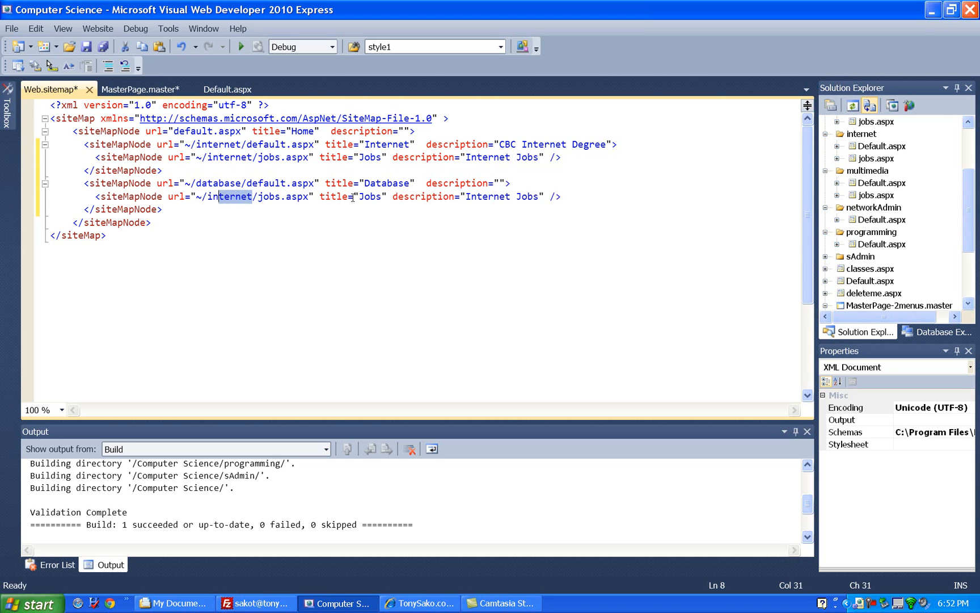
Point the pasted child node to database/jobs.aspx and describe it as Database Jobs.
{"action": "type", "text": "database"}
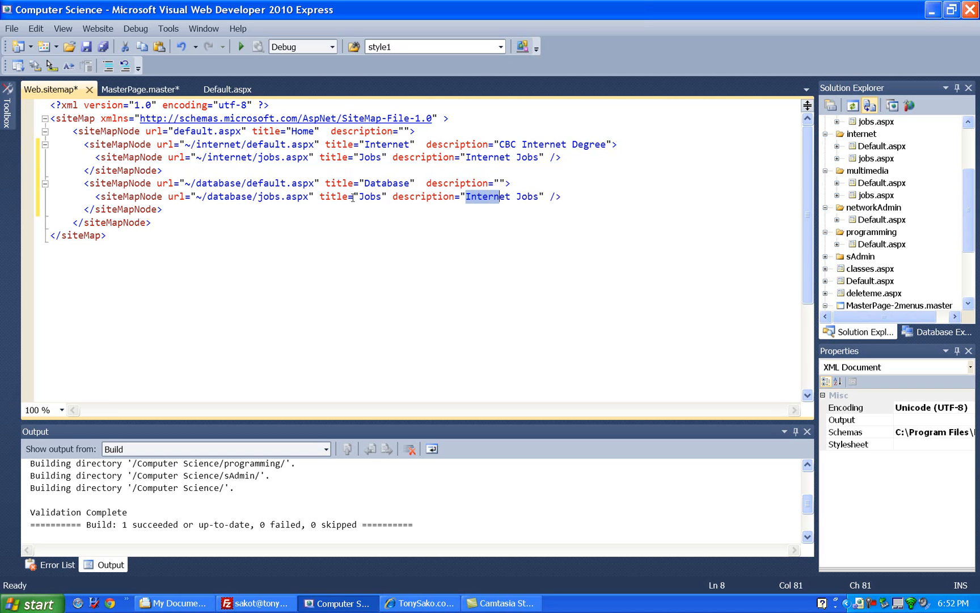
{"action": "type", "text": "Databas"}
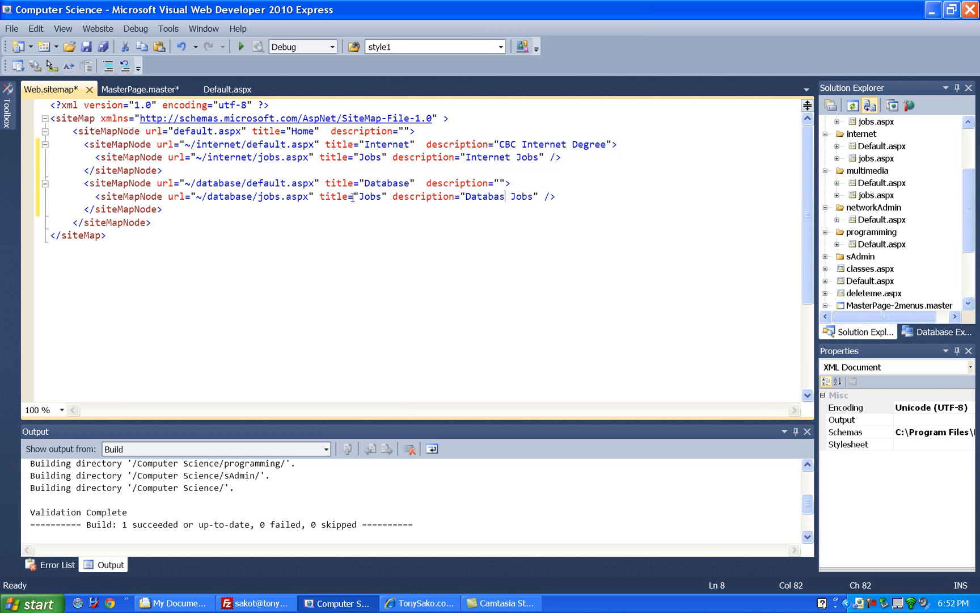
{"action": "type", "text": "e"}
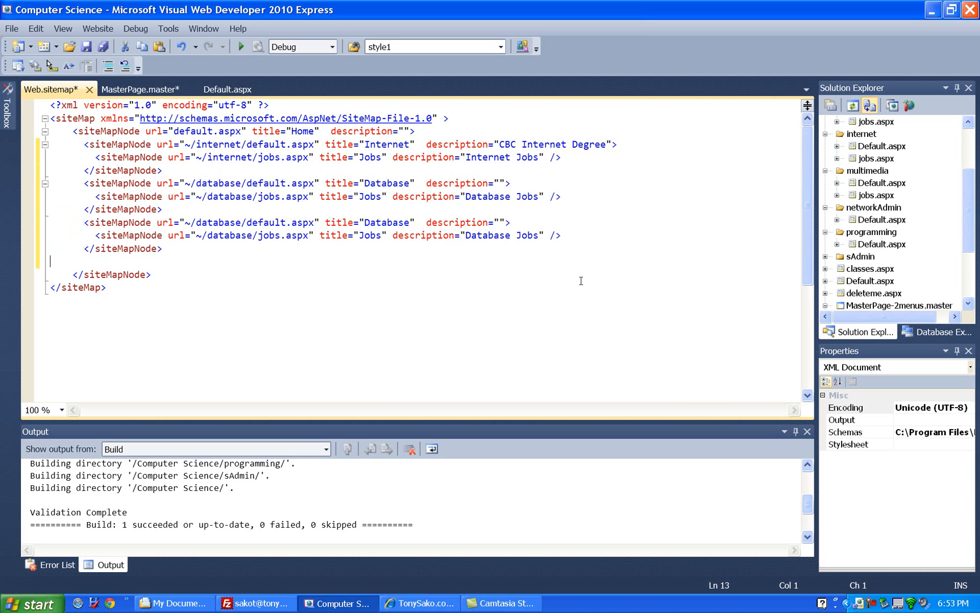
Change the copied block's urls to the multimedia folder and its title to Multimedia.
{"action": "left_click", "coordinate": [128, 222]}
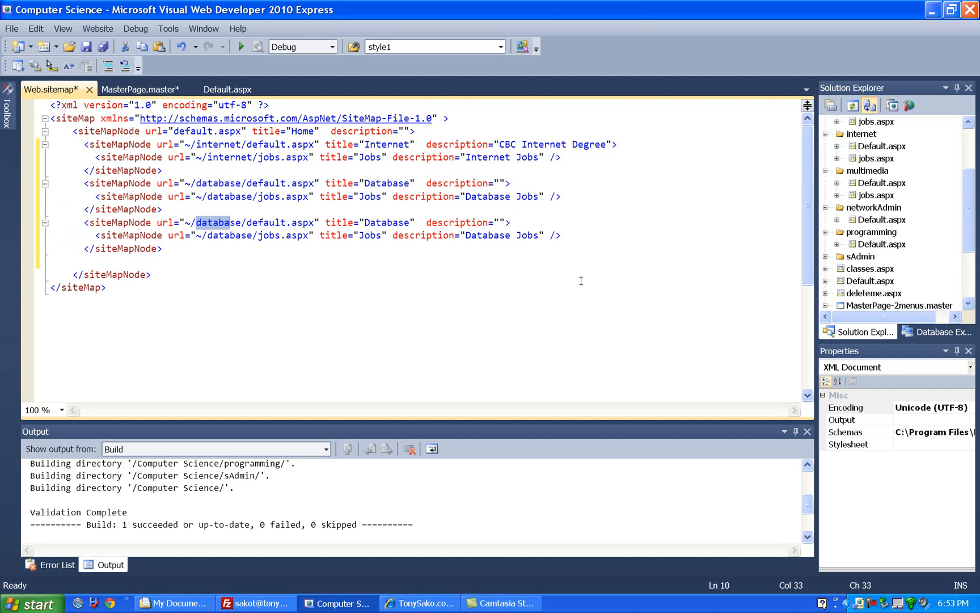
{"action": "type", "text": "mu"}
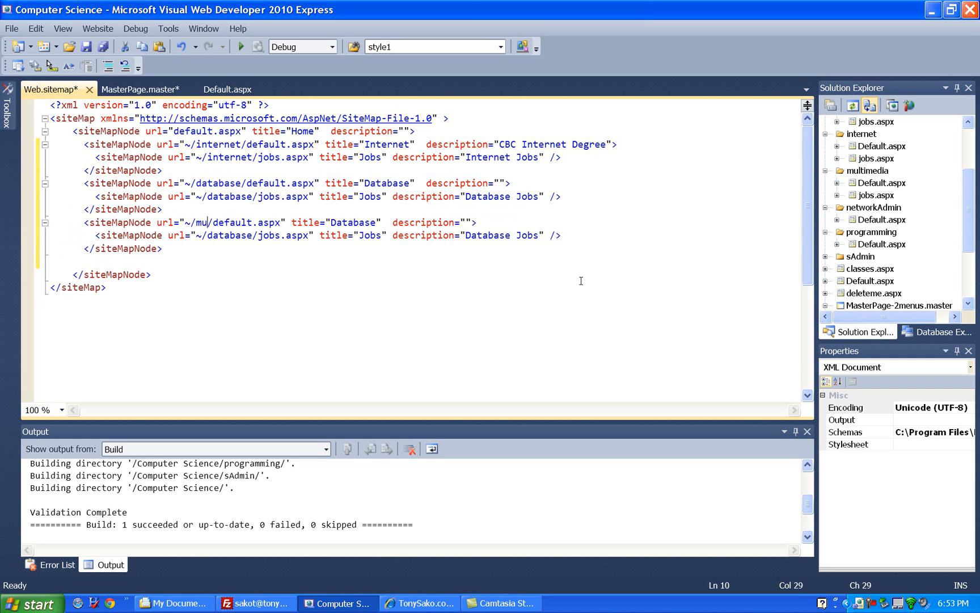
{"action": "type", "text": "ltimedia"}
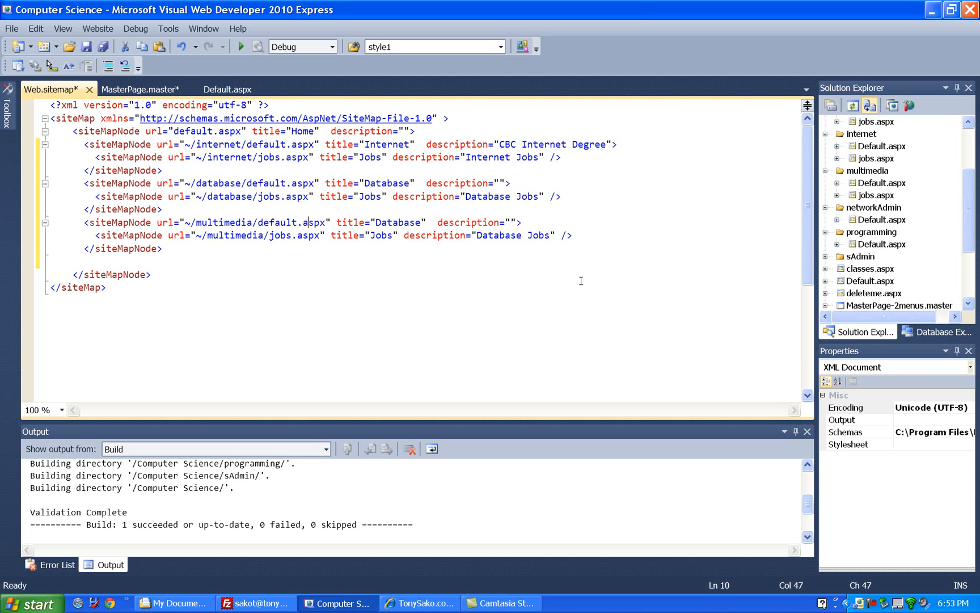
{"action": "type", "text": "M"}
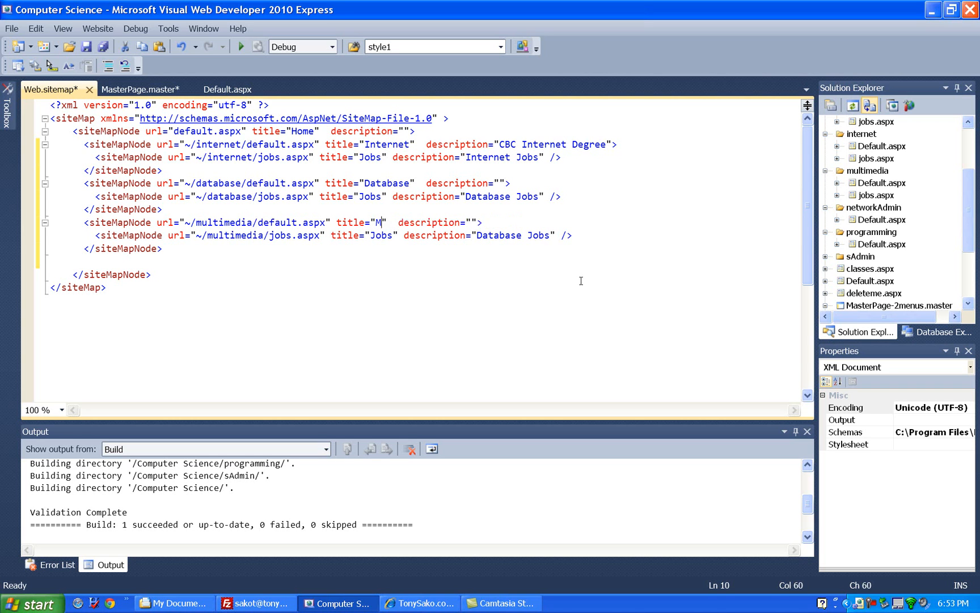
{"action": "type", "text": "ultimedia"}
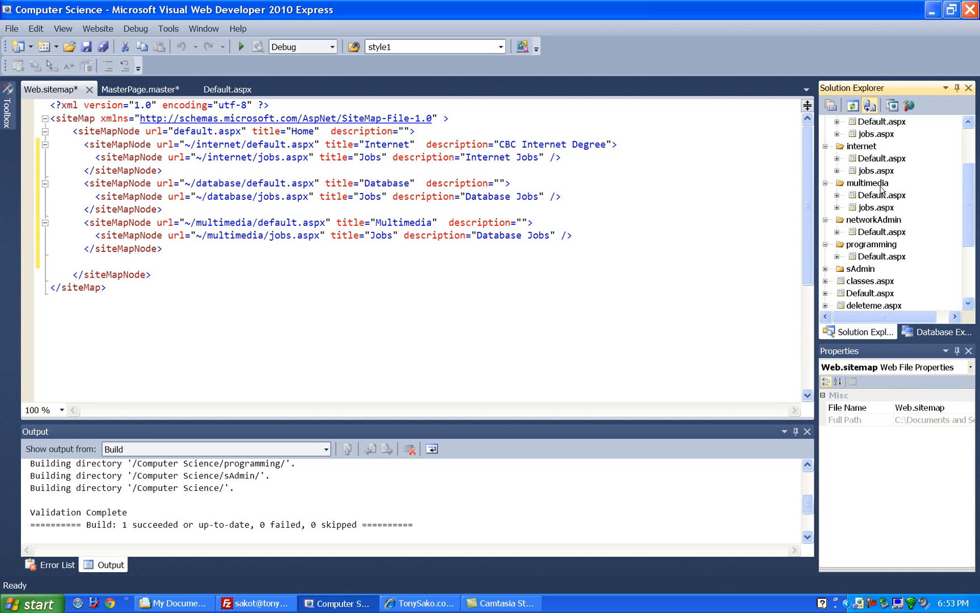
Add a classes.aspx Web Form to the multimedia folder using MasterPage.master.
{"action": "right_click", "coordinate": [870, 182]}
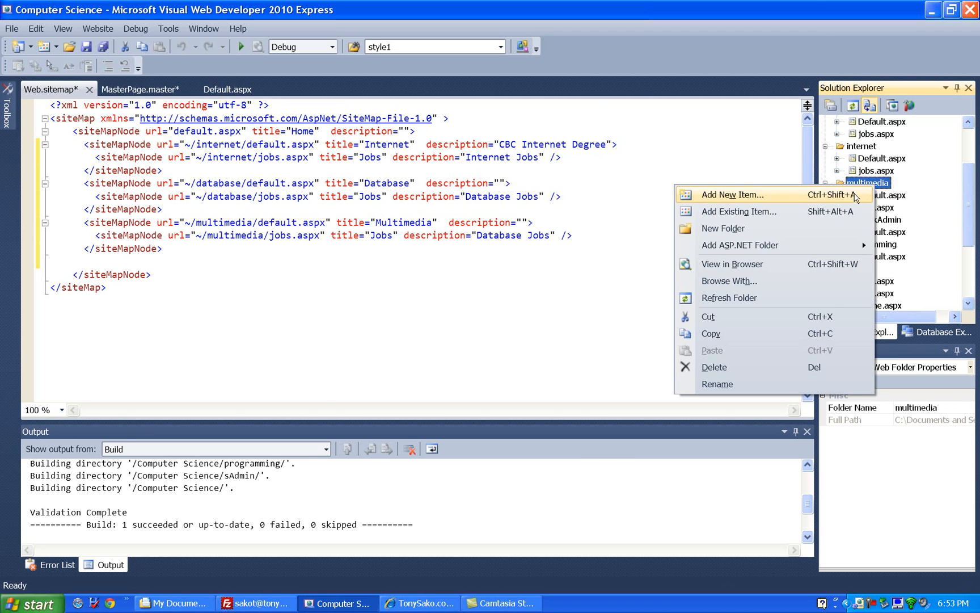
{"action": "left_click", "coordinate": [729, 195]}
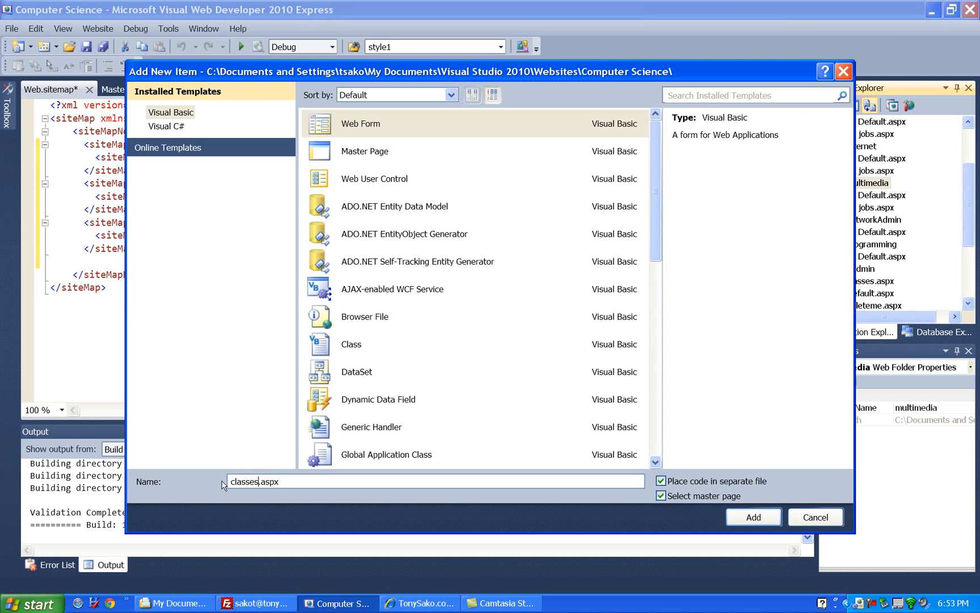
{"action": "left_click", "coordinate": [752, 517]}
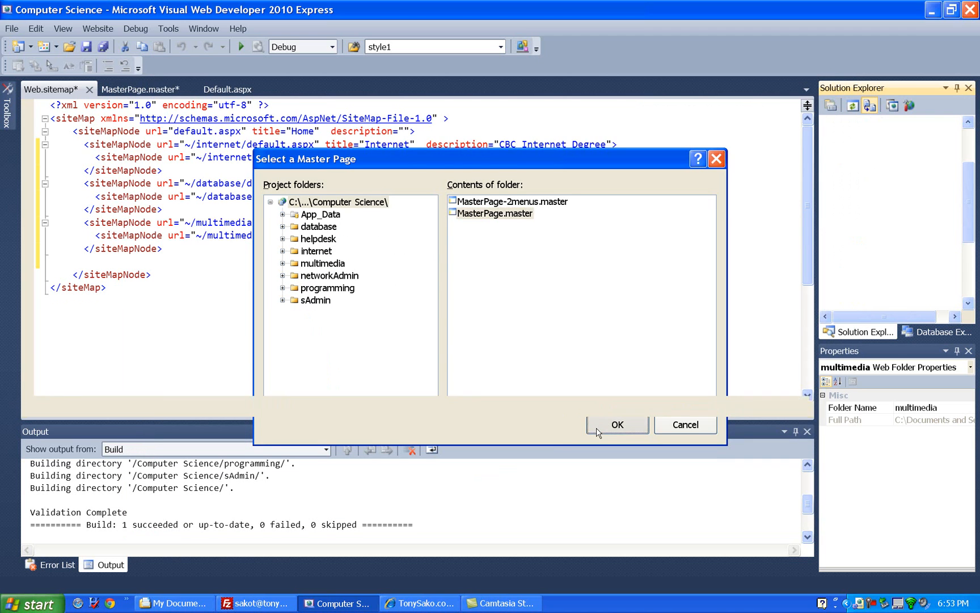
{"action": "left_click", "coordinate": [616, 424]}
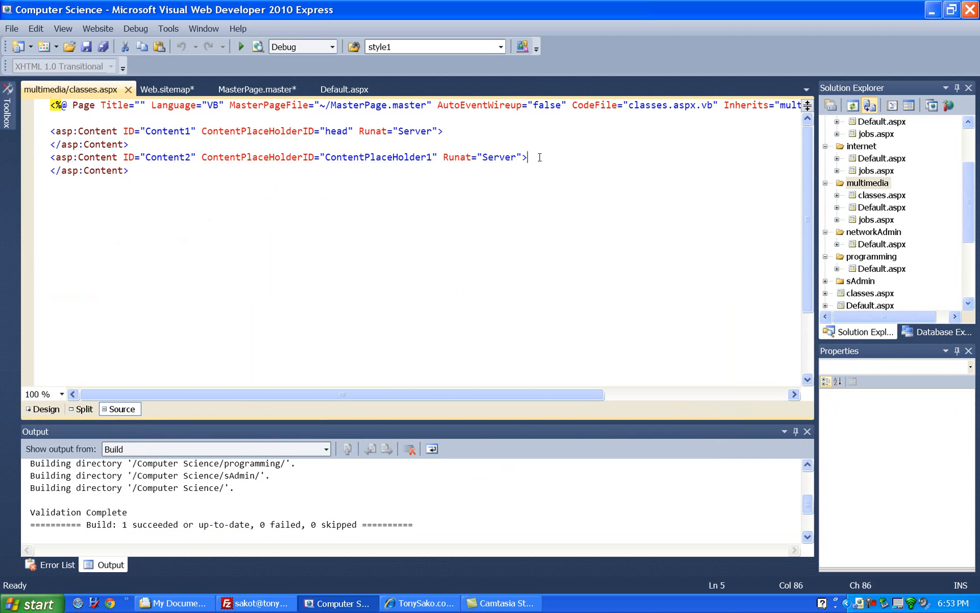
Give classes.aspx an h2 heading 'Multimedia Classes' and save it.
{"action": "type", "text": "<h2></h2>"}
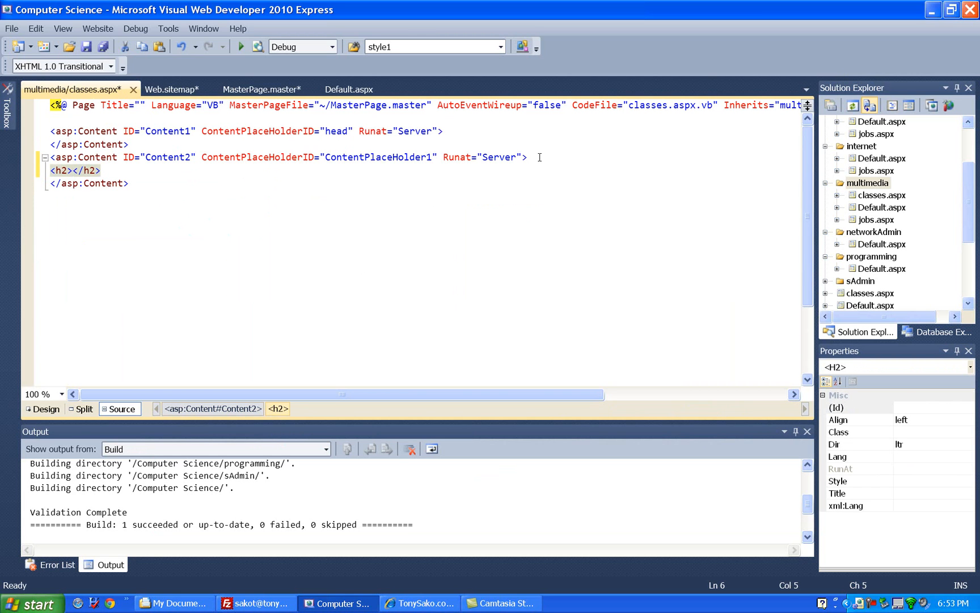
{"action": "type", "text": "Multi"}
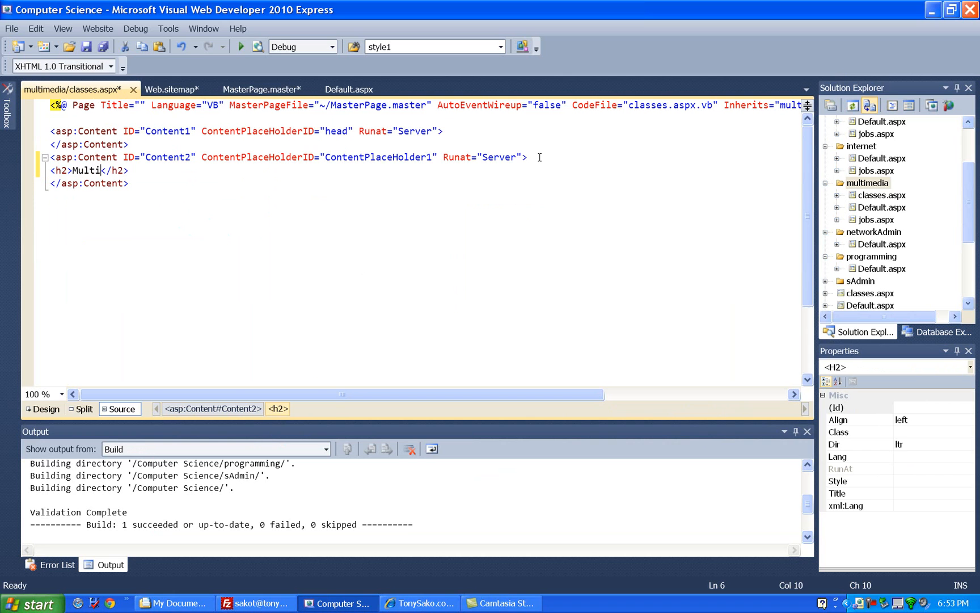
{"action": "type", "text": "media"}
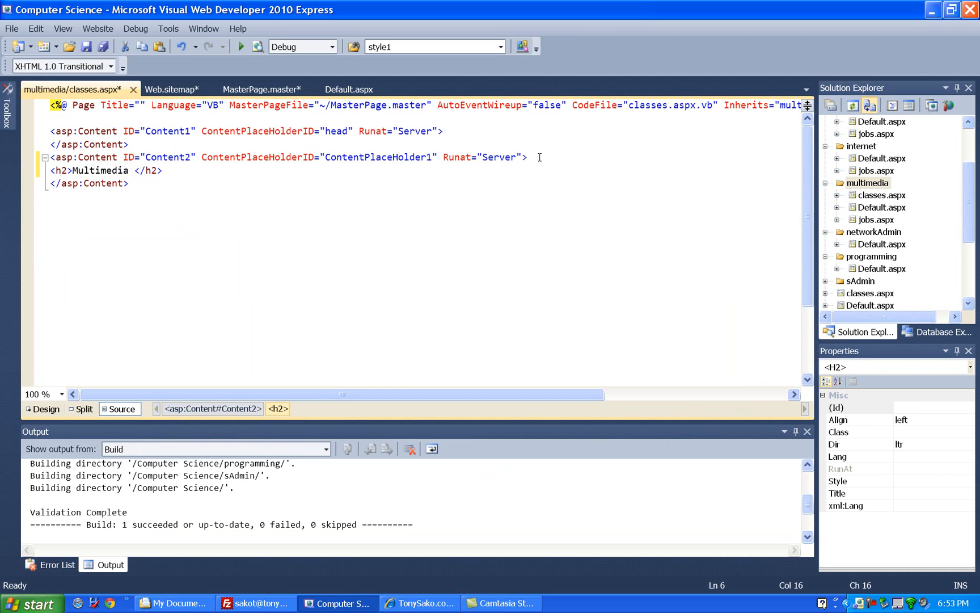
{"action": "type", "text": "Classes"}
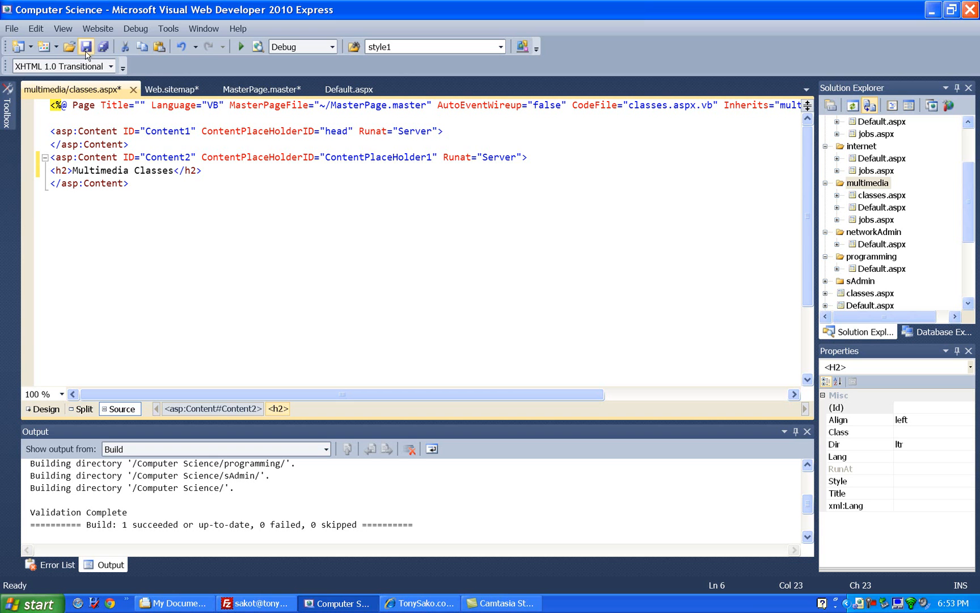
{"action": "left_click", "coordinate": [87, 47]}
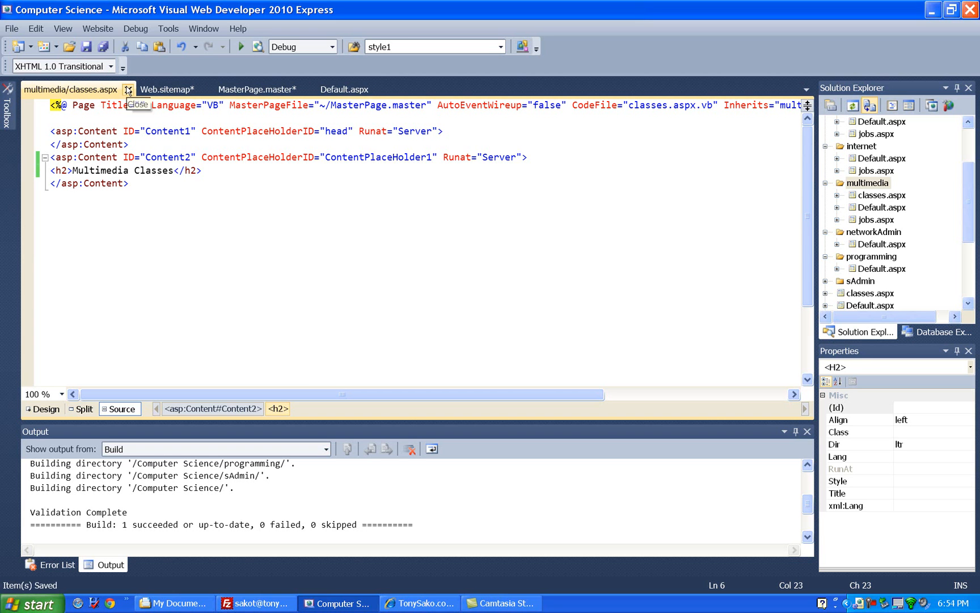
Duplicate the multimedia/jobs.aspx Jobs node as a second Multimedia child.
{"action": "left_click", "coordinate": [128, 89]}
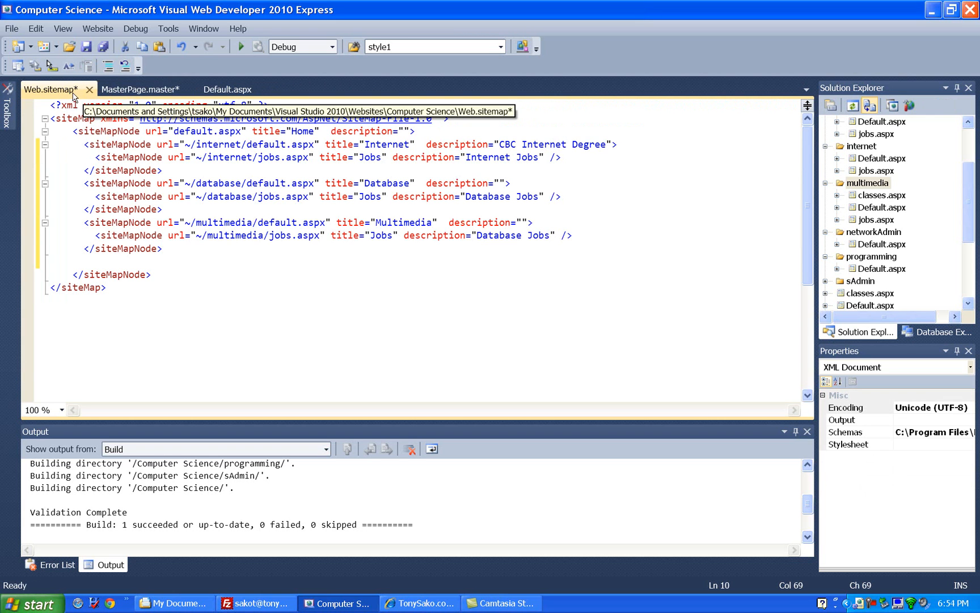
{"action": "mouse_move", "coordinate": [353, 222]}
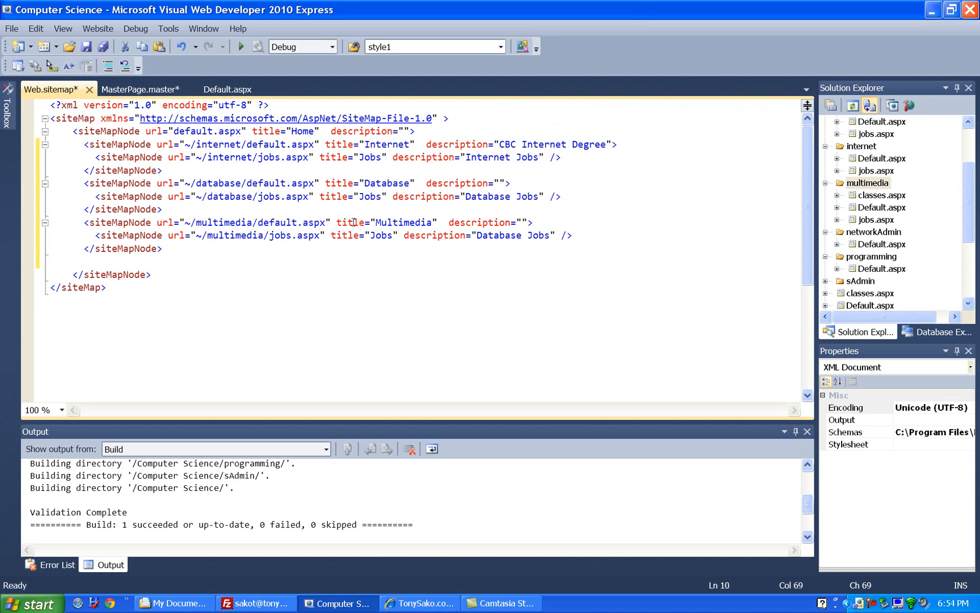
{"action": "left_click", "coordinate": [575, 237]}
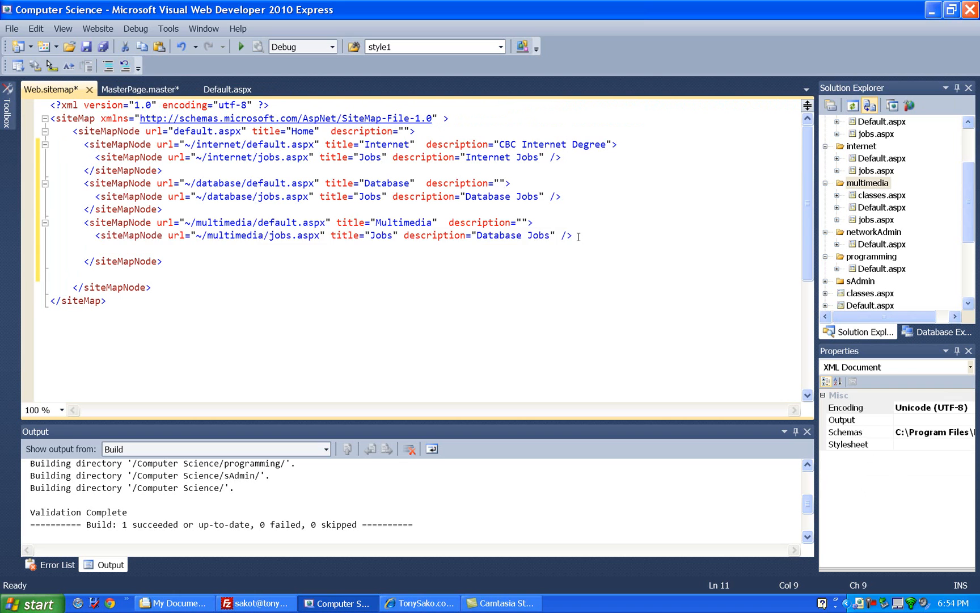
{"action": "type", "text": "multimedia"}
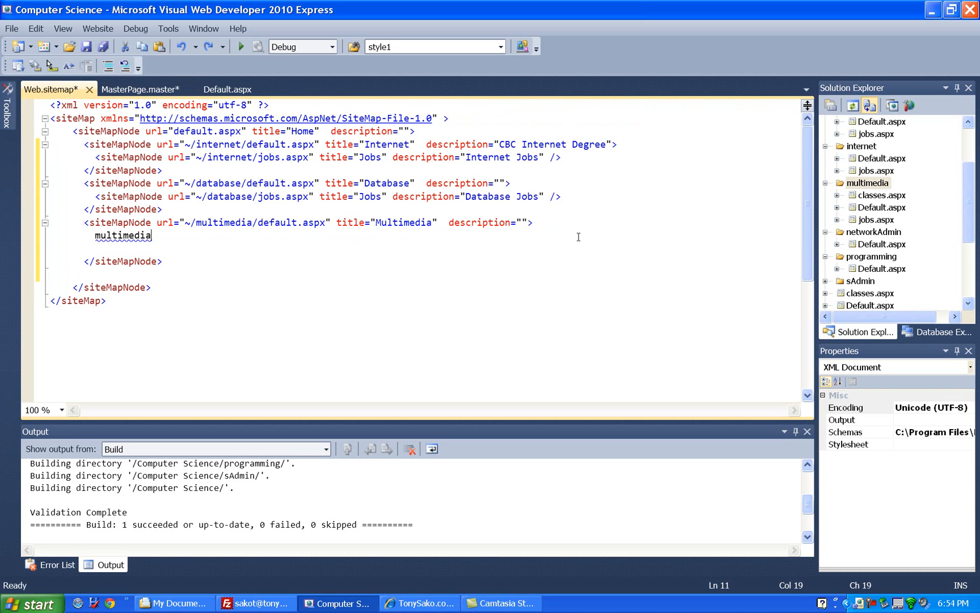
{"action": "type", "text": "<siteMapNode url=\"~/multimedia/jobs.aspx\" title=\"Jobs\" description=\"Database Jobs\" />"}
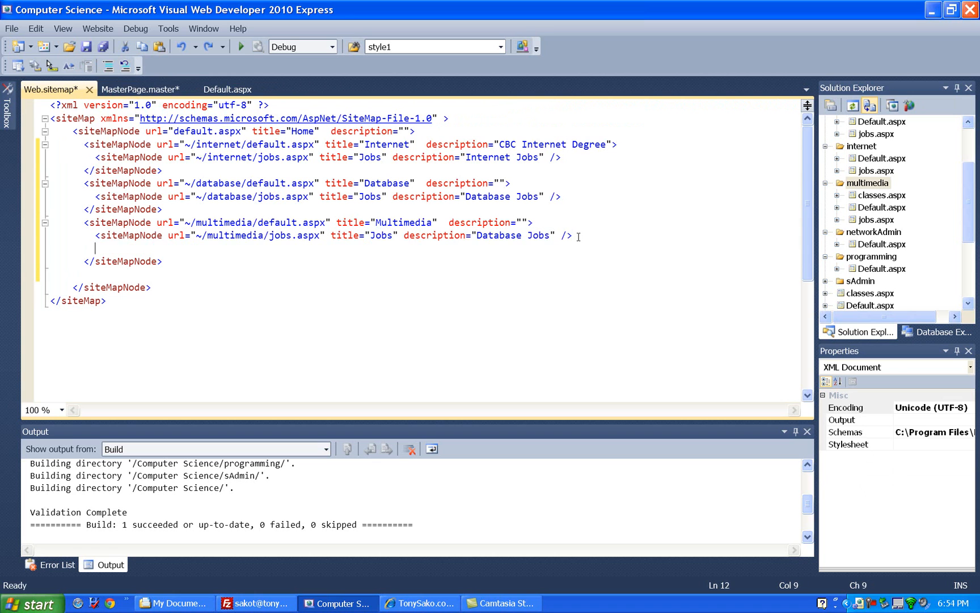
{"action": "type", "text": "<siteMapNode url=\"~/multimedia/jobs.aspx\" title=\"Jobs\" description=\"Database Jobs\" />"}
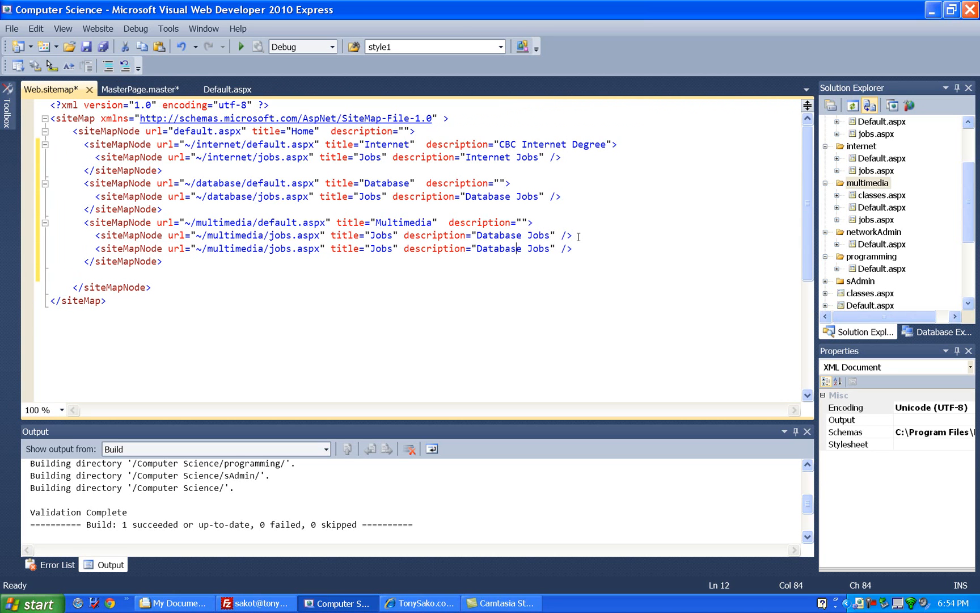
Set descriptions to MultiMedia Jobs/Classes, title Classes, url classes.aspx, and save.
{"action": "left_click", "coordinate": [520, 234]}
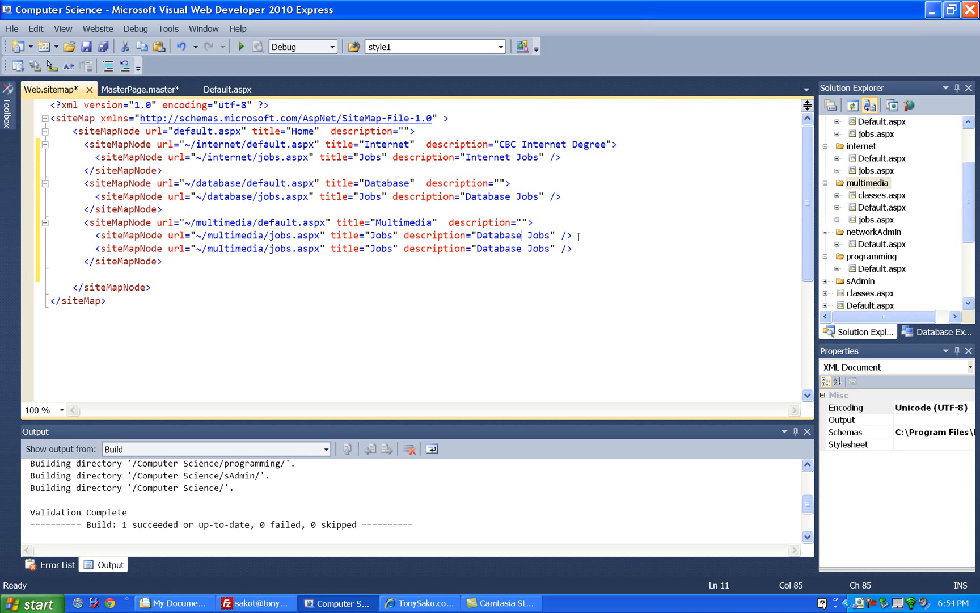
{"action": "double_click", "coordinate": [498, 235]}
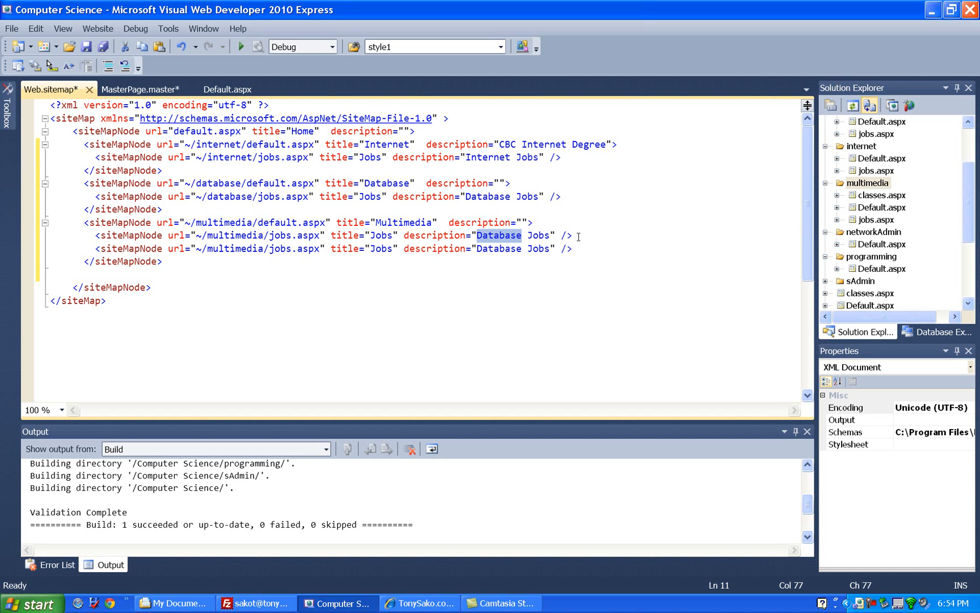
{"action": "type", "text": "Multie"}
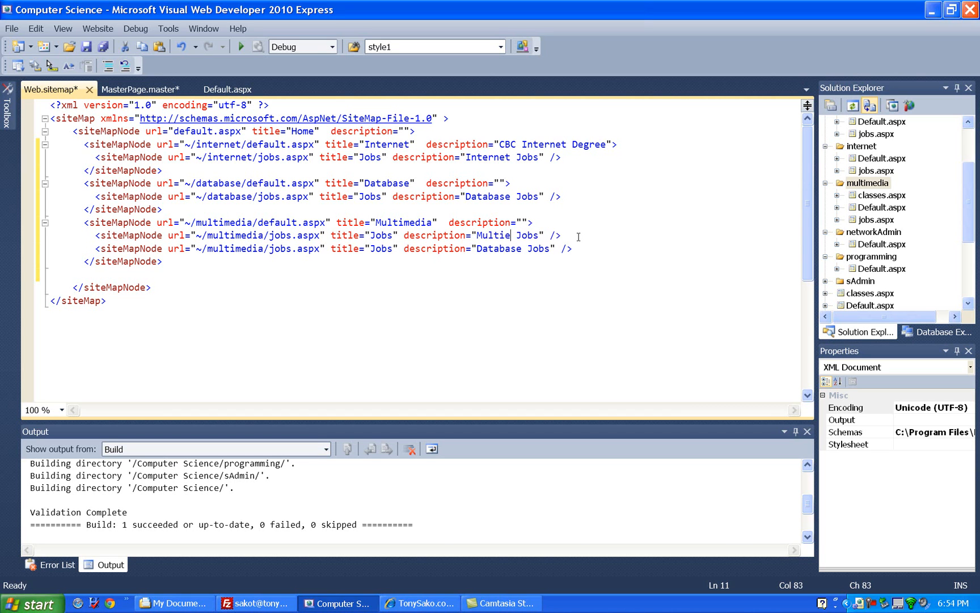
{"action": "type", "text": "Media"}
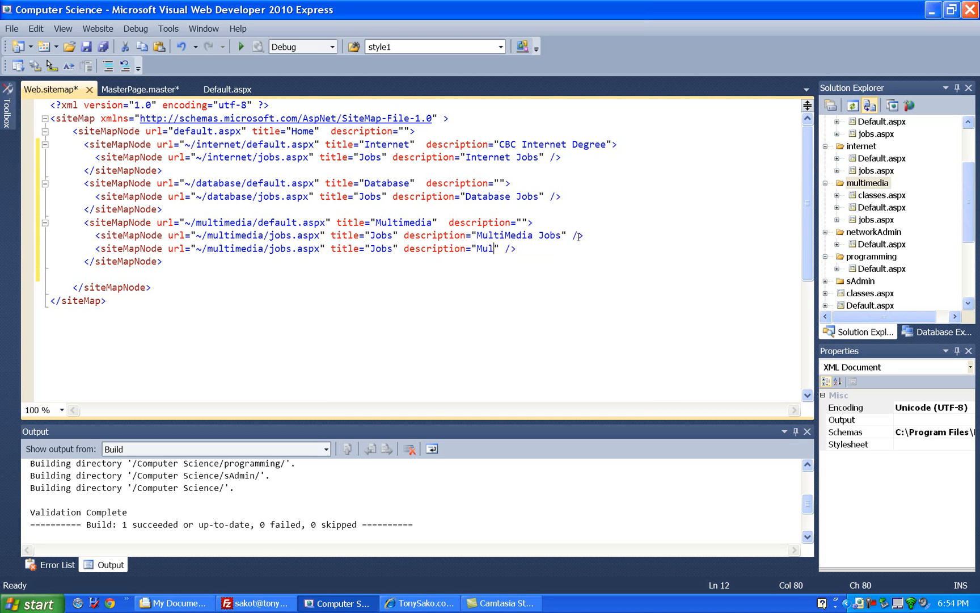
{"action": "type", "text": "tiMed"}
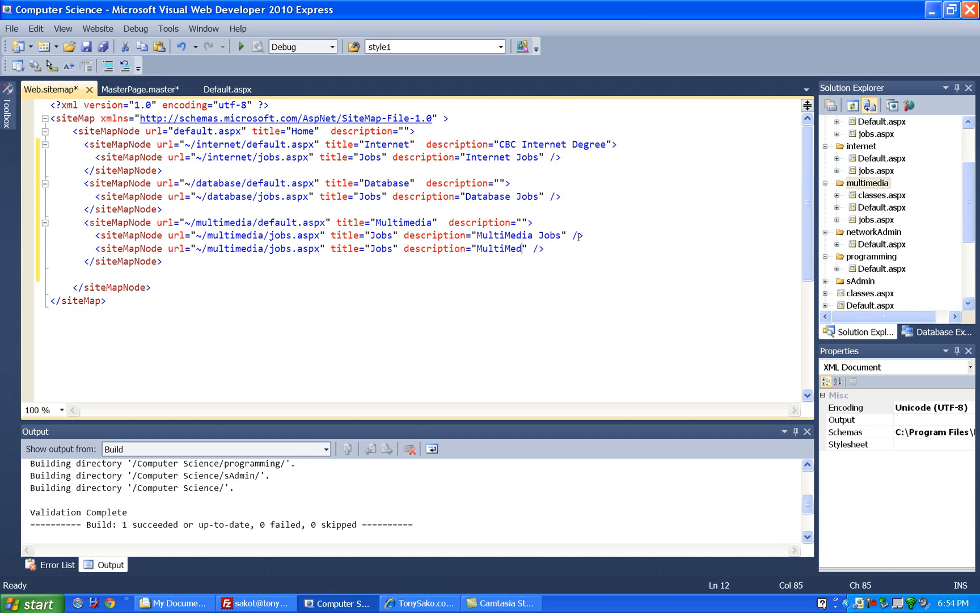
{"action": "type", "text": "Classes"}
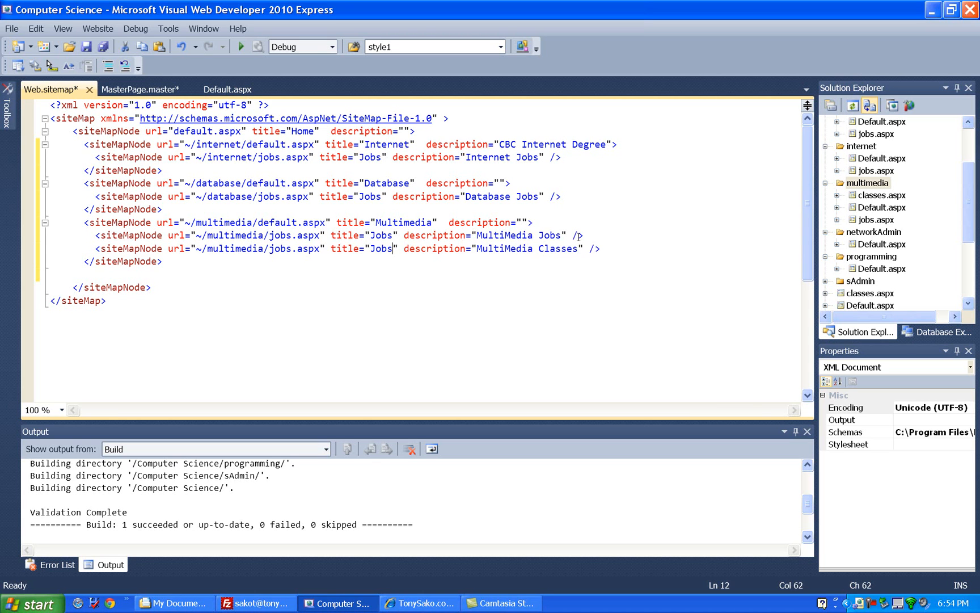
{"action": "type", "text": "Classes"}
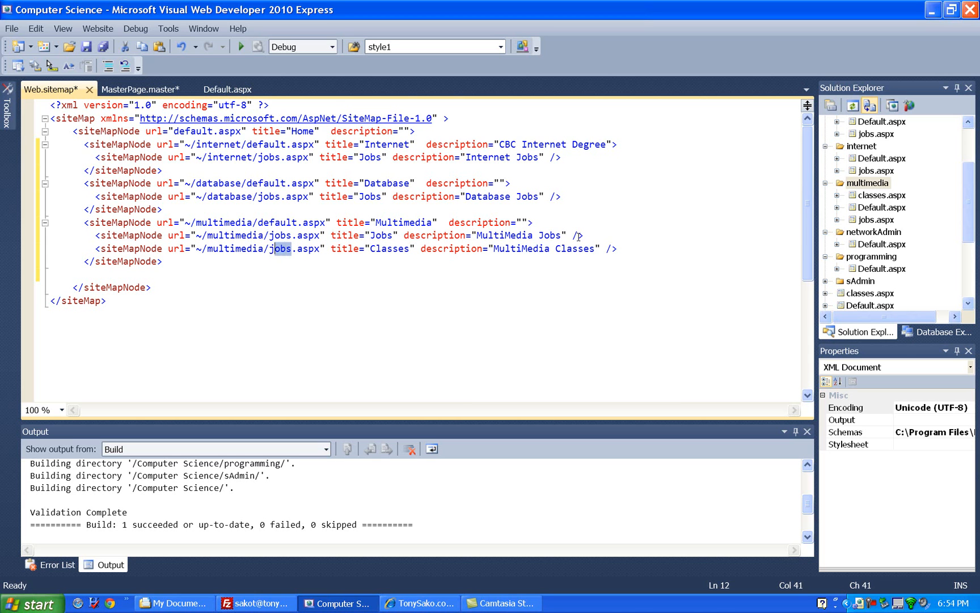
{"action": "type", "text": "classes"}
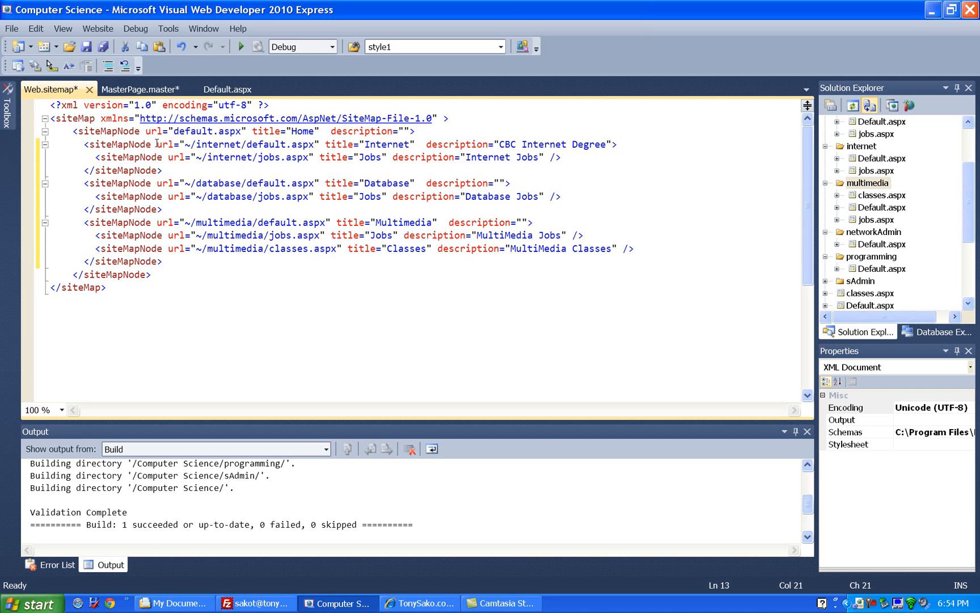
{"action": "left_click", "coordinate": [86, 47]}
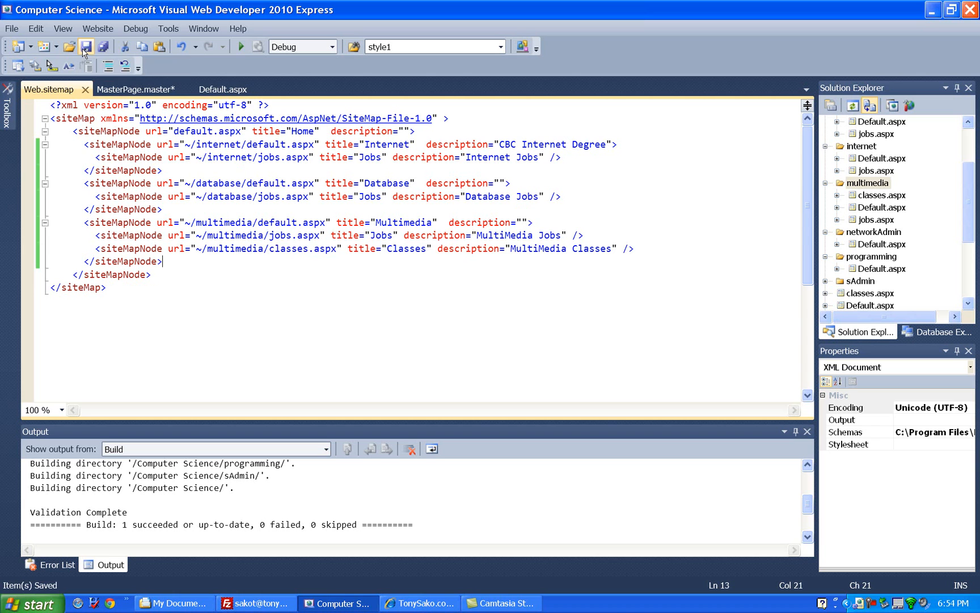
Preview the site, open Database Jobs, Database degree, MultiMedia Jobs and Classes pages, then close.
{"action": "left_click", "coordinate": [135, 89]}
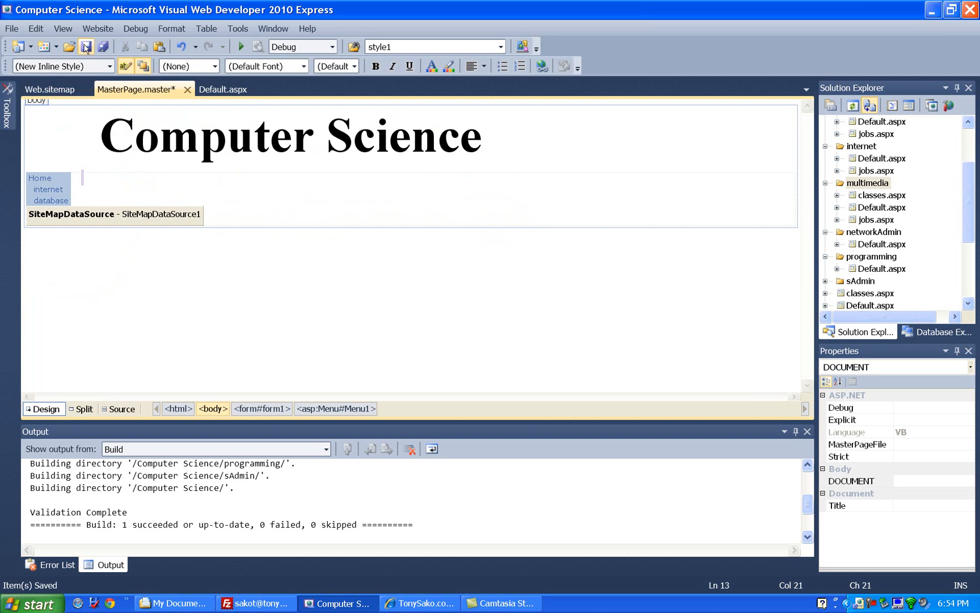
{"action": "left_click", "coordinate": [218, 89]}
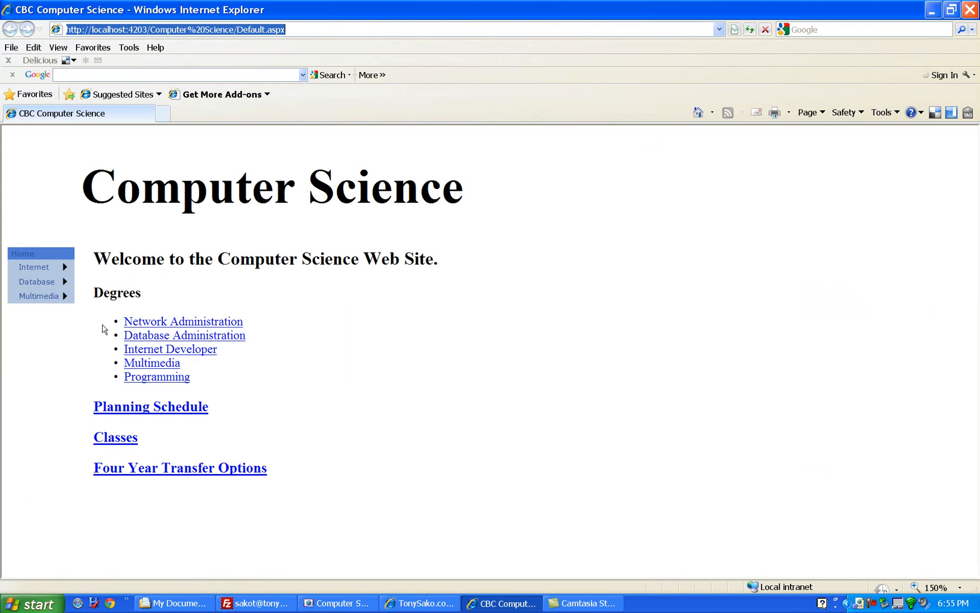
{"action": "mouse_move", "coordinate": [23, 253]}
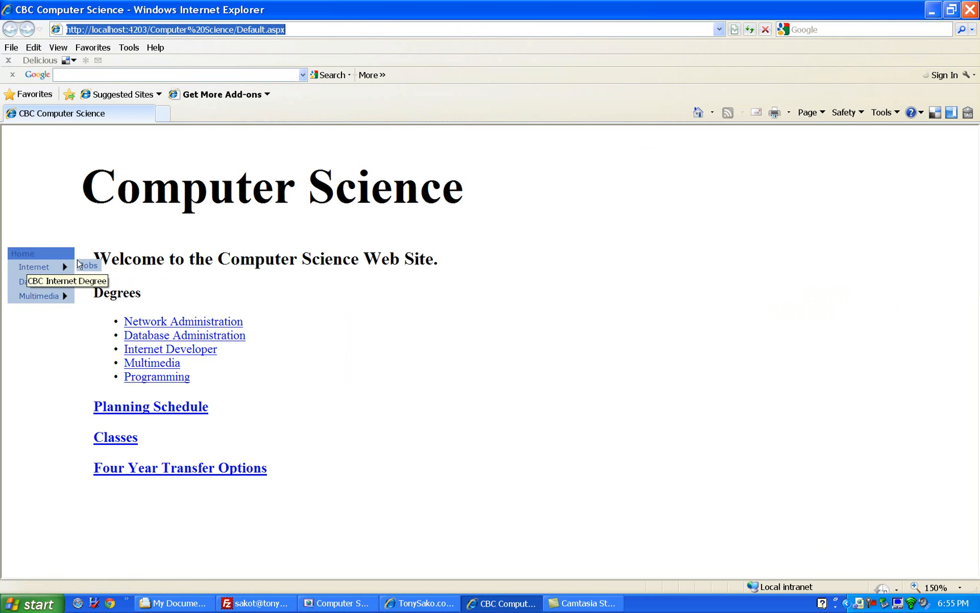
{"action": "mouse_move", "coordinate": [87, 265]}
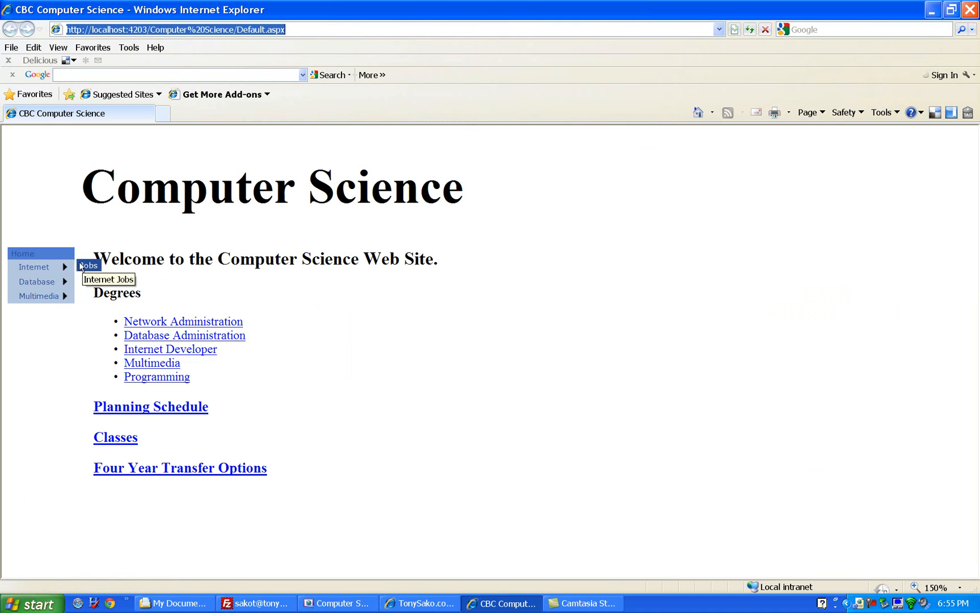
{"action": "mouse_move", "coordinate": [88, 280]}
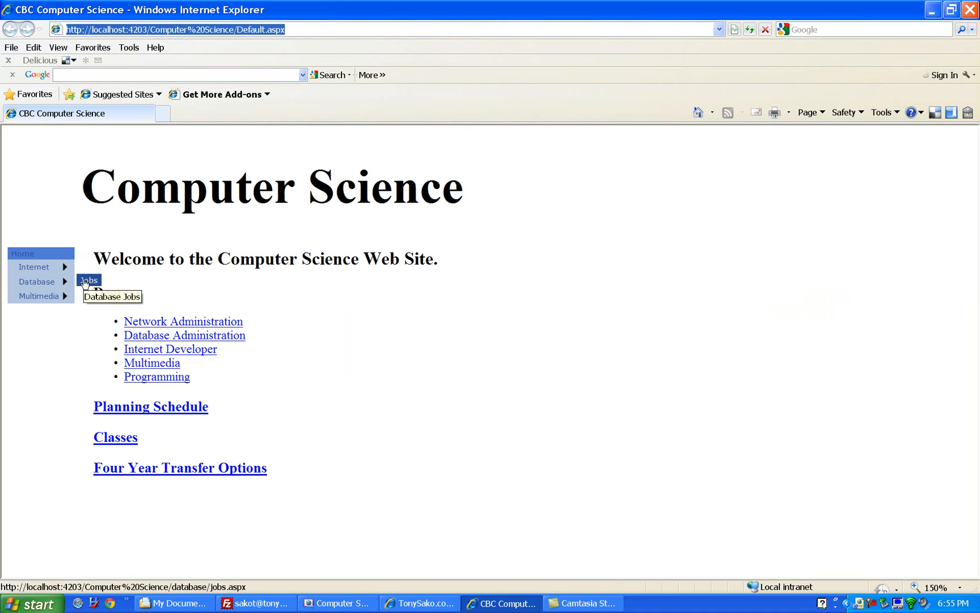
{"action": "left_click", "coordinate": [87, 280]}
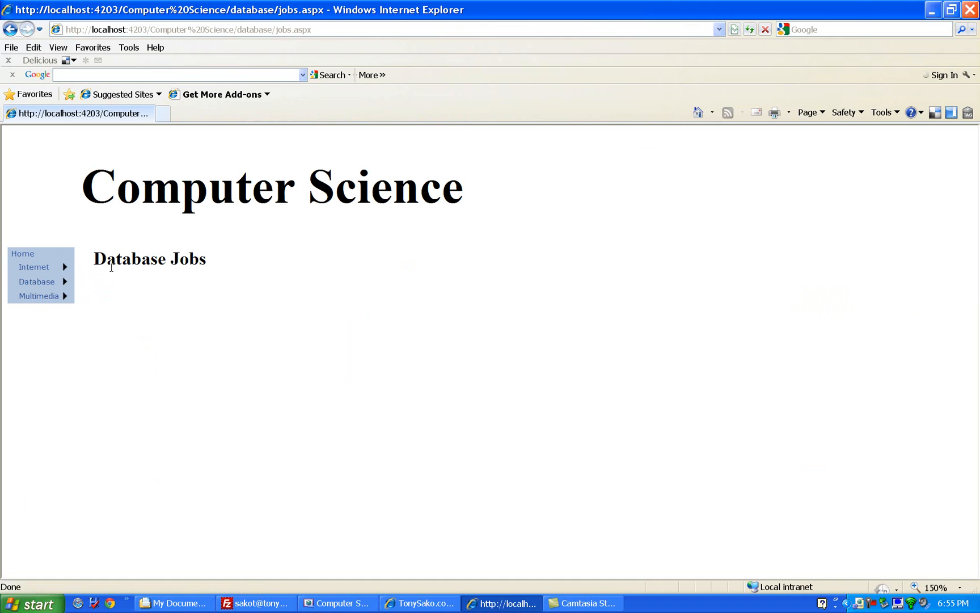
{"action": "mouse_move", "coordinate": [36, 281]}
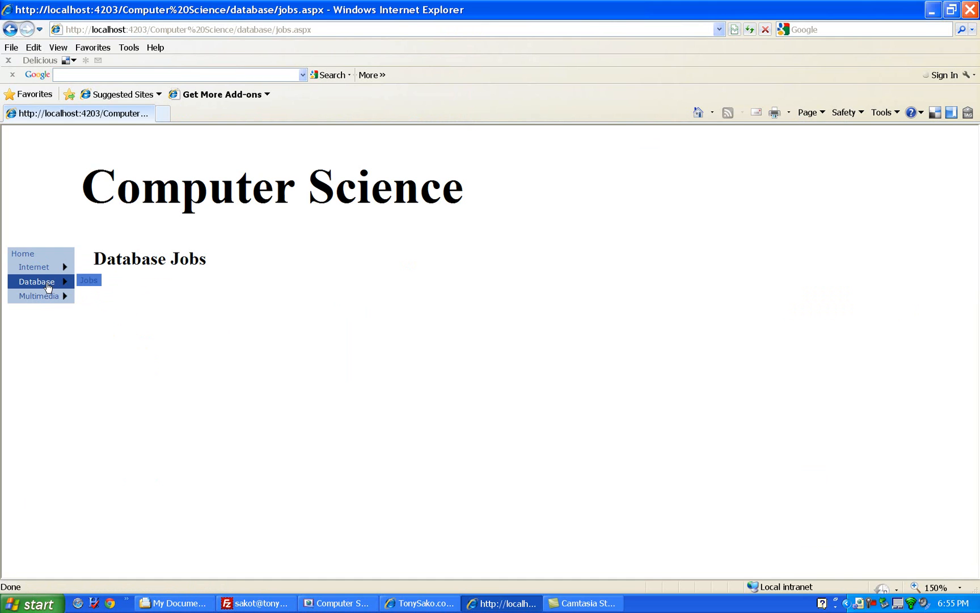
{"action": "left_click", "coordinate": [37, 281]}
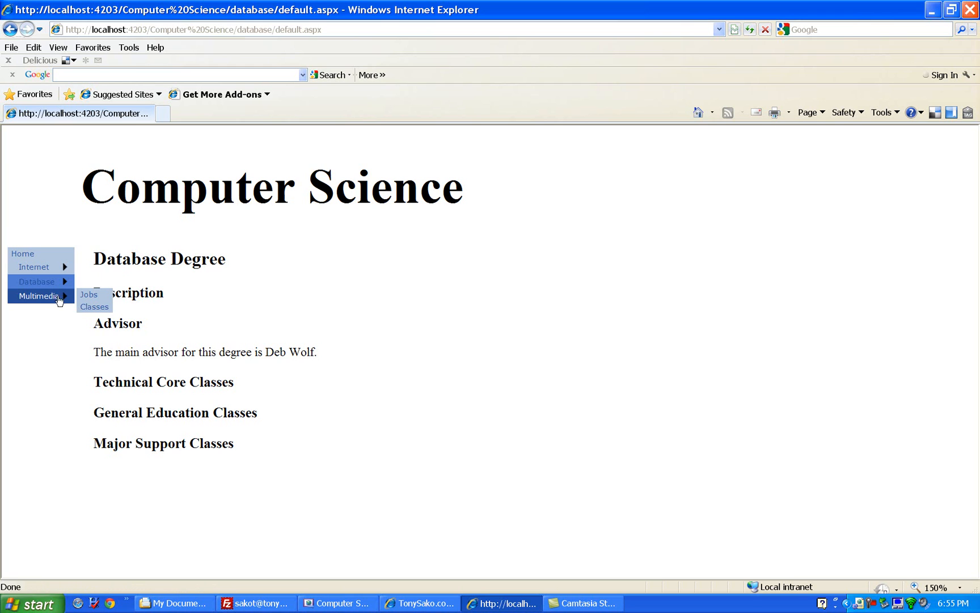
{"action": "left_click", "coordinate": [89, 294]}
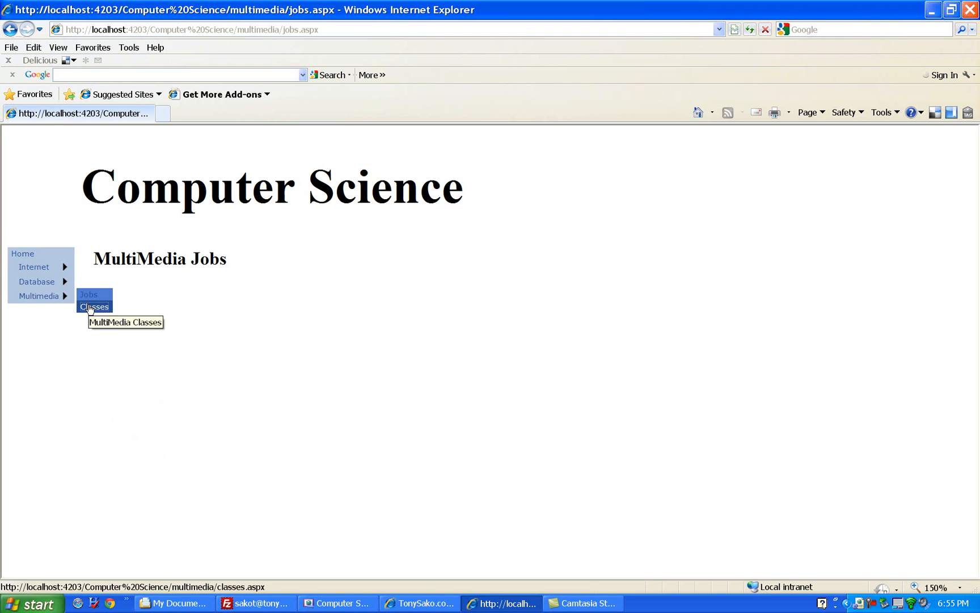
{"action": "left_click", "coordinate": [94, 306]}
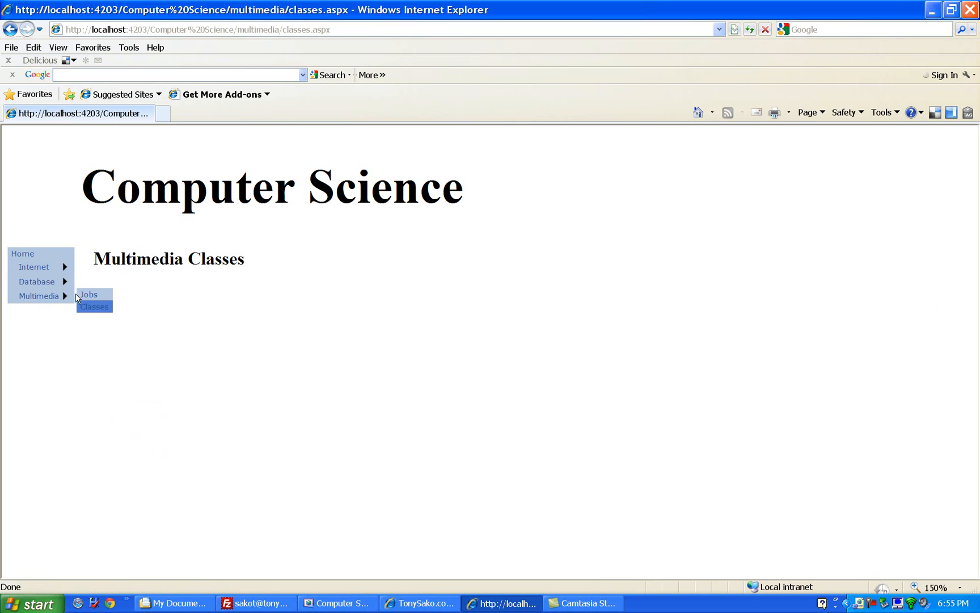
{"action": "mouse_move", "coordinate": [94, 306]}
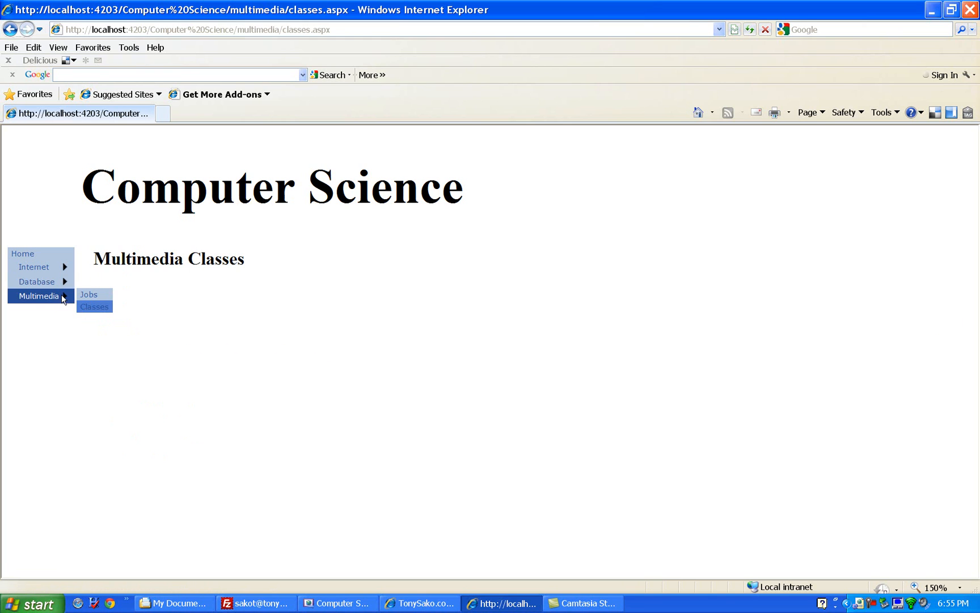
{"action": "mouse_move", "coordinate": [36, 281]}
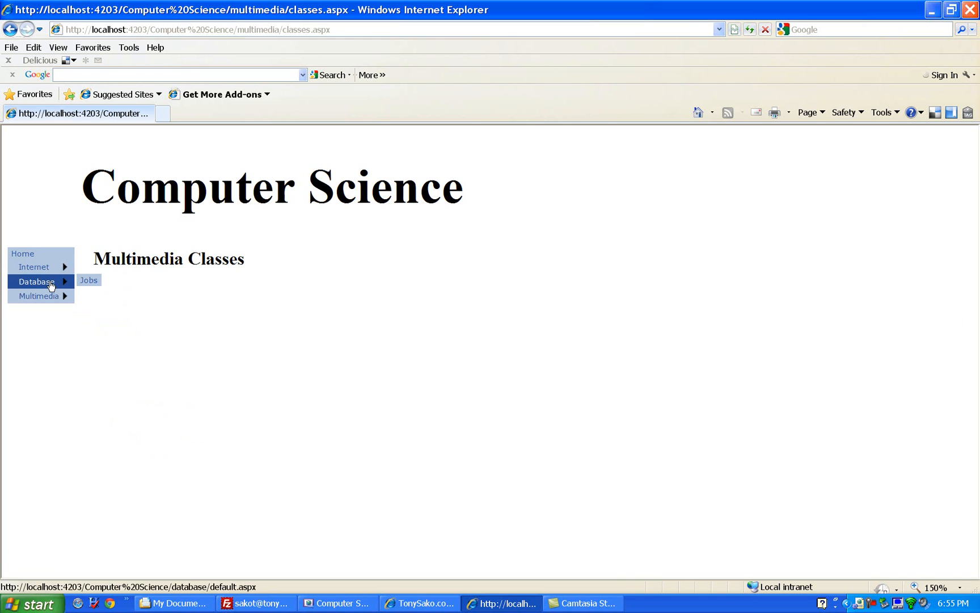
{"action": "mouse_move", "coordinate": [34, 267]}
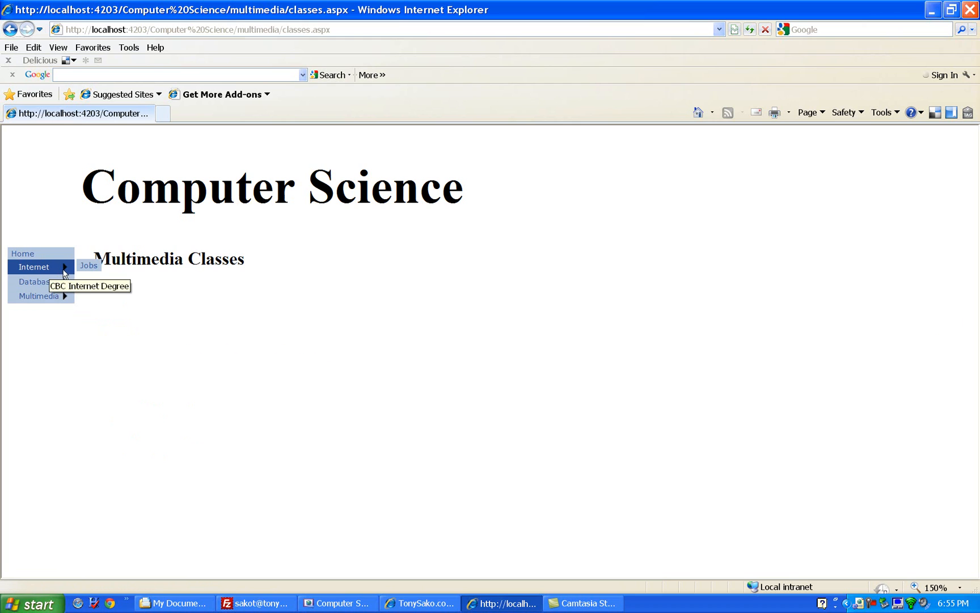
{"action": "mouse_move", "coordinate": [125, 363]}
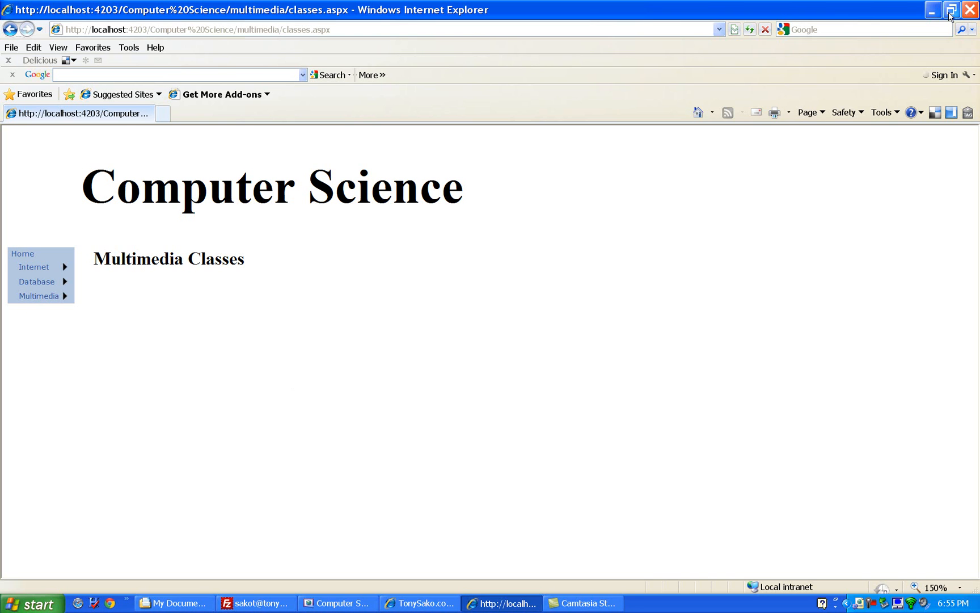
{"action": "left_click", "coordinate": [337, 602]}
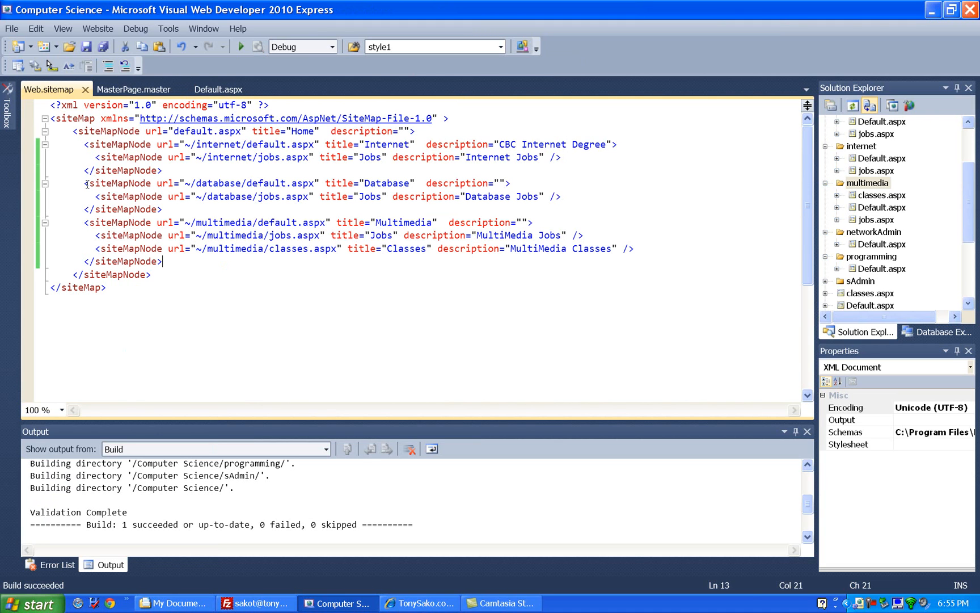
{"action": "left_click", "coordinate": [507, 182]}
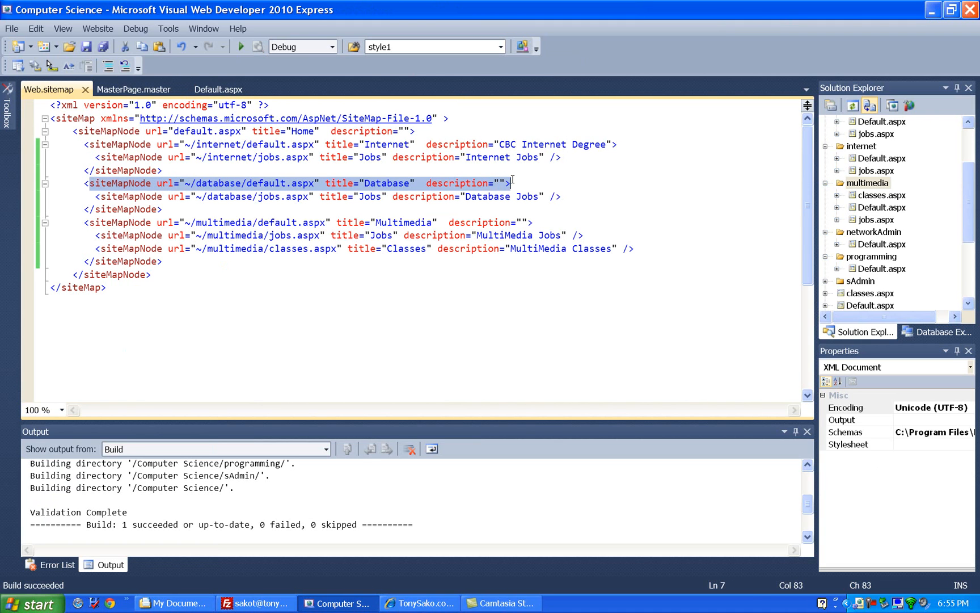
{"action": "mouse_move", "coordinate": [54, 190]}
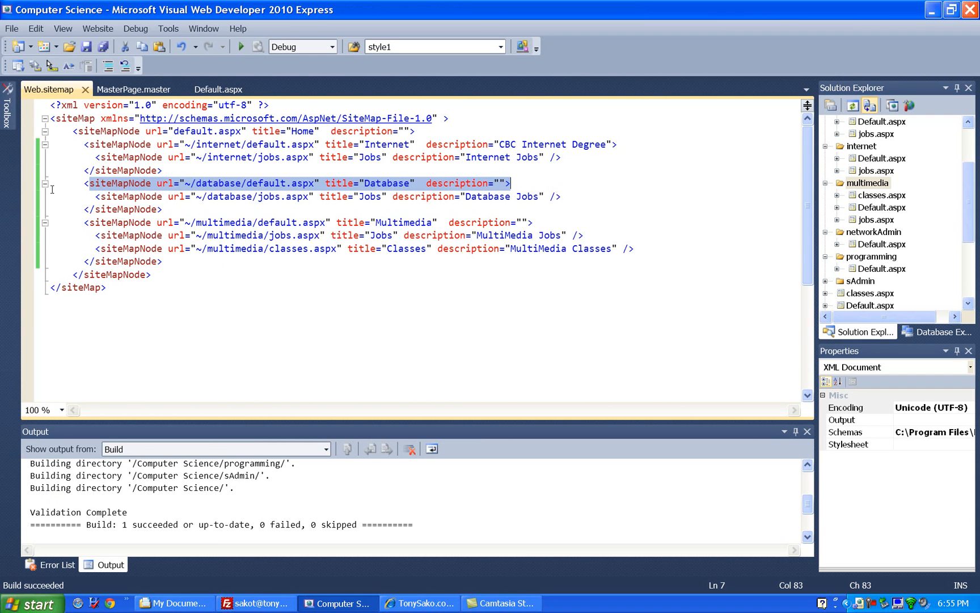
{"action": "left_click", "coordinate": [44, 183]}
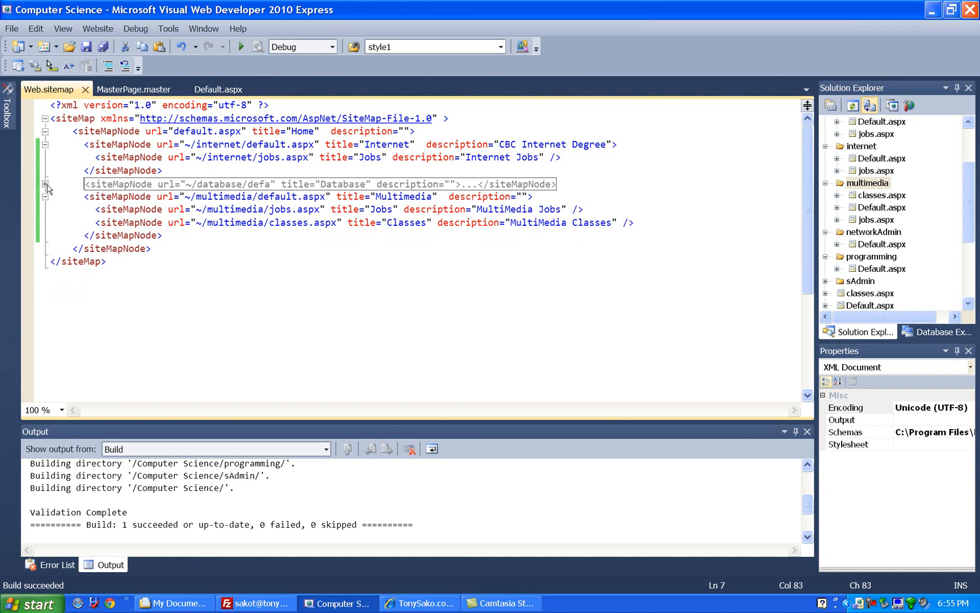
{"action": "left_click", "coordinate": [46, 189]}
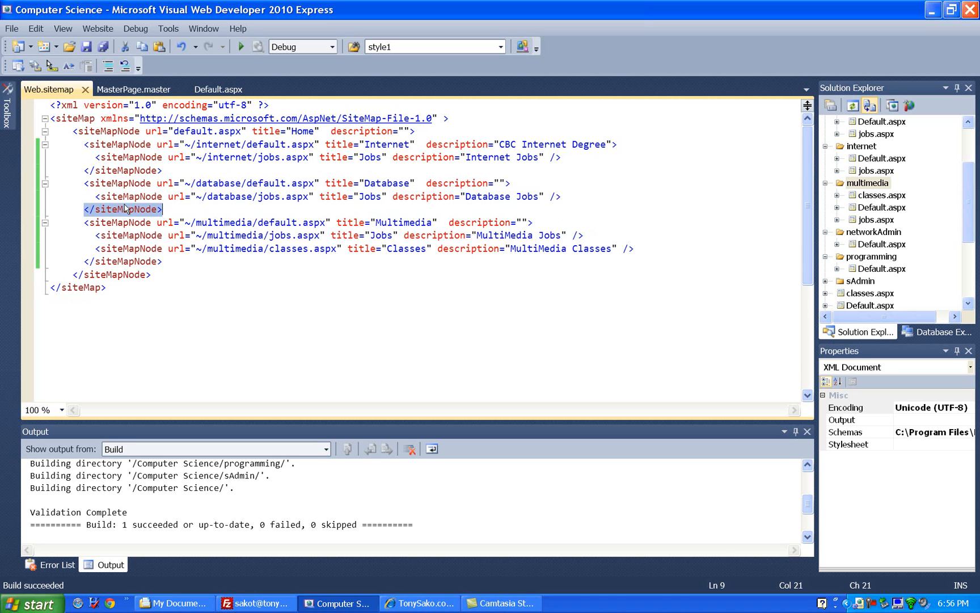
{"action": "left_click", "coordinate": [135, 196]}
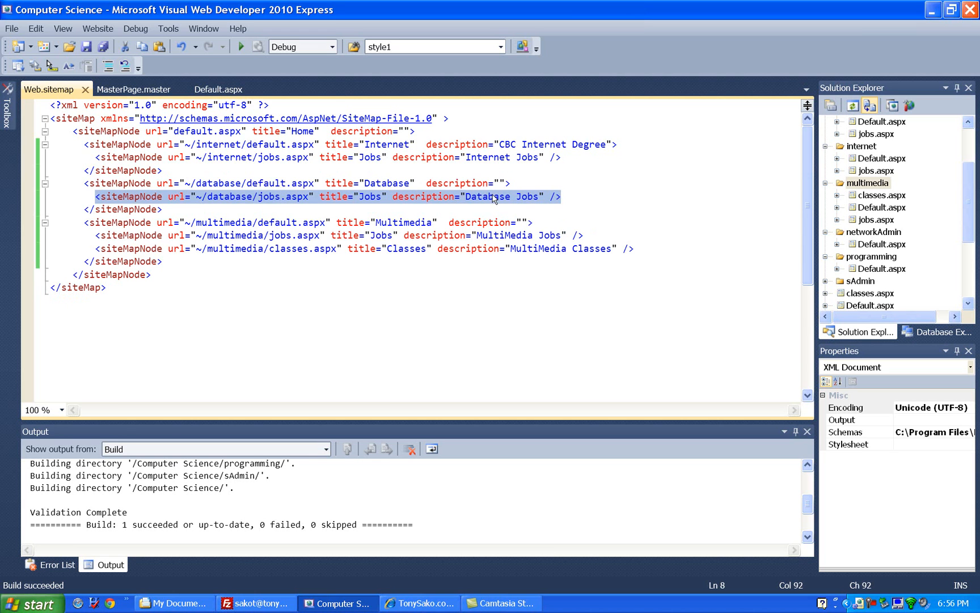
{"action": "mouse_move", "coordinate": [449, 198]}
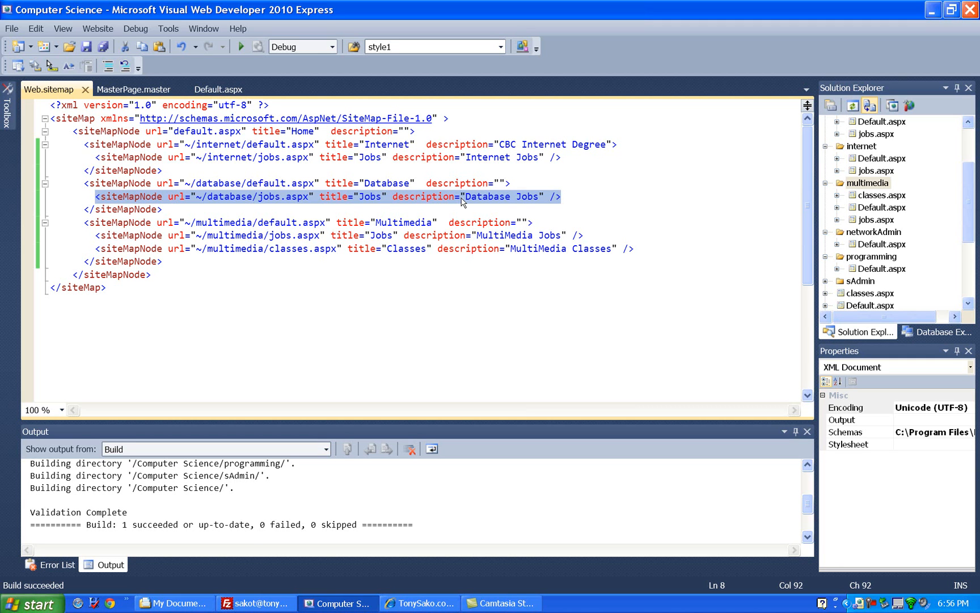
{"action": "left_click", "coordinate": [549, 196]}
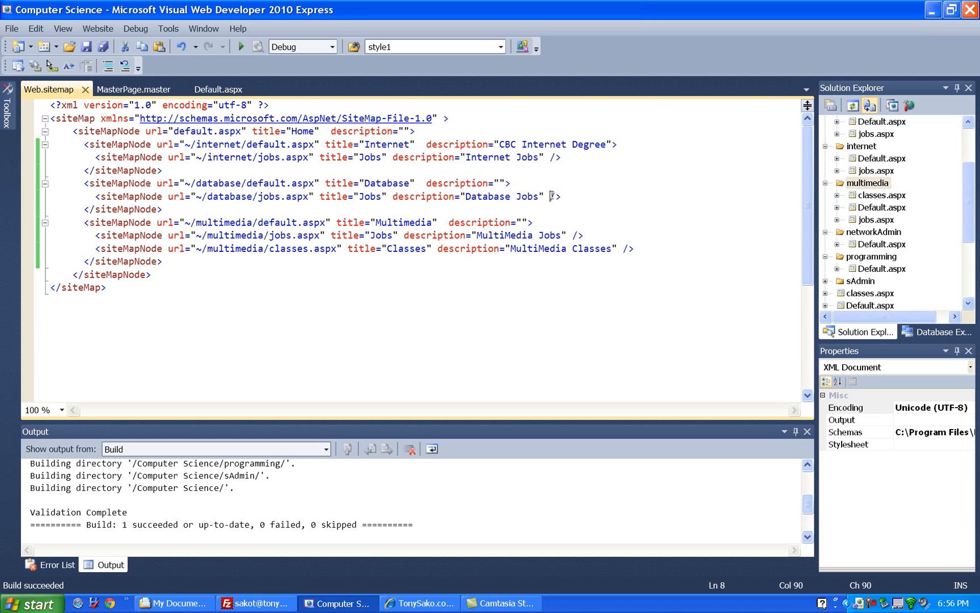
{"action": "type", "text": "/>"}
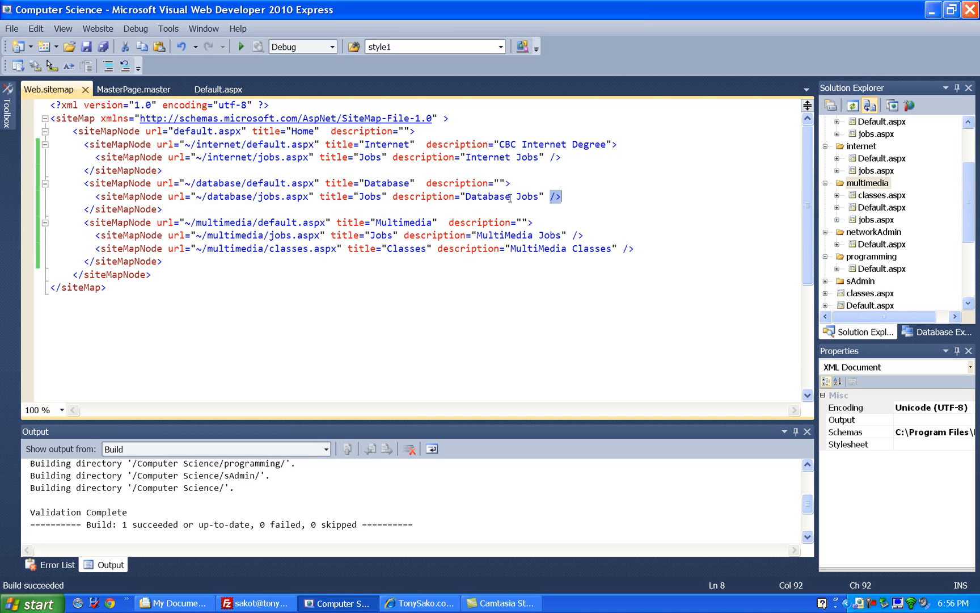
{"action": "mouse_move", "coordinate": [498, 184]}
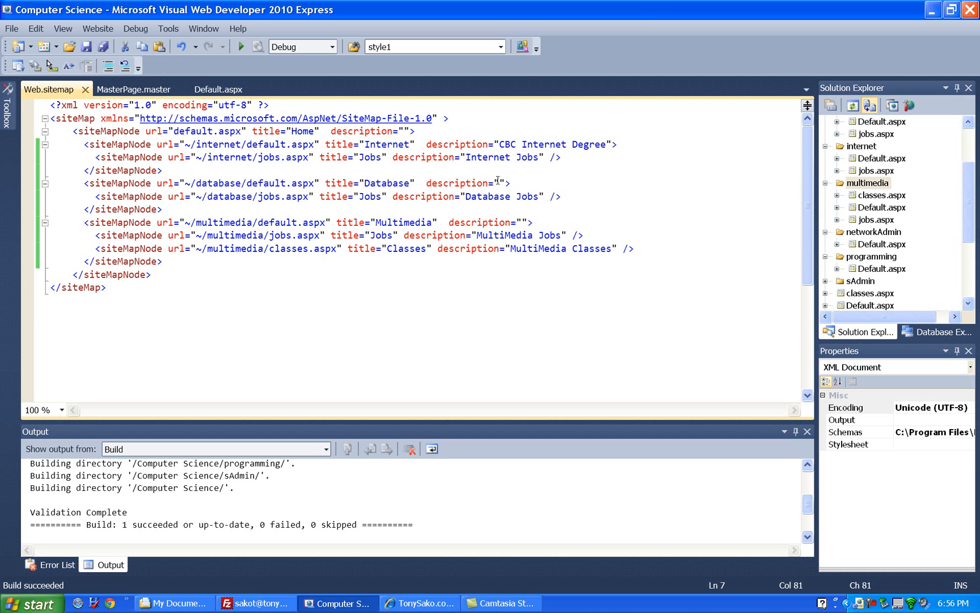
Type 'Database Degree' into the Database siteMapNode's empty description attribute.
{"action": "type", "text": "Dat"}
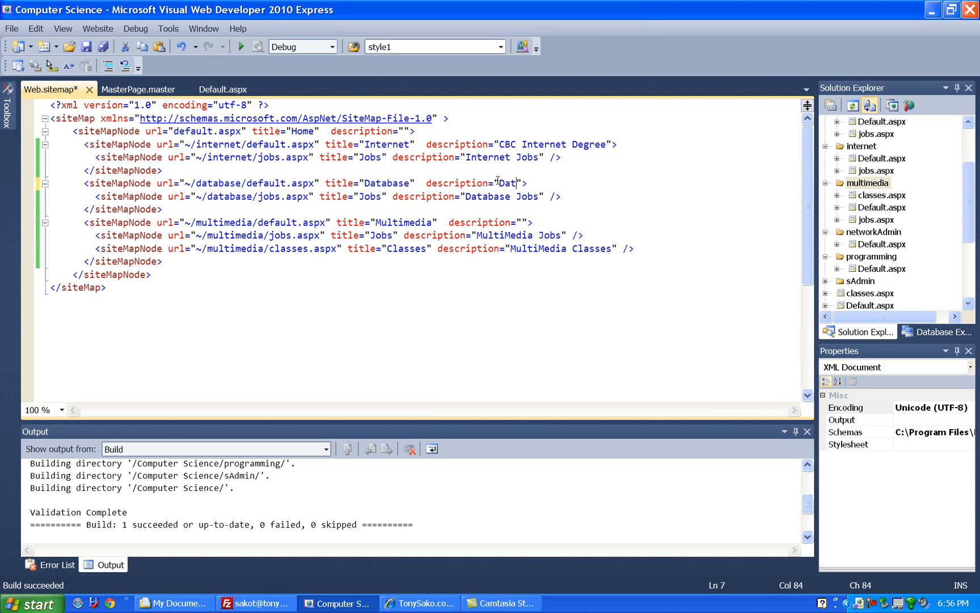
{"action": "type", "text": "abase"}
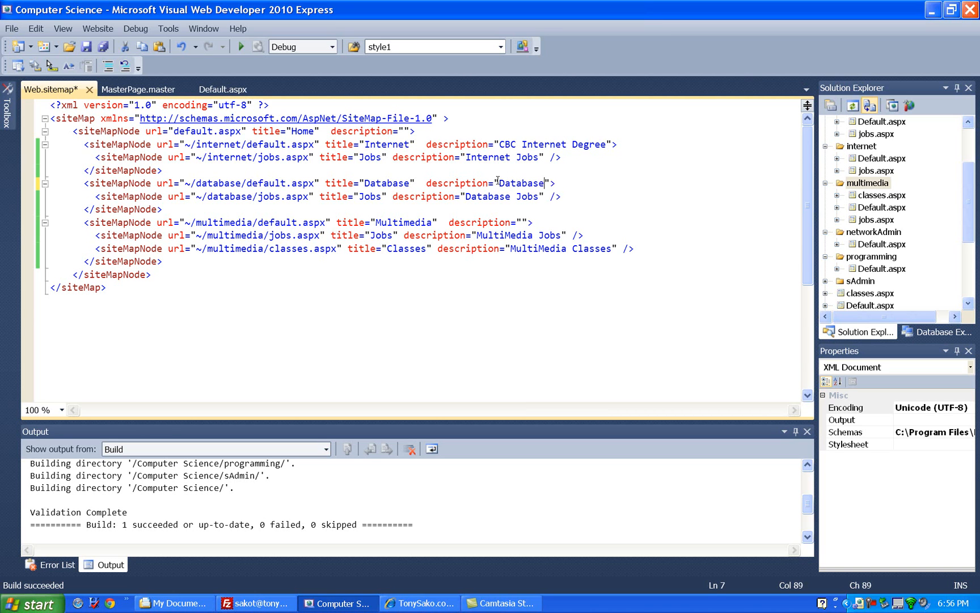
{"action": "type", "text": "Degree"}
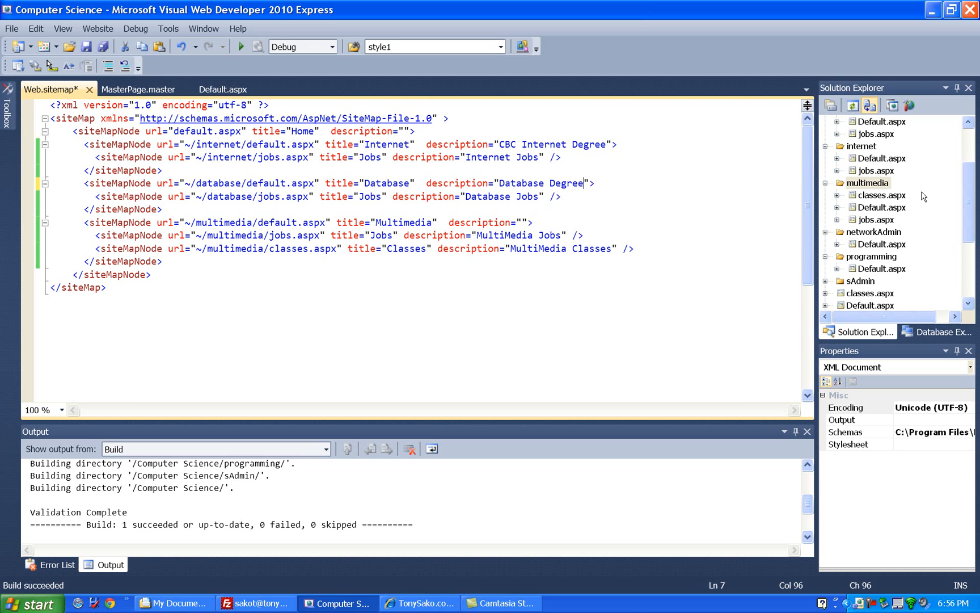
{"action": "left_click", "coordinate": [866, 183]}
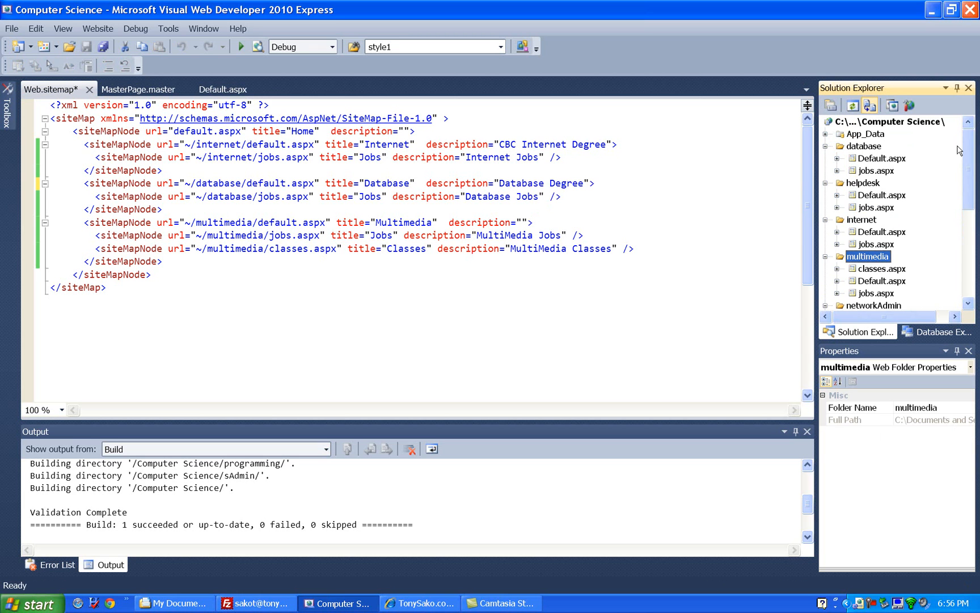
Add a Site Map item from the website's Add New Item dialog, creating Web3.sitemap.
{"action": "right_click", "coordinate": [894, 122]}
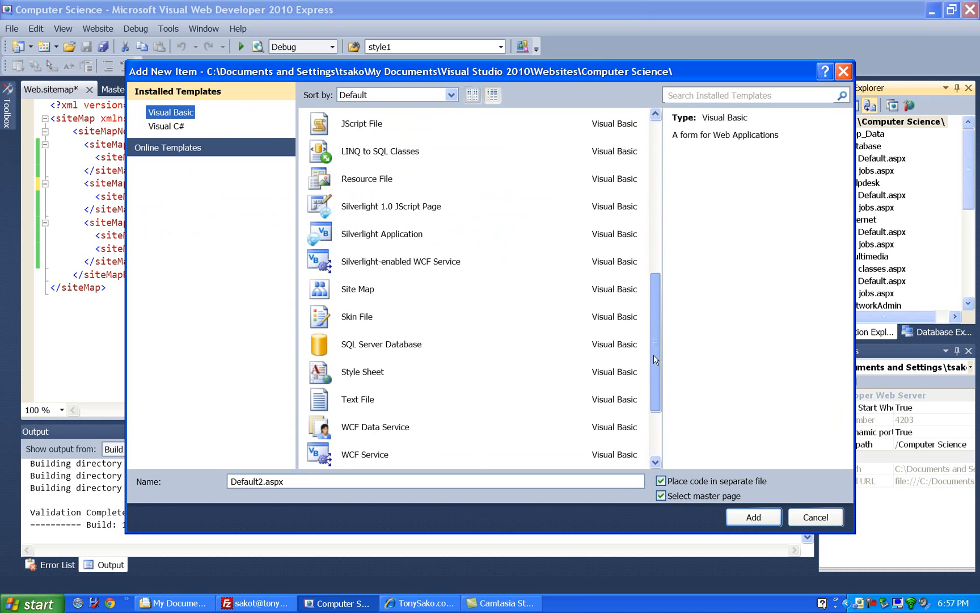
{"action": "left_click", "coordinate": [384, 427]}
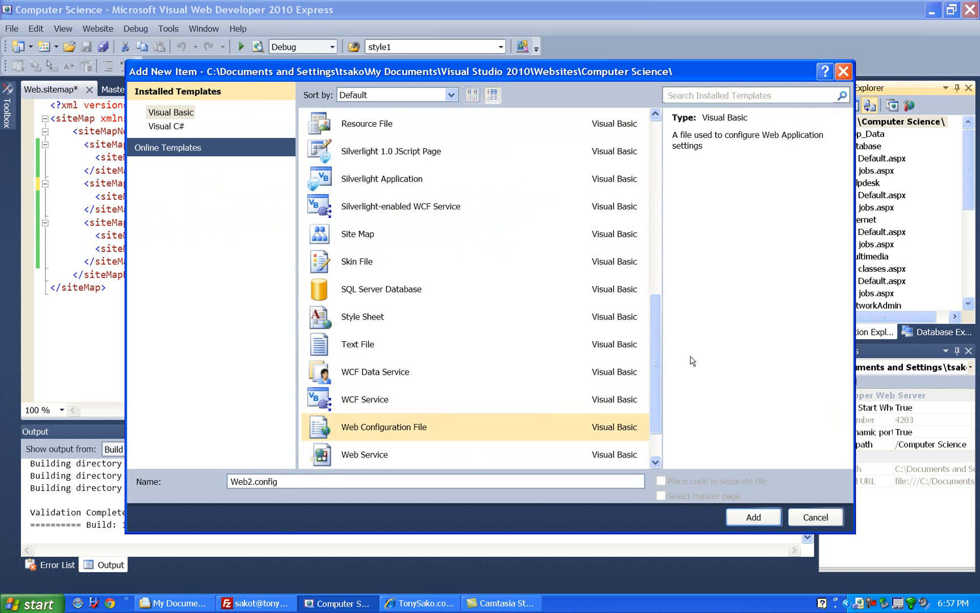
{"action": "mouse_move", "coordinate": [367, 246]}
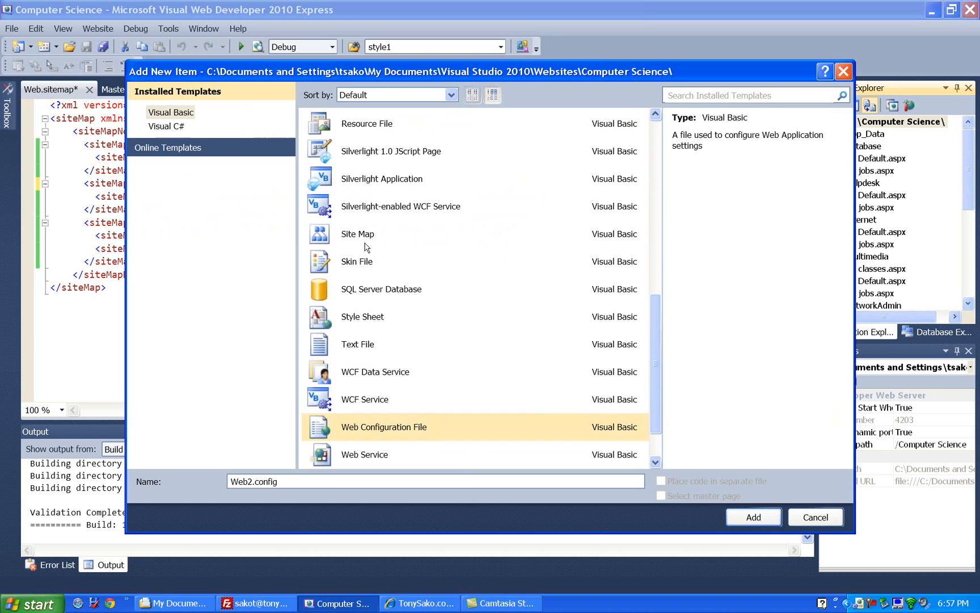
{"action": "left_click", "coordinate": [357, 233]}
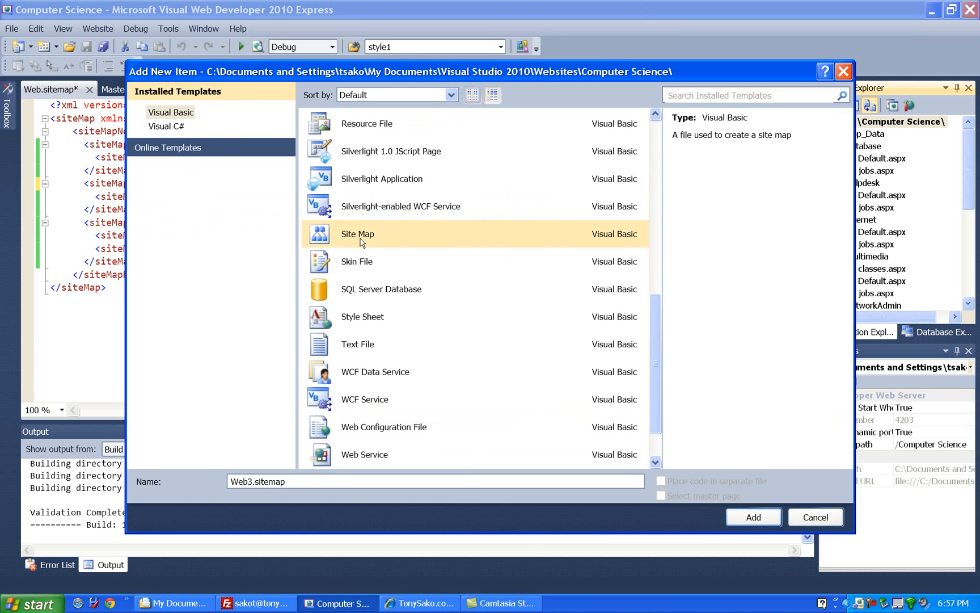
{"action": "mouse_move", "coordinate": [375, 364]}
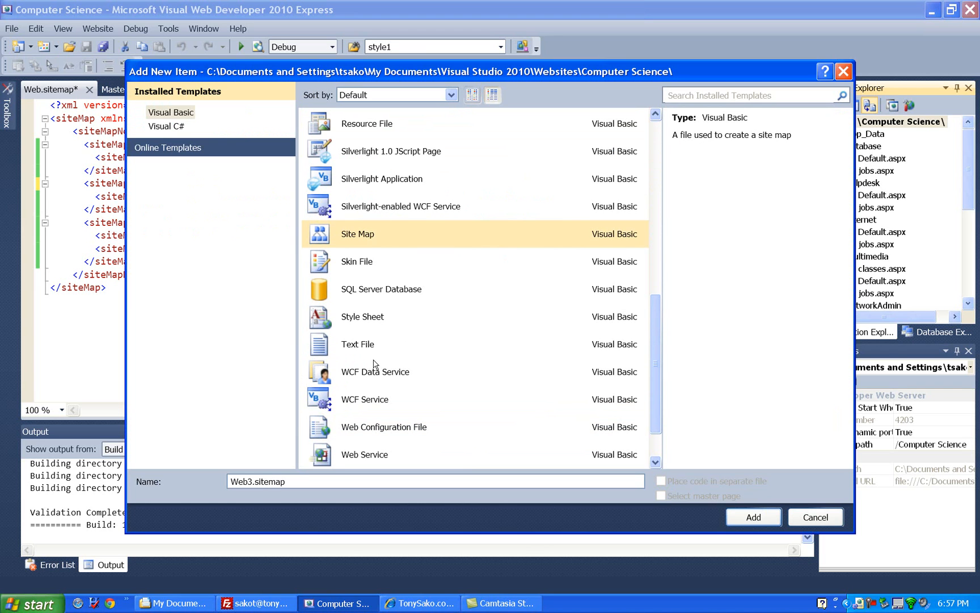
{"action": "mouse_move", "coordinate": [752, 516]}
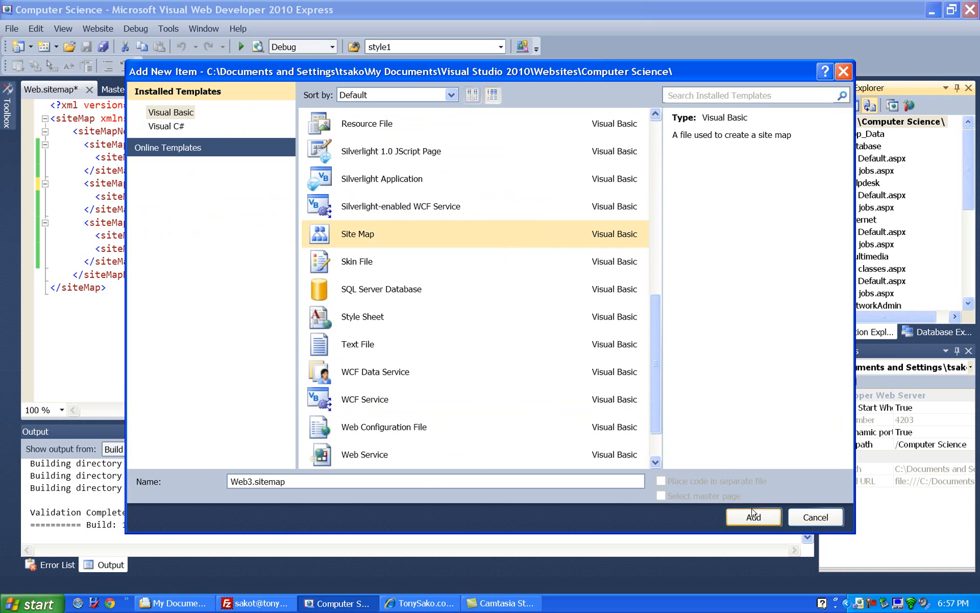
{"action": "left_click", "coordinate": [753, 517]}
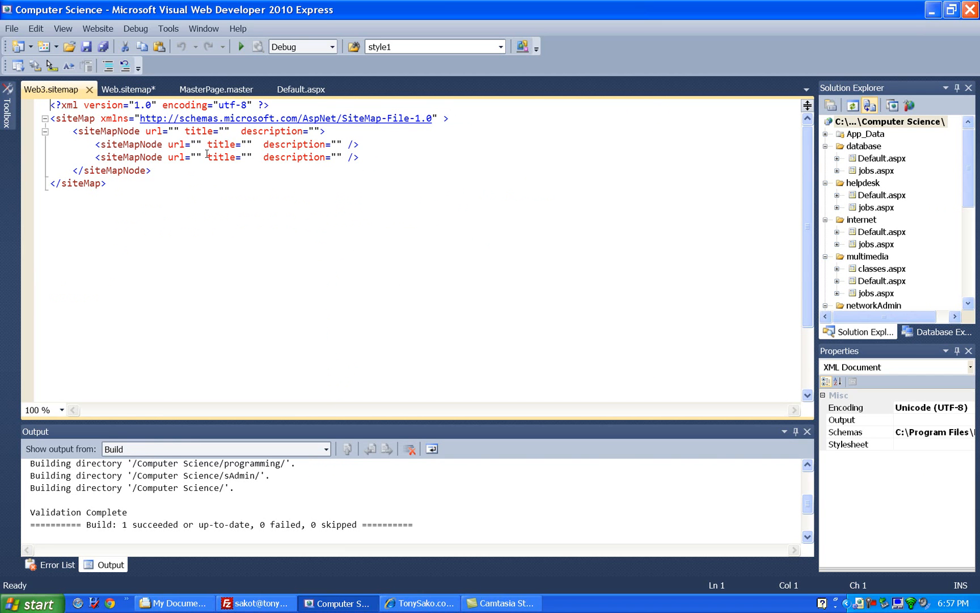
{"action": "mouse_move", "coordinate": [85, 100]}
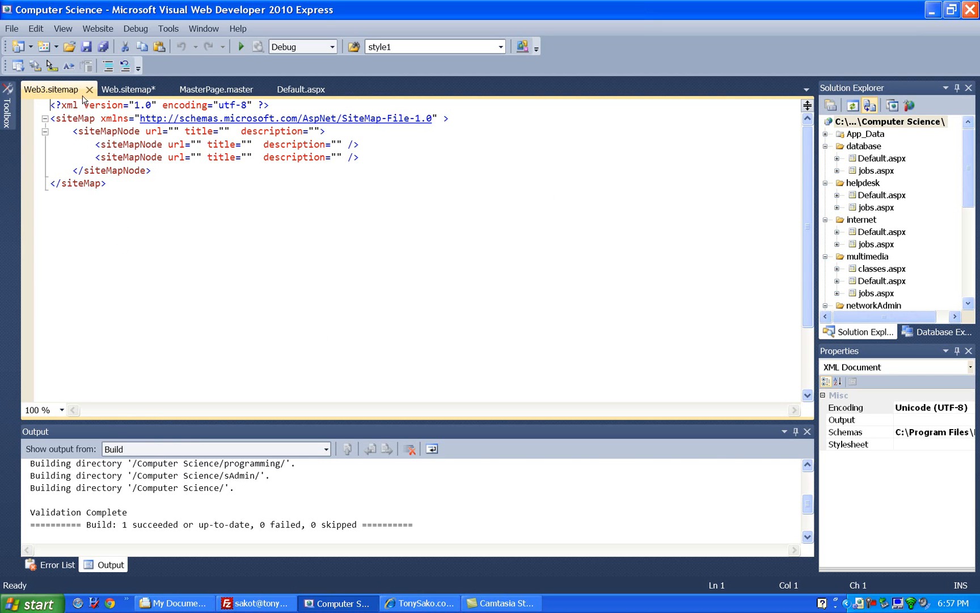